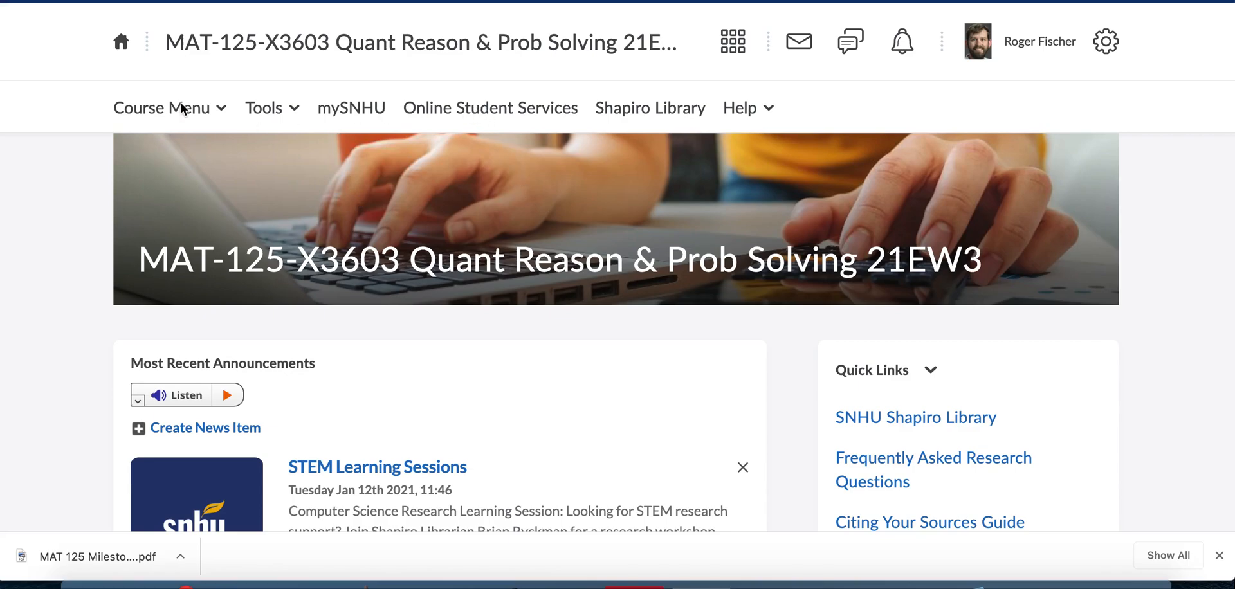
pyautogui.moveTo(407, 504)
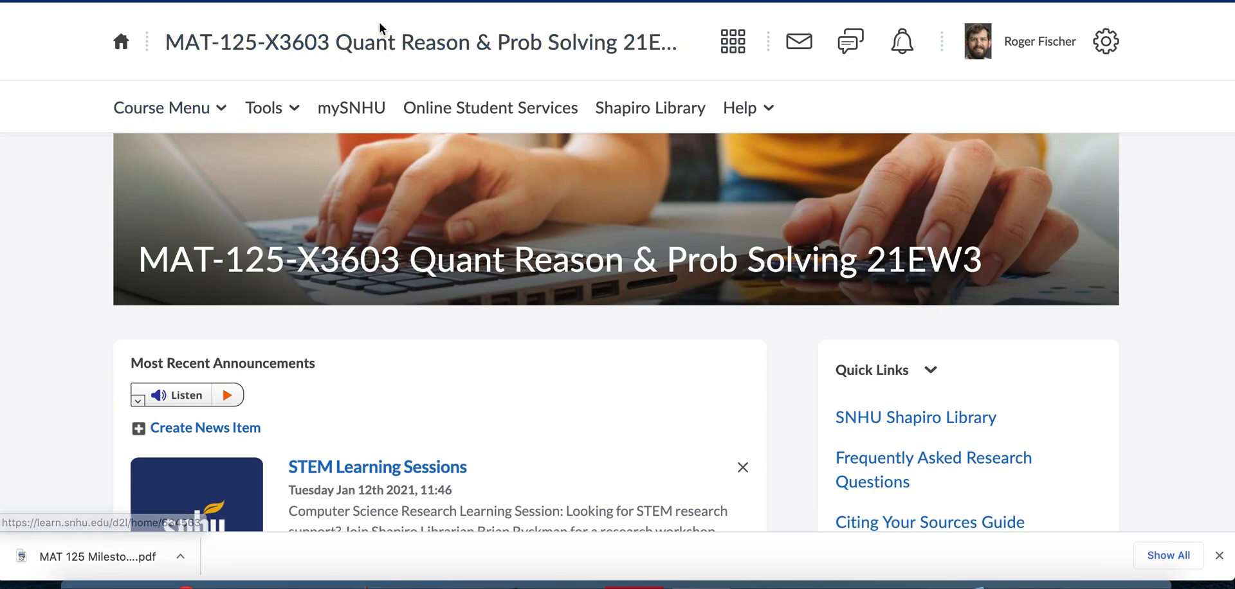
# - Go to the course's Learning Modules and enter the 3-1 Measures of Dispersion topic
pyautogui.click(160, 108)
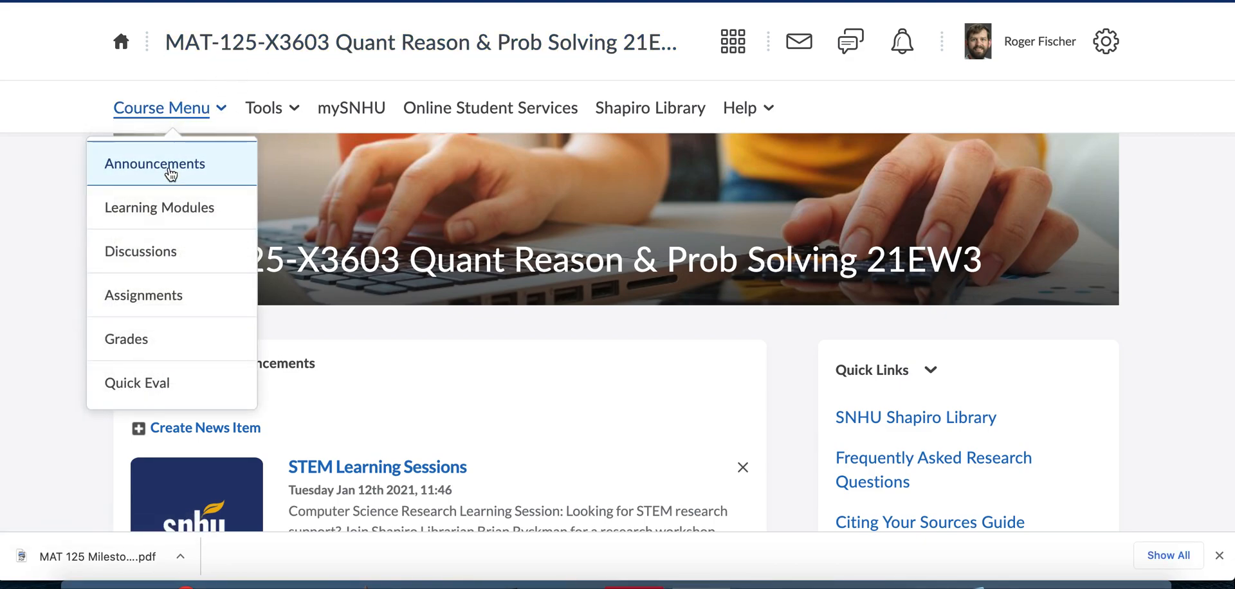
pyautogui.click(155, 163)
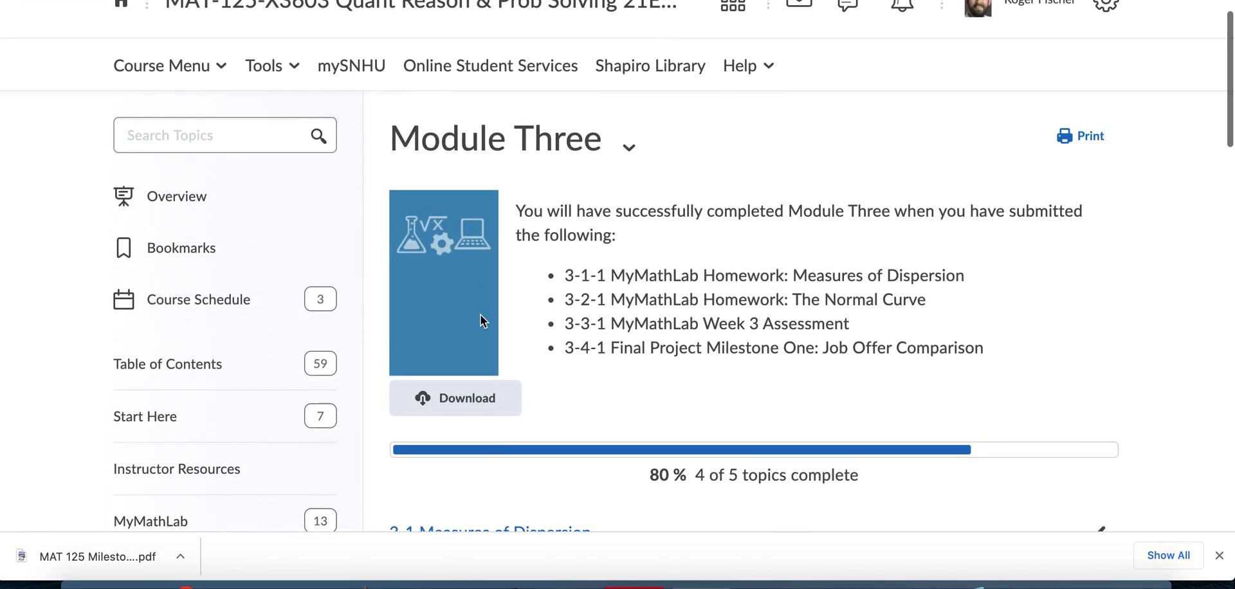
pyautogui.scroll(-3)
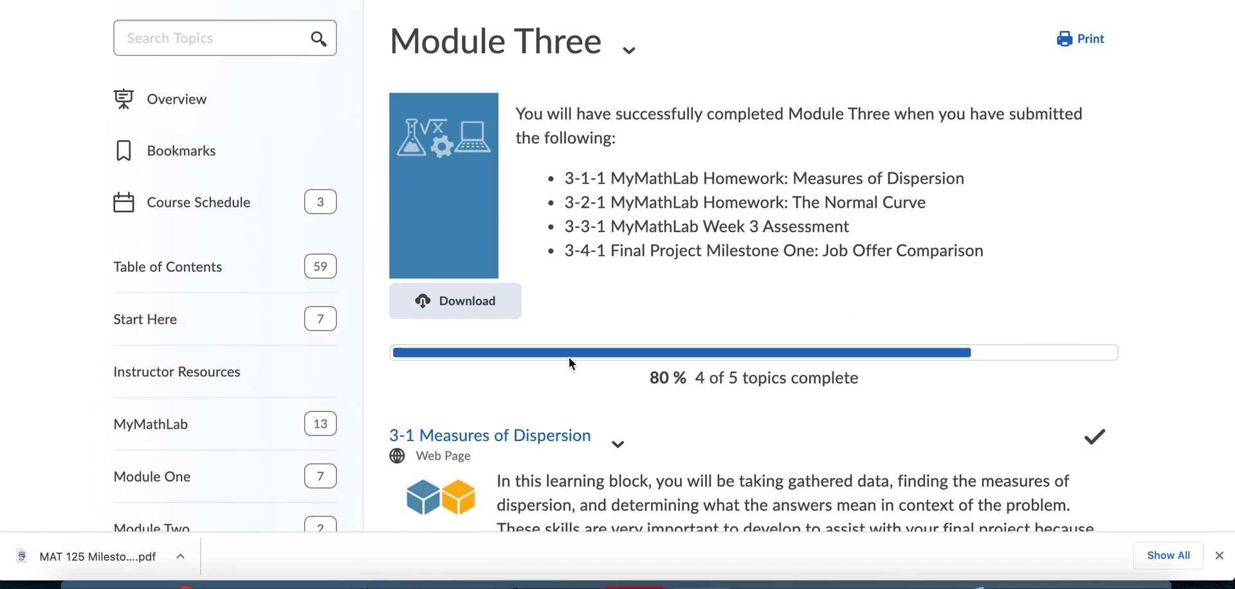
pyautogui.moveTo(503, 444)
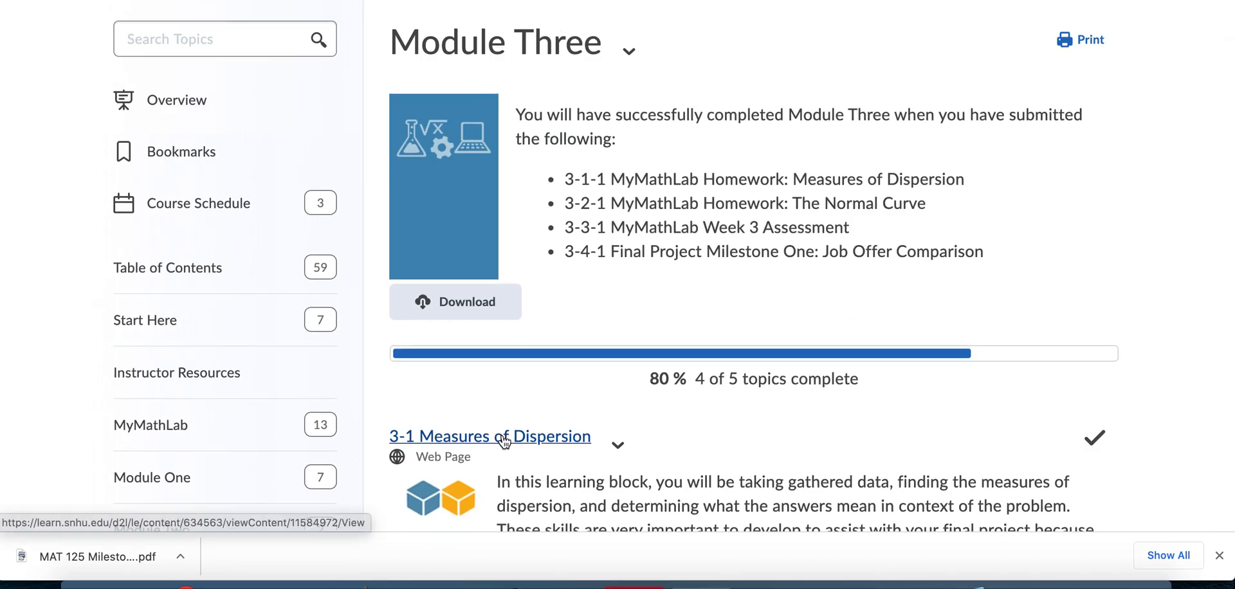
pyautogui.click(489, 437)
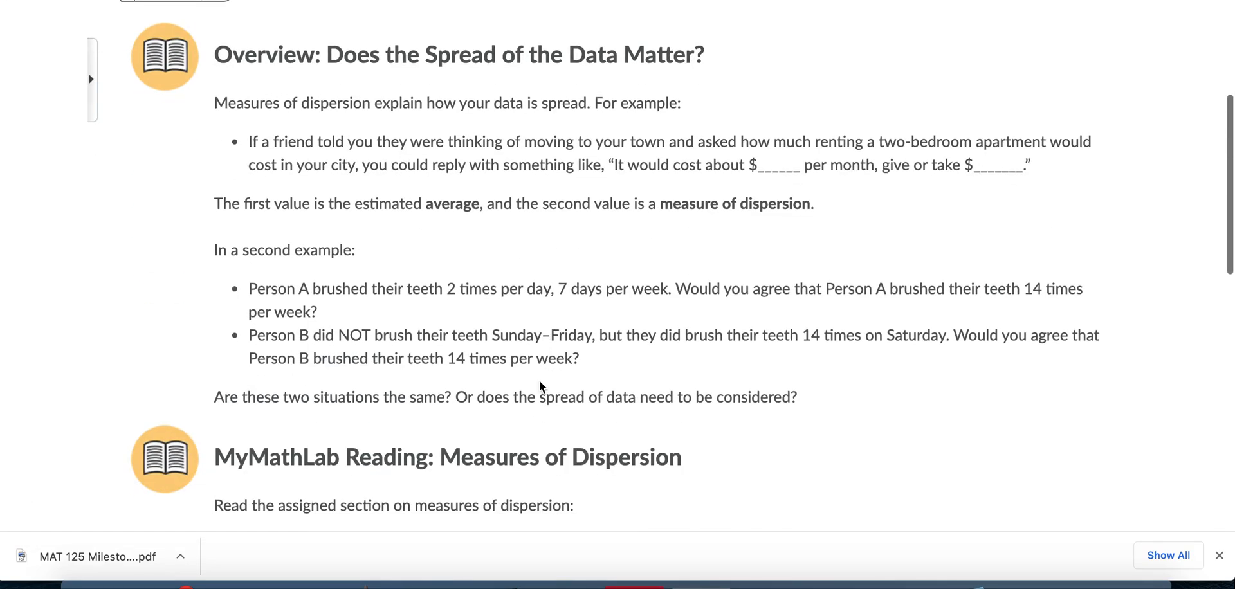
# - Advance through the Module Three topics to 3-4 Finding Meaning in the Data
pyautogui.scroll(-3)
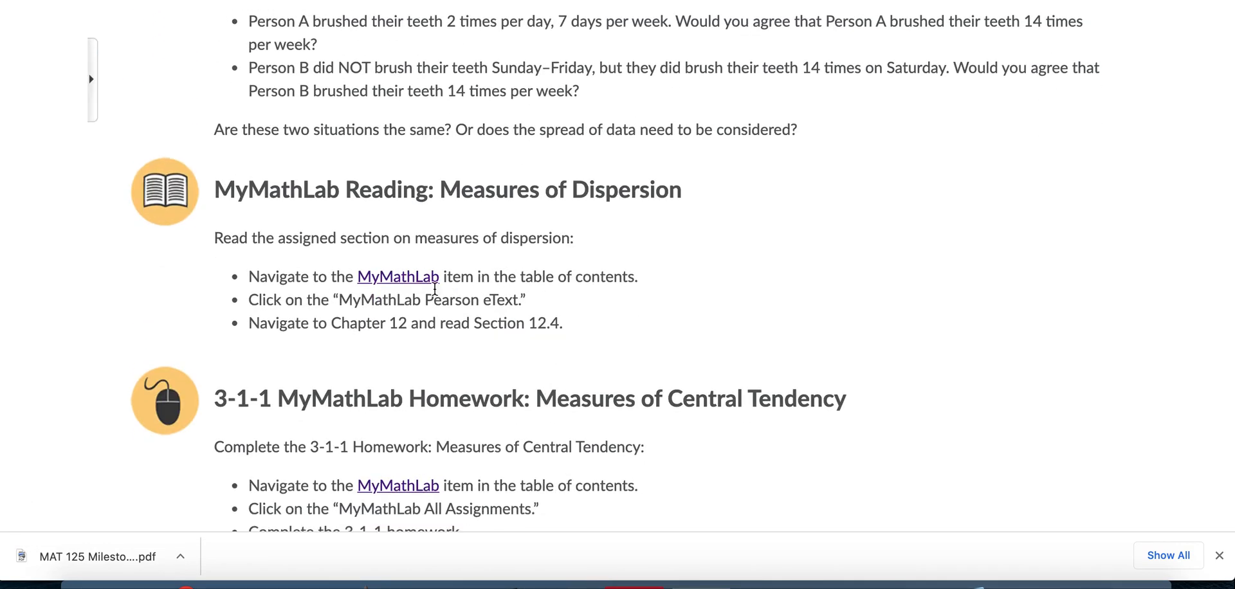
pyautogui.scroll(-3)
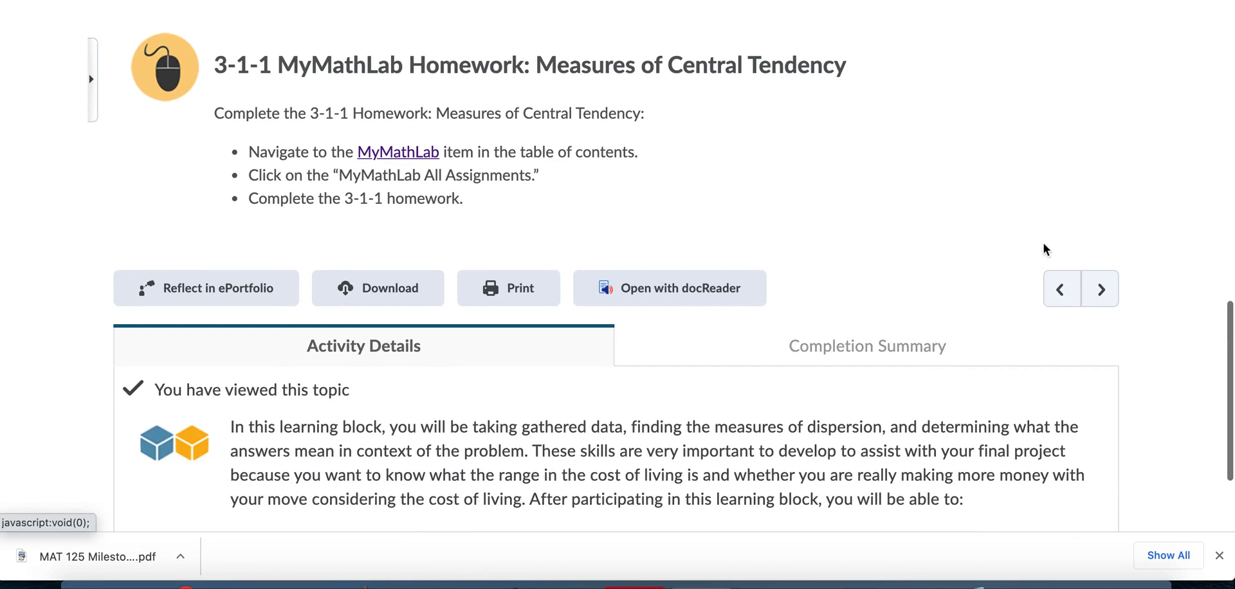
pyautogui.moveTo(1103, 289)
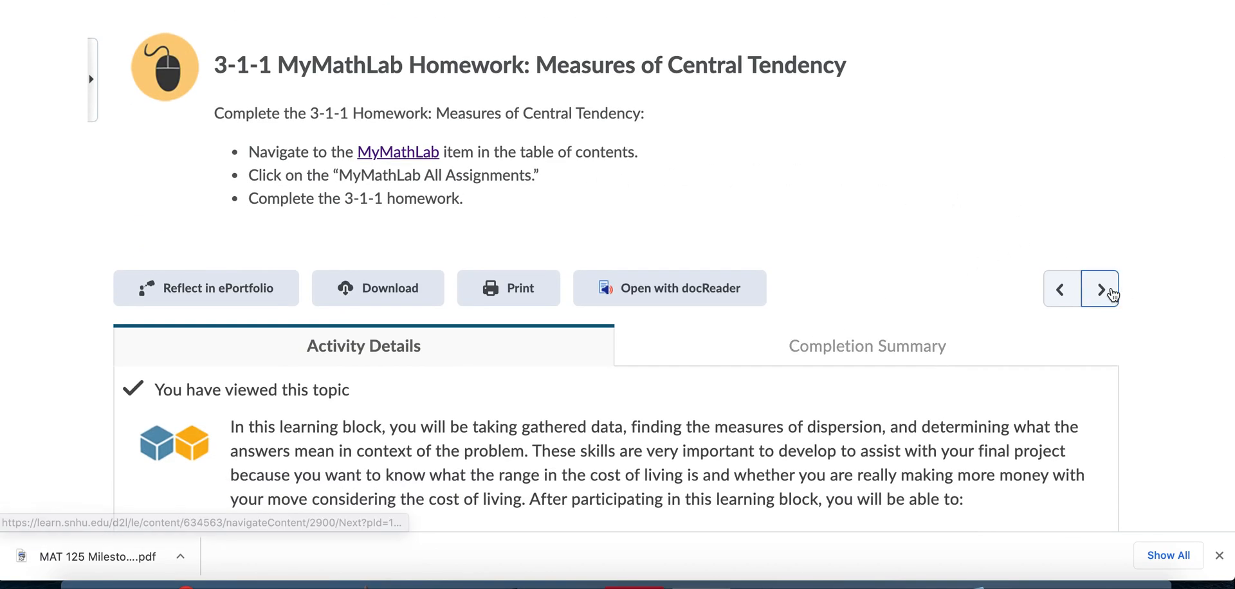
pyautogui.click(1101, 290)
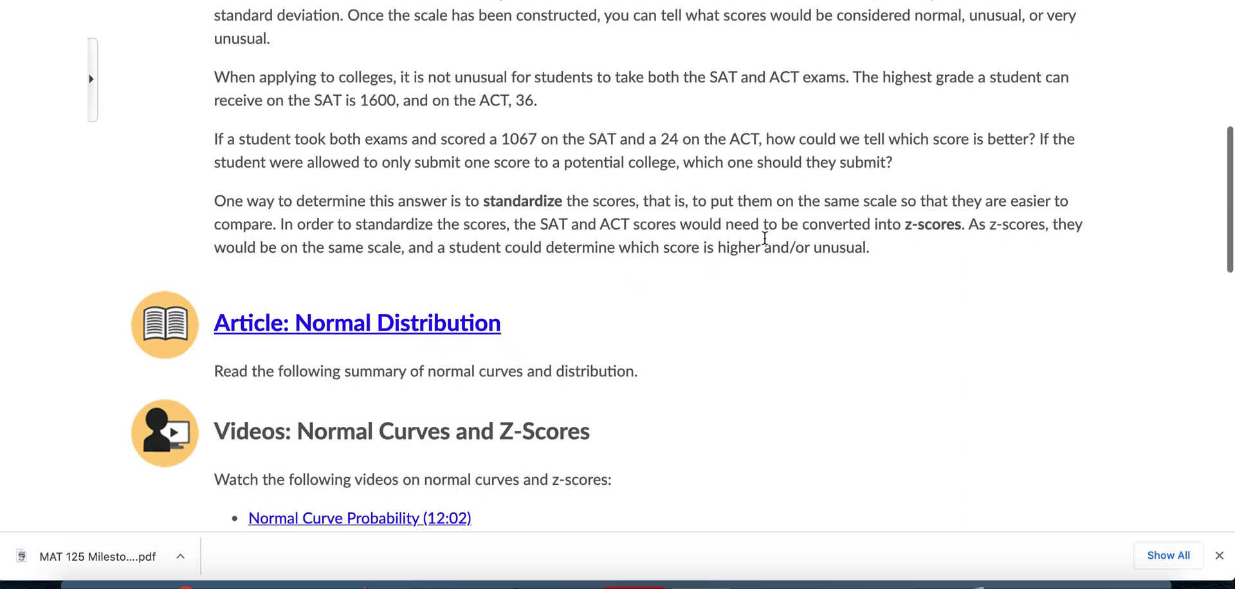
pyautogui.scroll(-3)
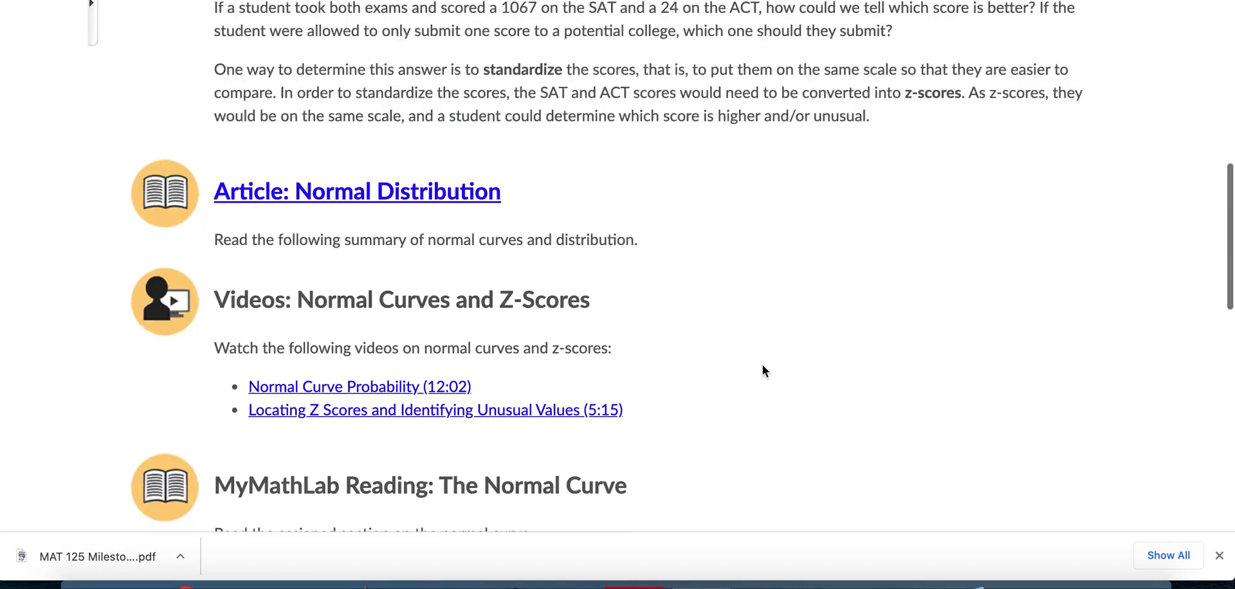
pyautogui.scroll(-3)
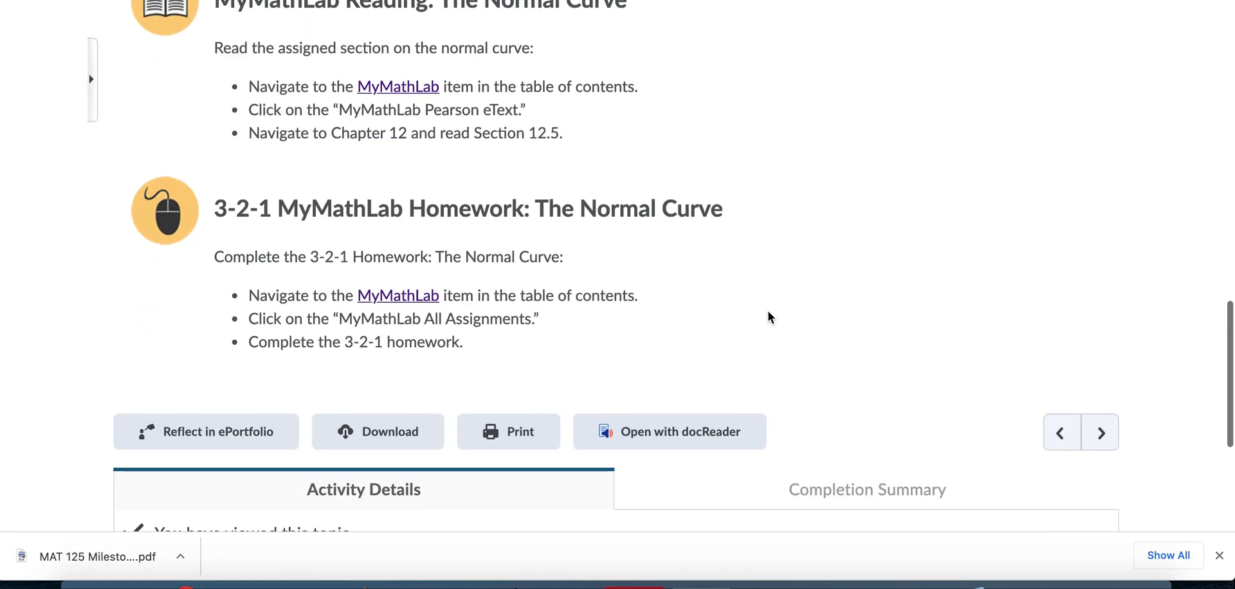
pyautogui.scroll(-3)
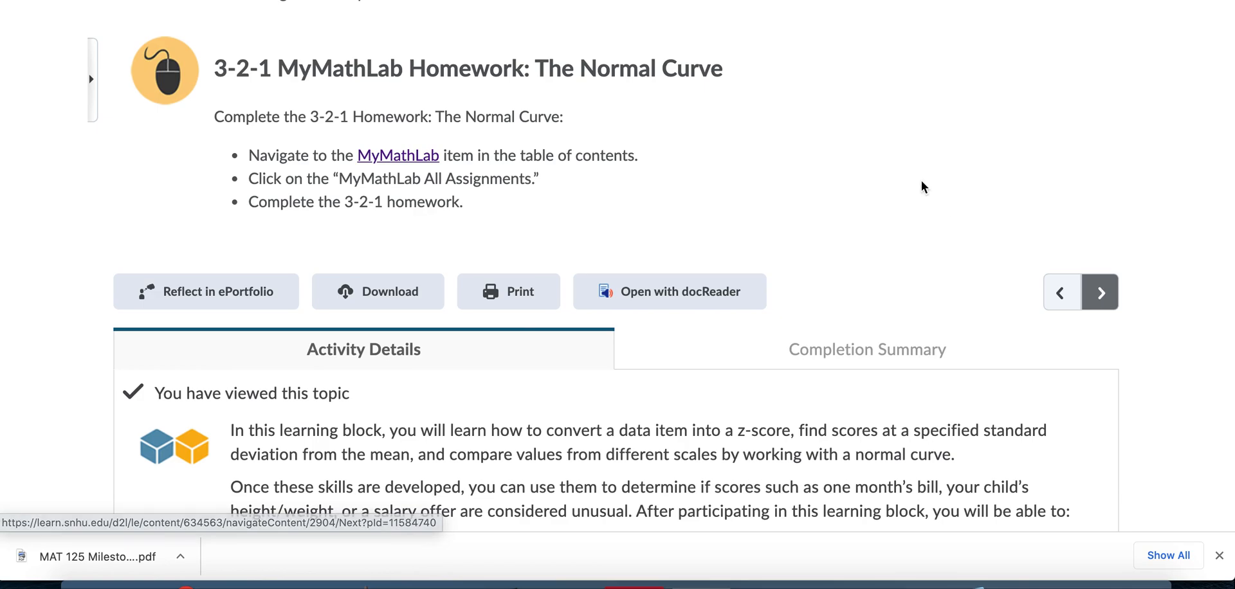
pyautogui.click(1101, 292)
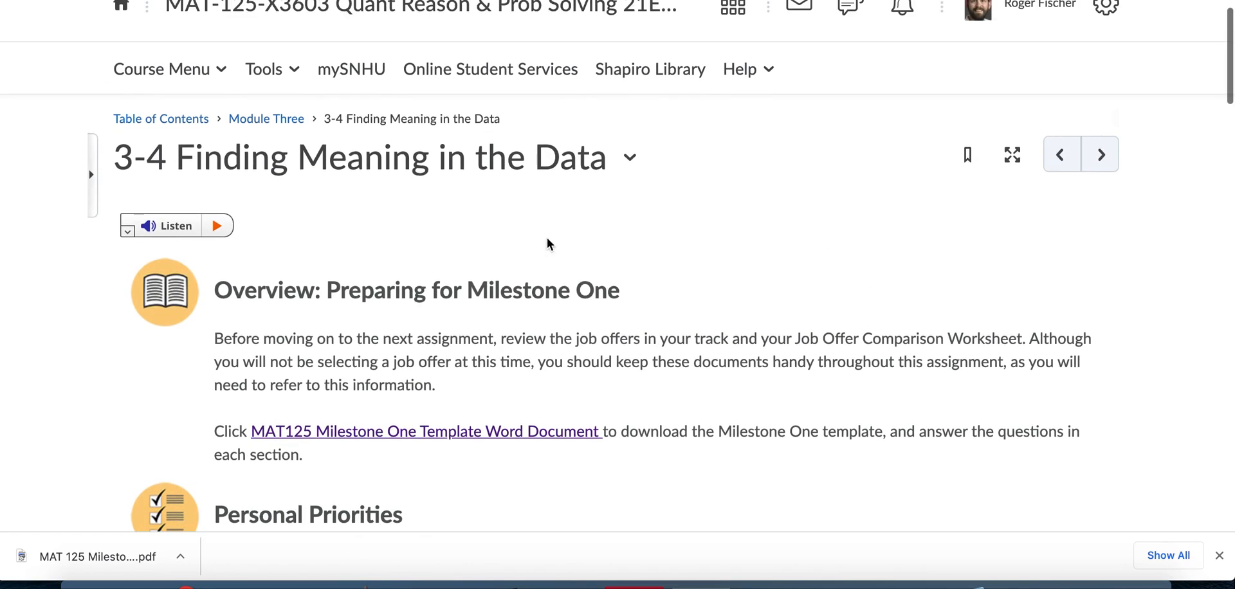
# - Read through the 3-4 Preparing for Milestone One overview page
pyautogui.scroll(3)
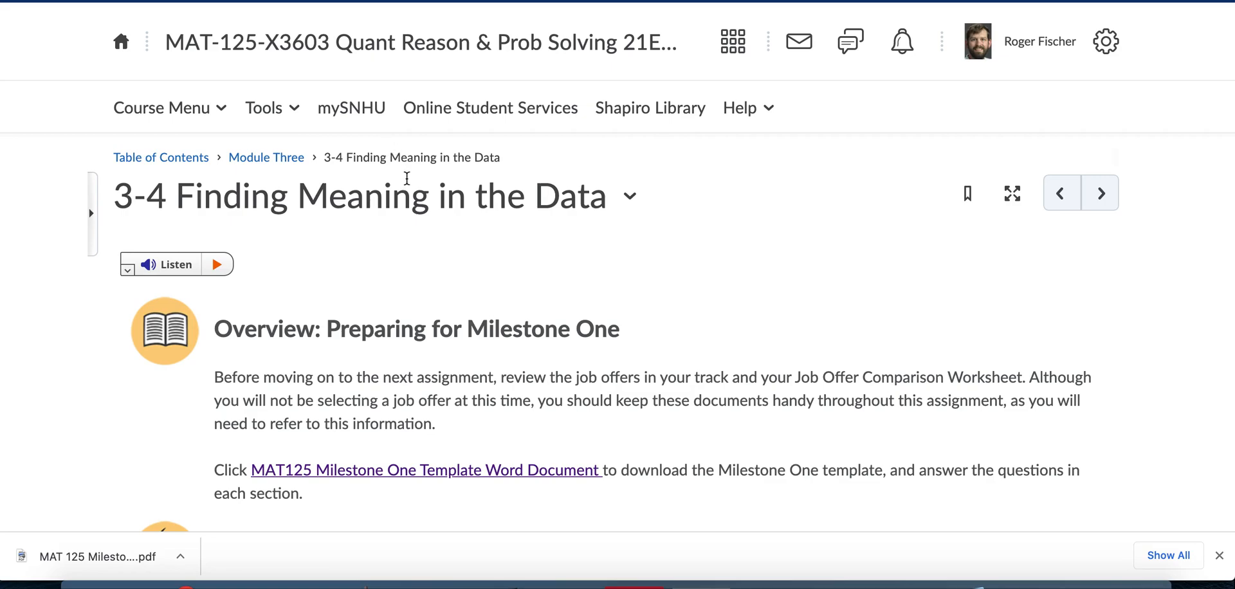
pyautogui.moveTo(598, 316)
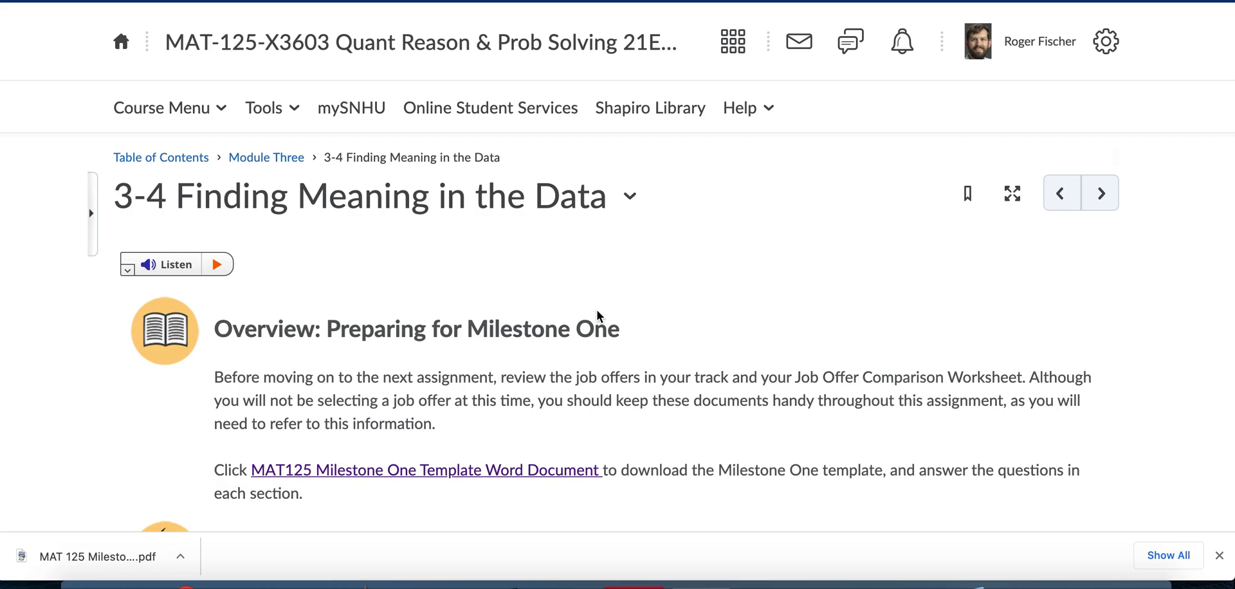
pyautogui.moveTo(505, 393)
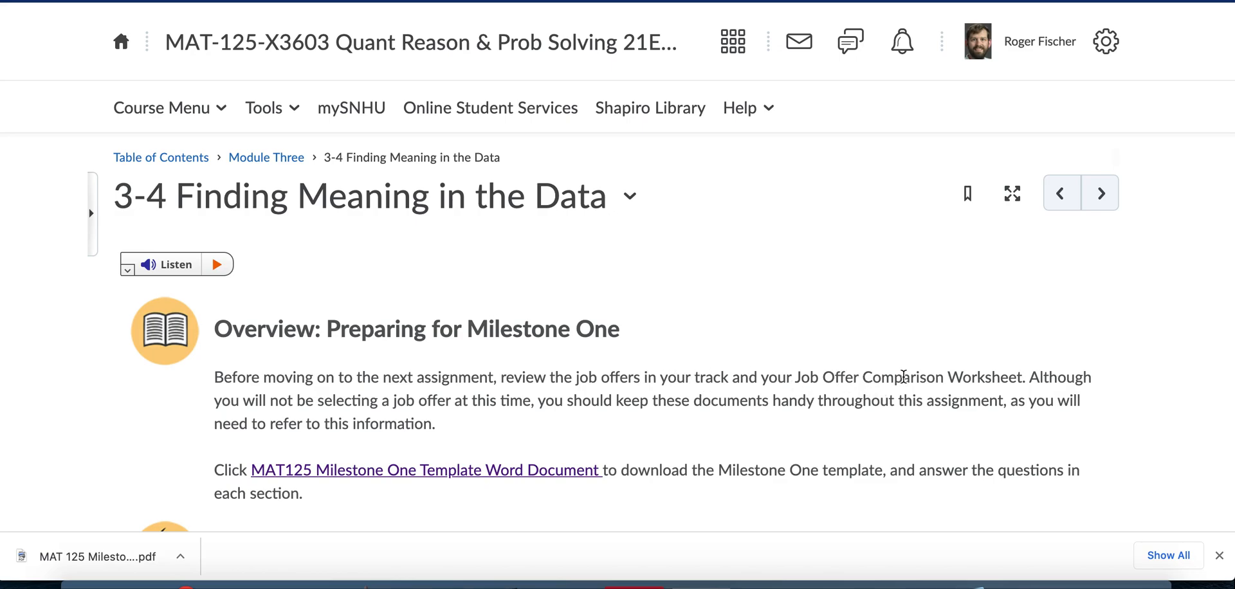
pyautogui.moveTo(810, 373)
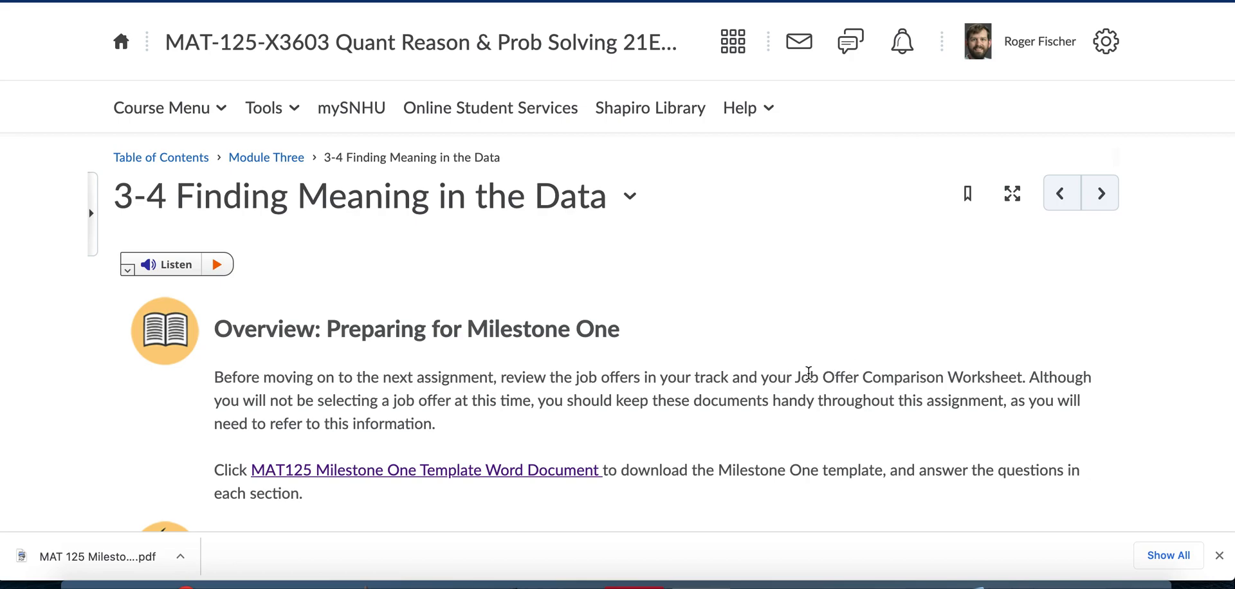
pyautogui.moveTo(459, 372)
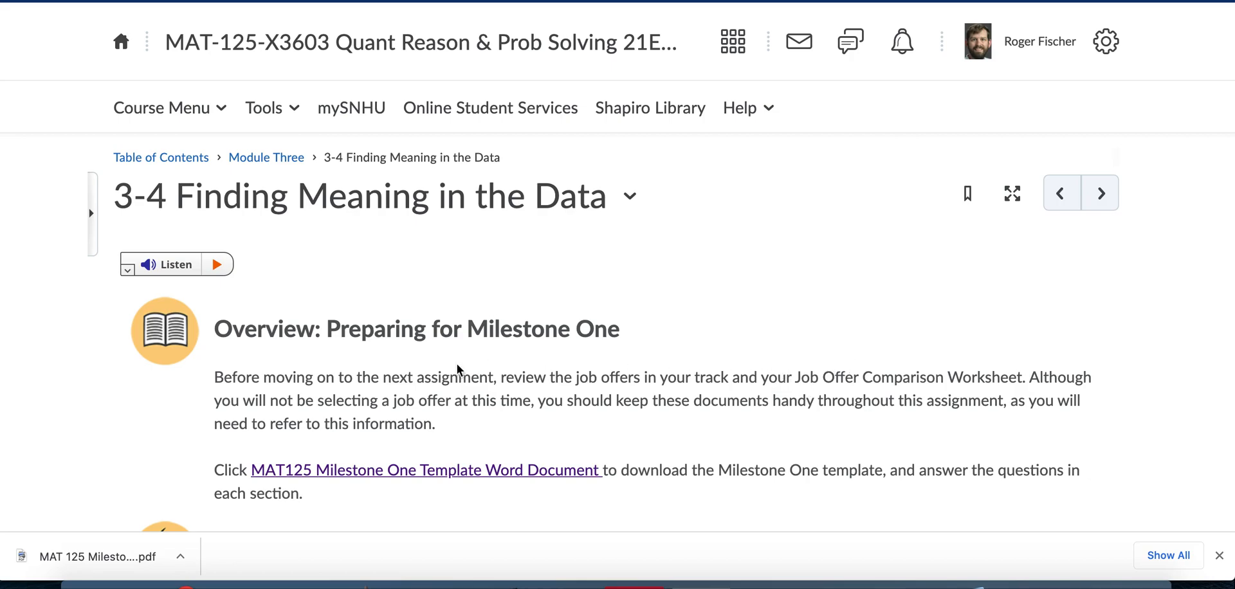
pyautogui.scroll(-3)
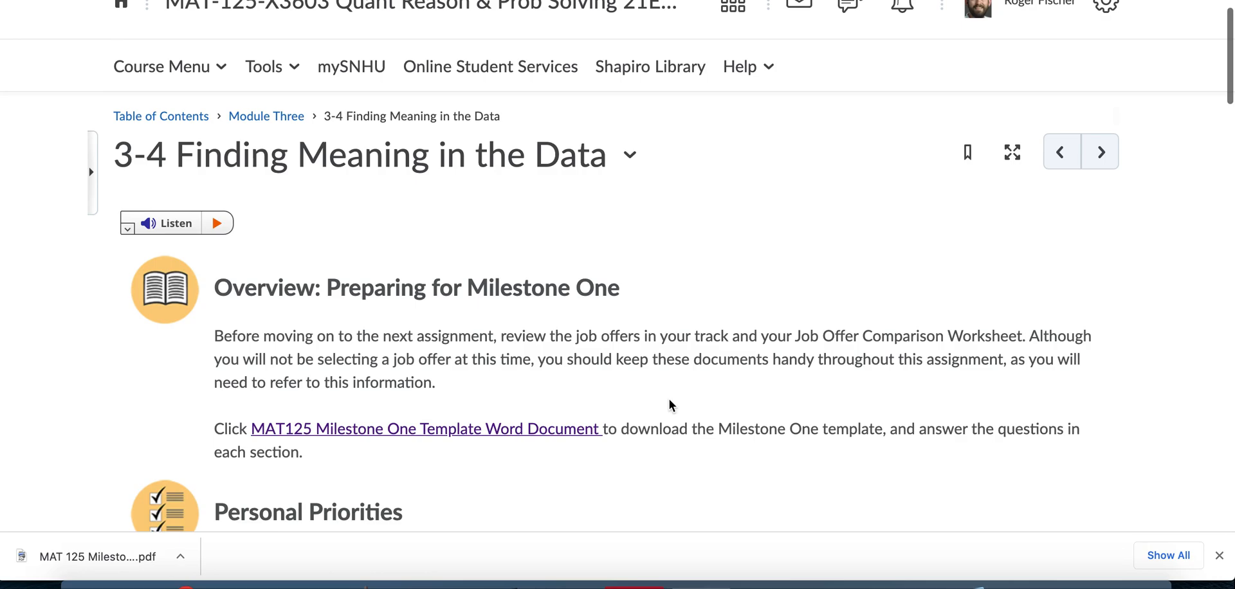
pyautogui.scroll(-3)
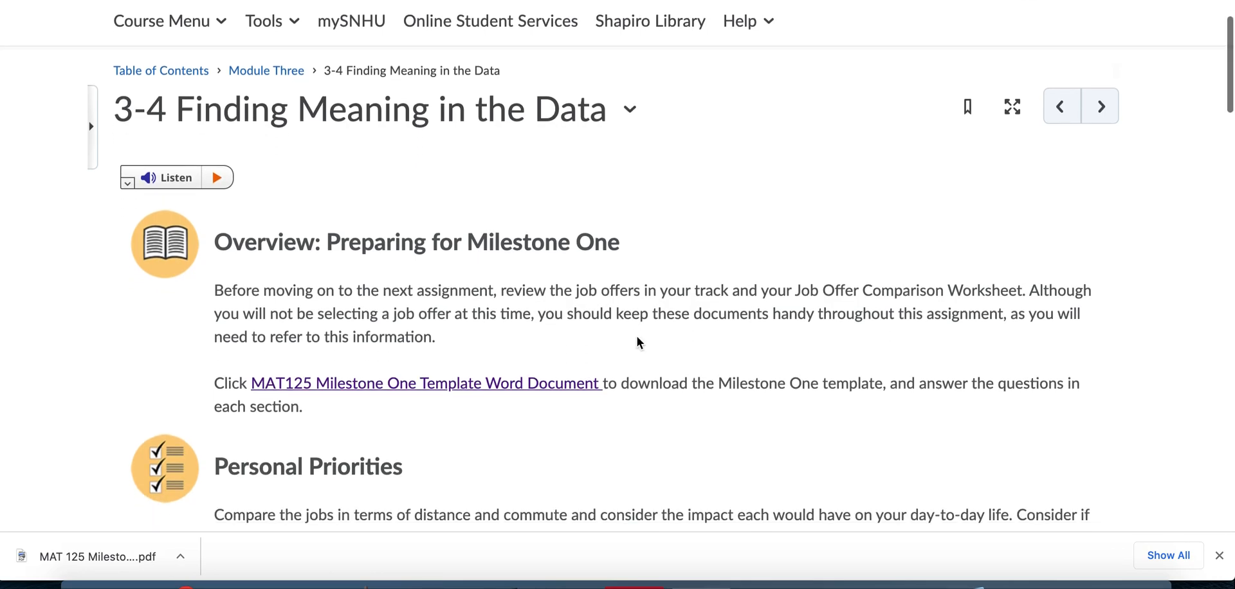
pyautogui.scroll(-3)
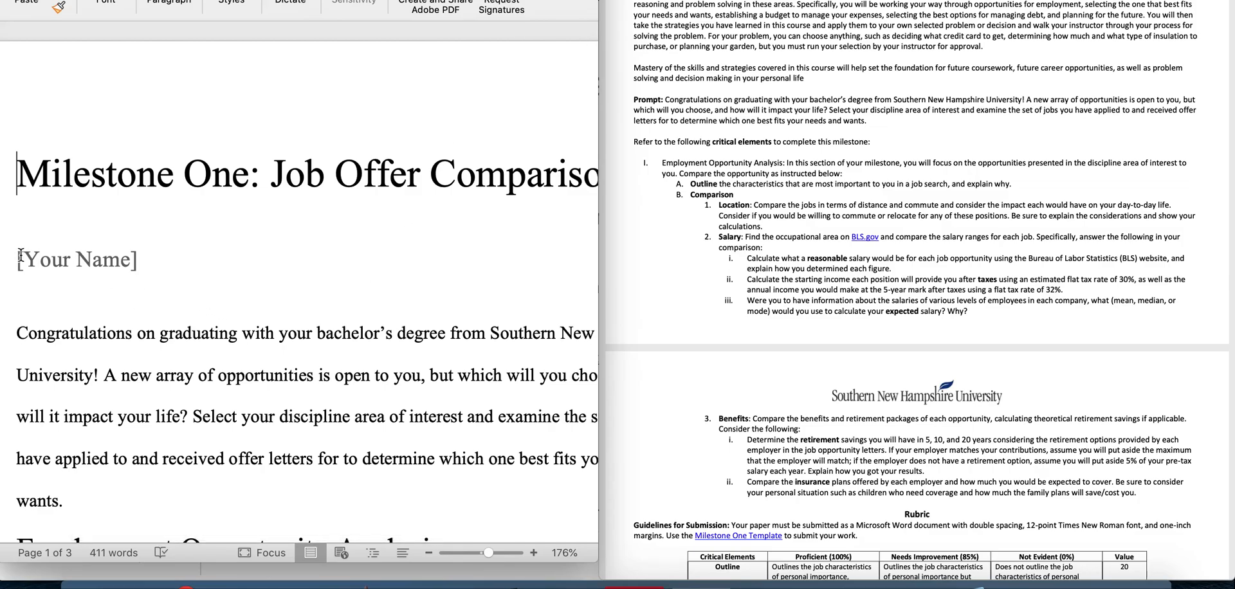
pyautogui.write('Roger')
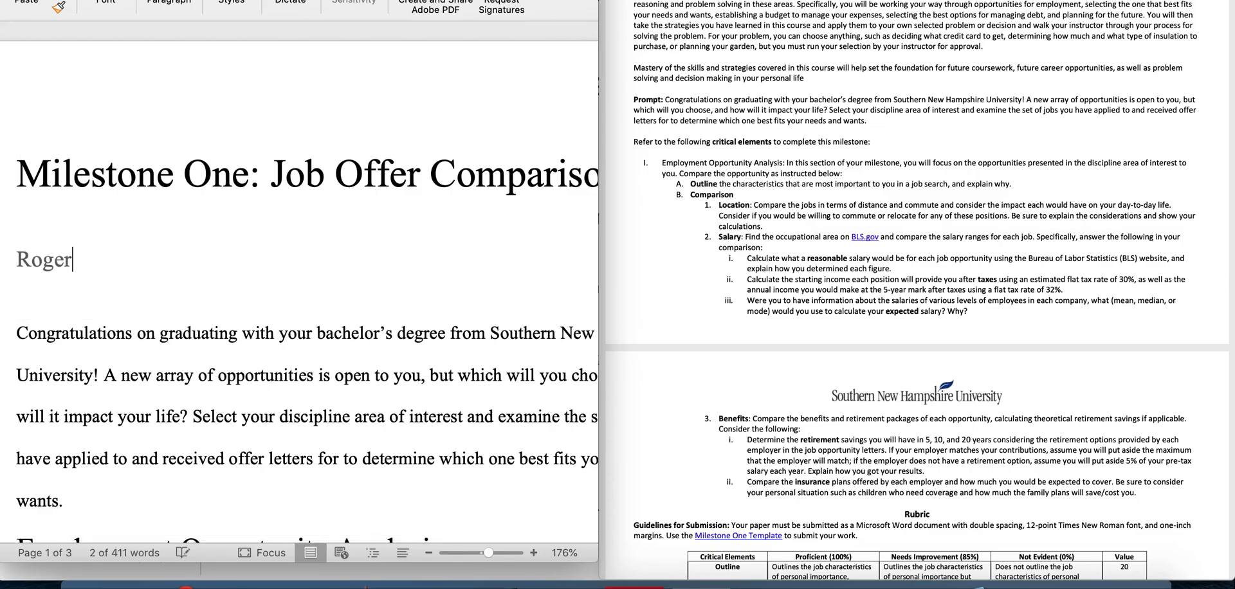
pyautogui.write('Fischer')
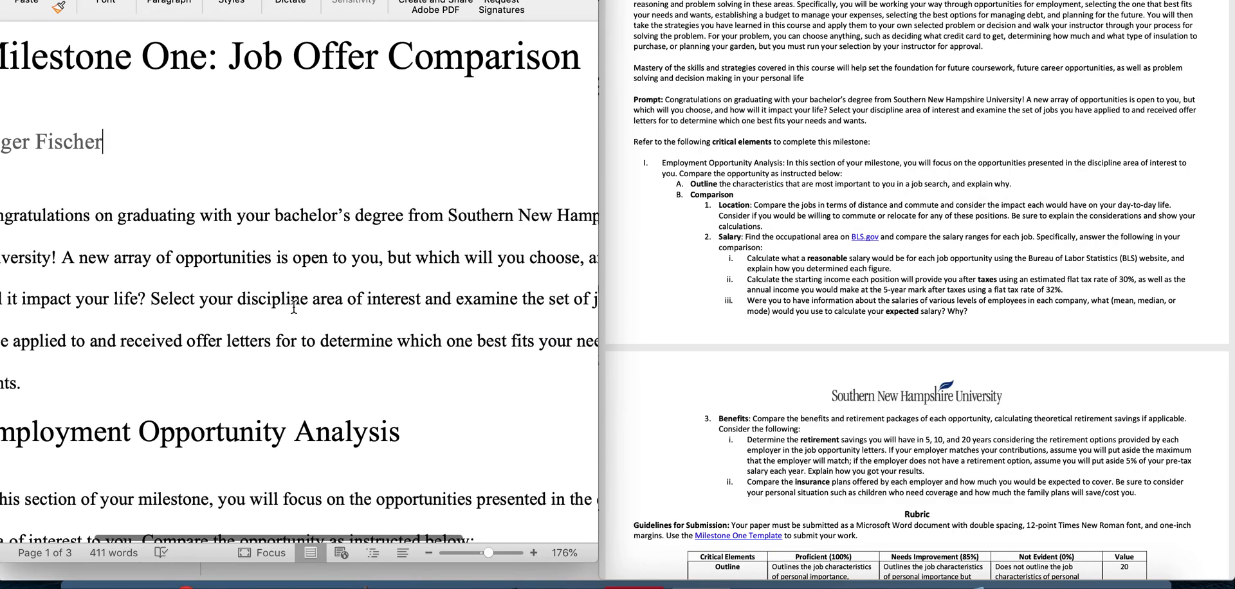
pyautogui.scroll(-3)
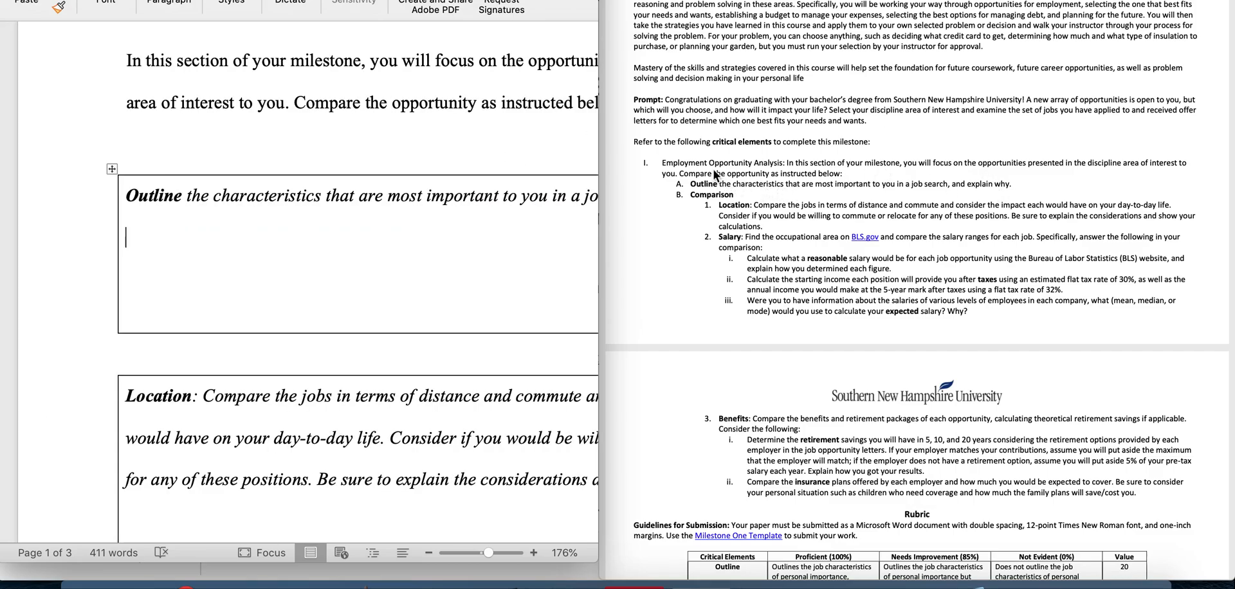
pyautogui.moveTo(808, 164)
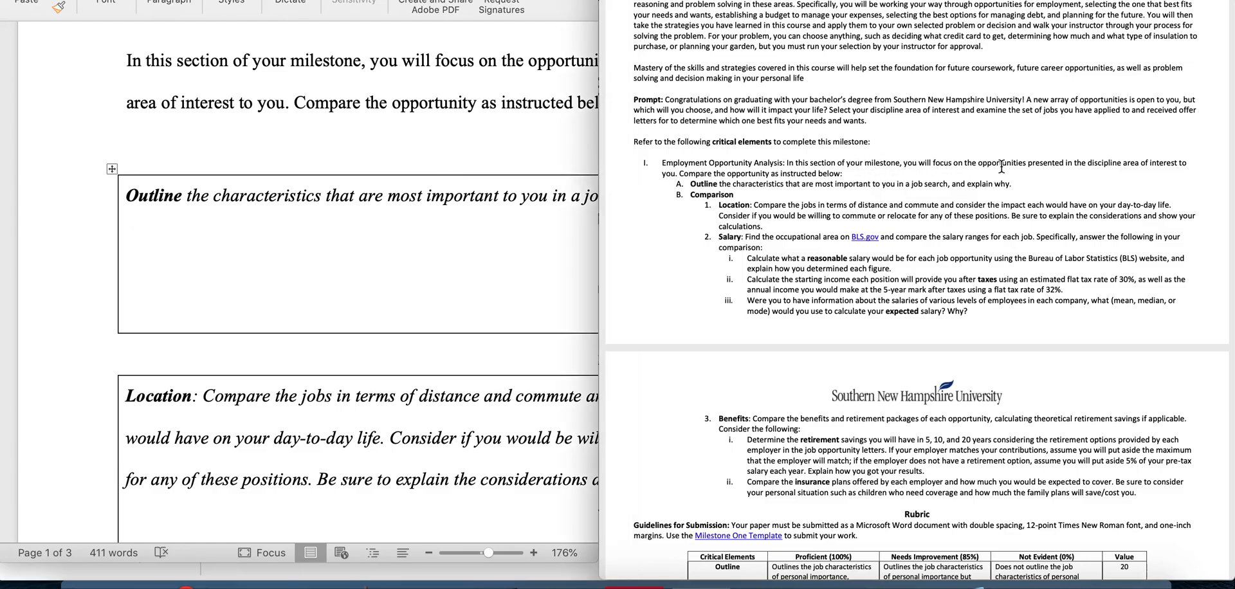
pyautogui.moveTo(1084, 147)
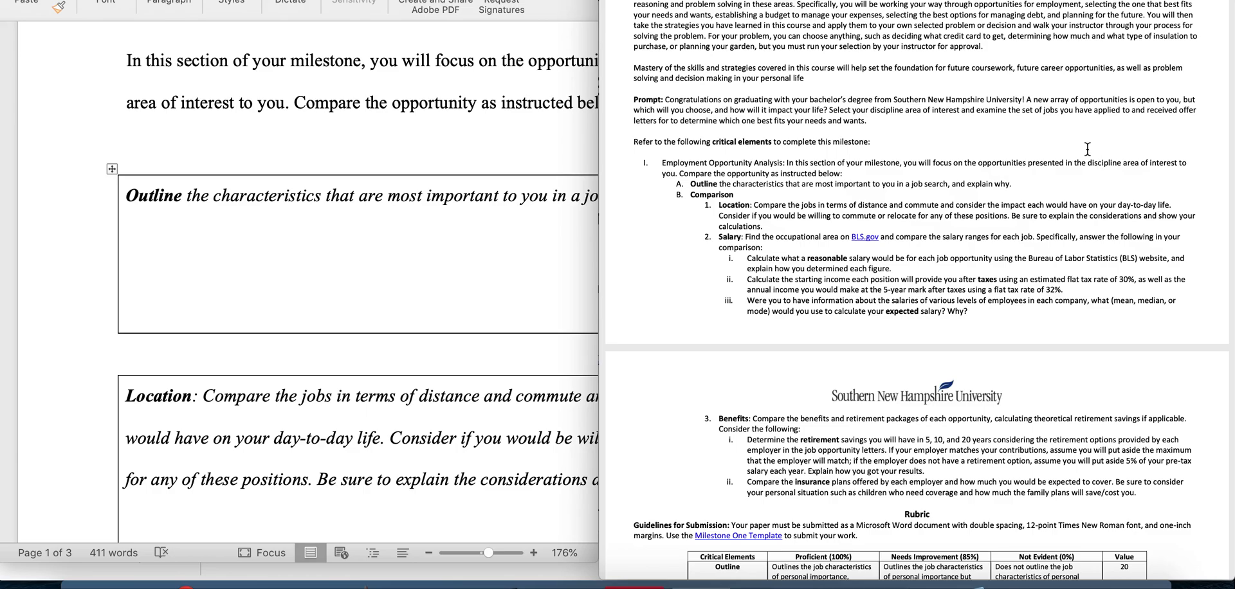
pyautogui.moveTo(664, 179)
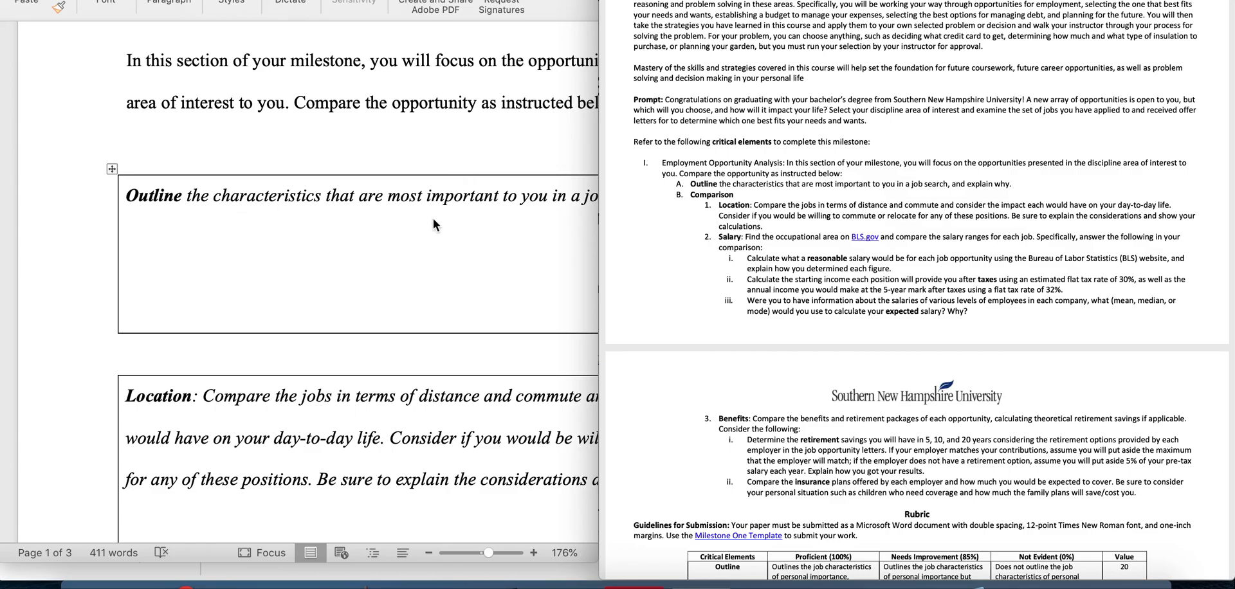
pyautogui.moveTo(908, 202)
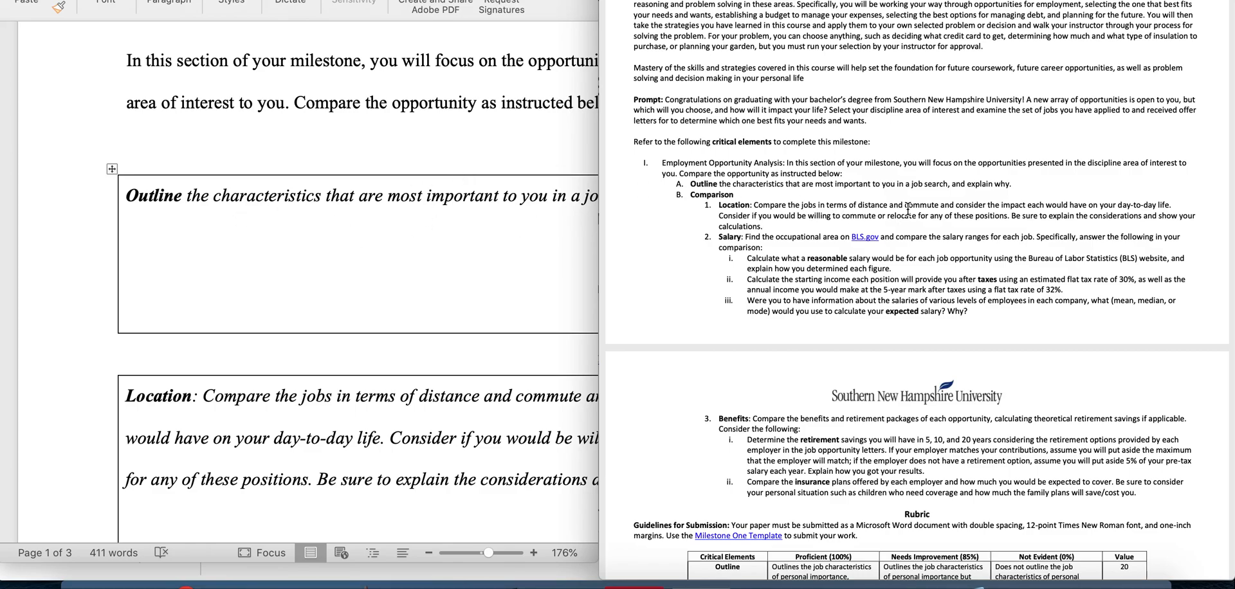
pyautogui.scroll(-3)
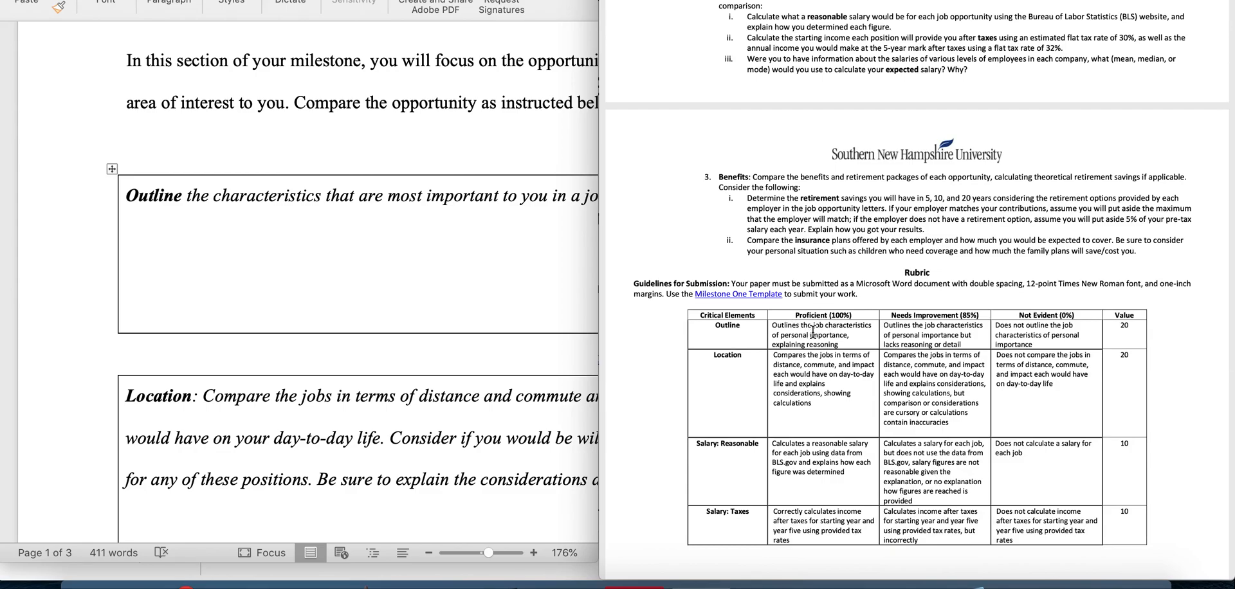
pyautogui.moveTo(404, 285)
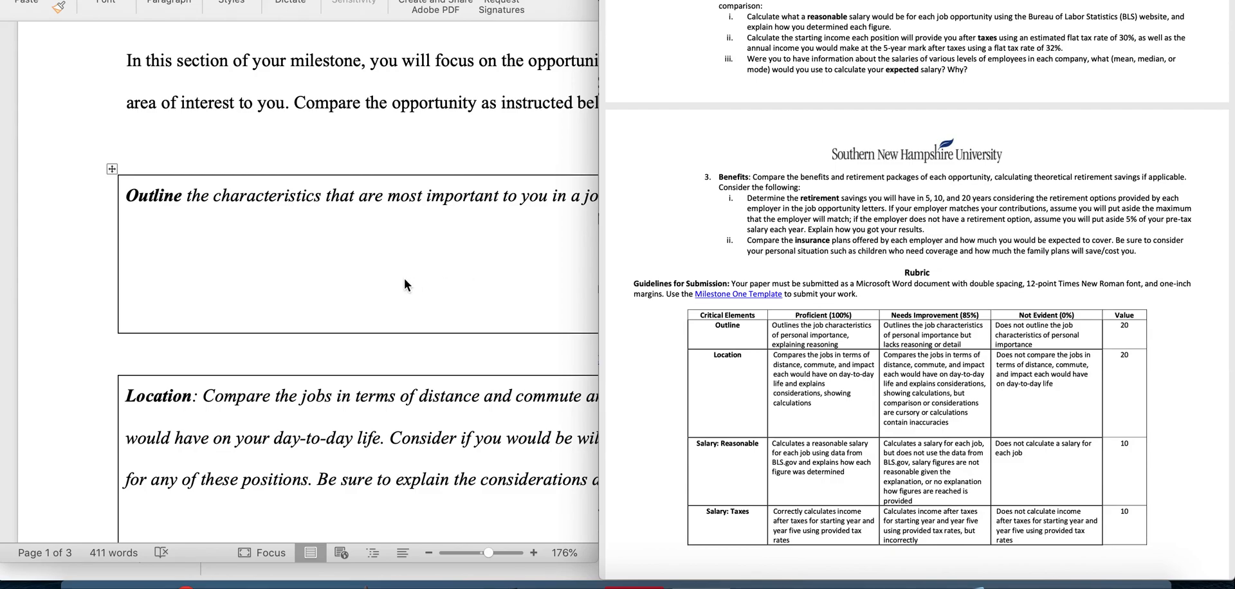
pyautogui.scroll(-3)
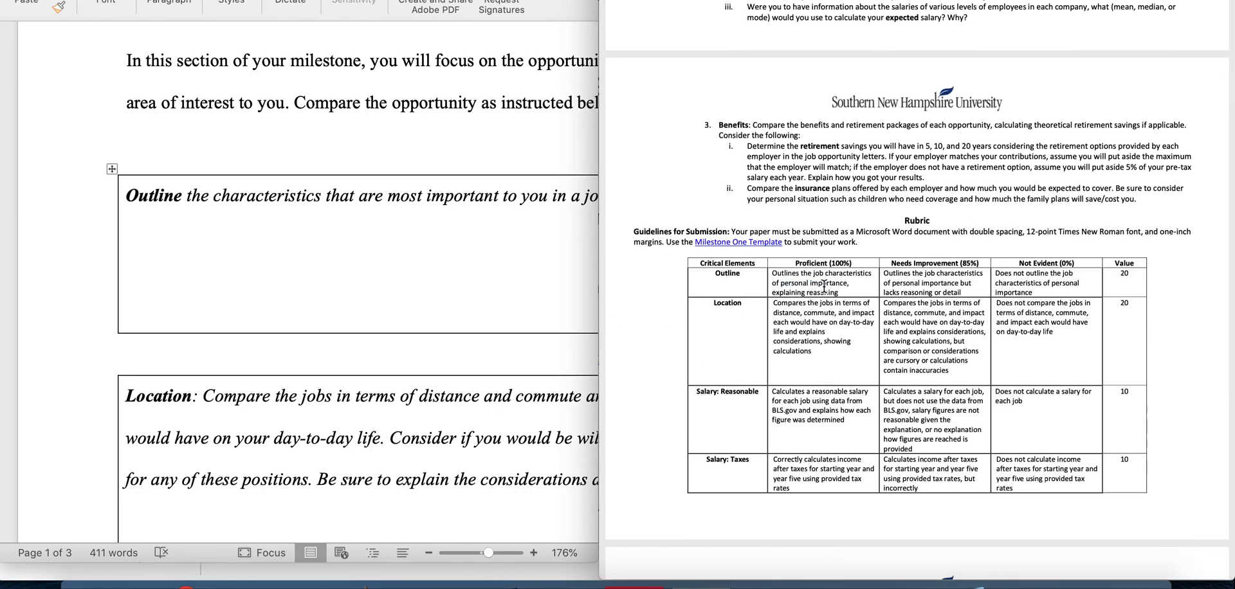
pyautogui.click(129, 240)
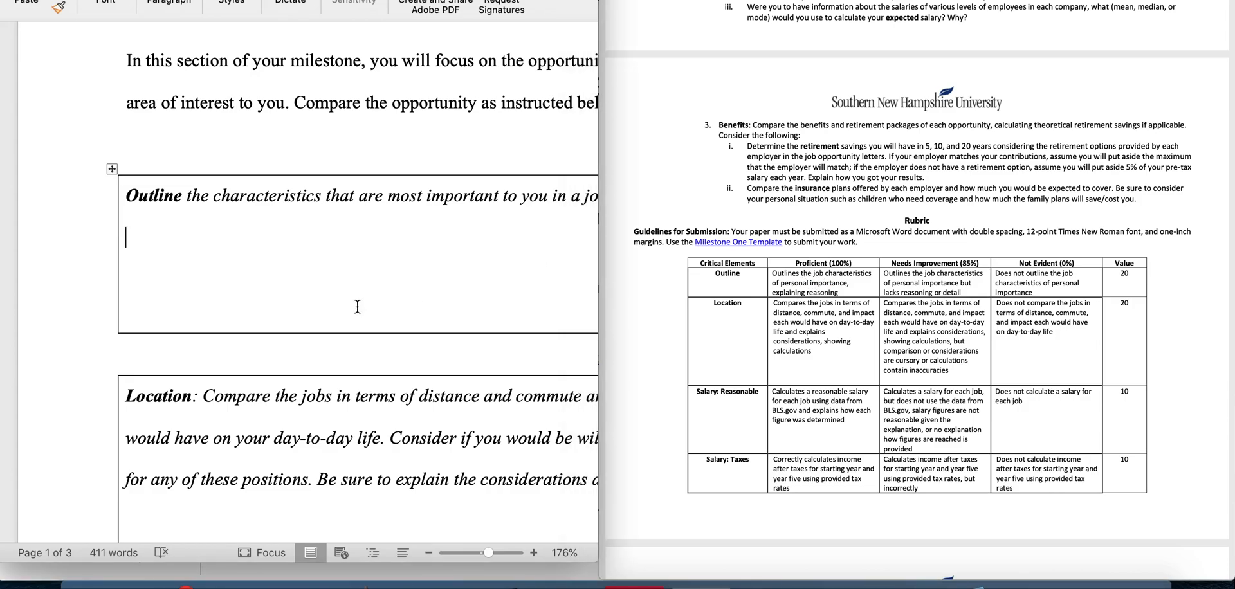
pyautogui.scroll(-3)
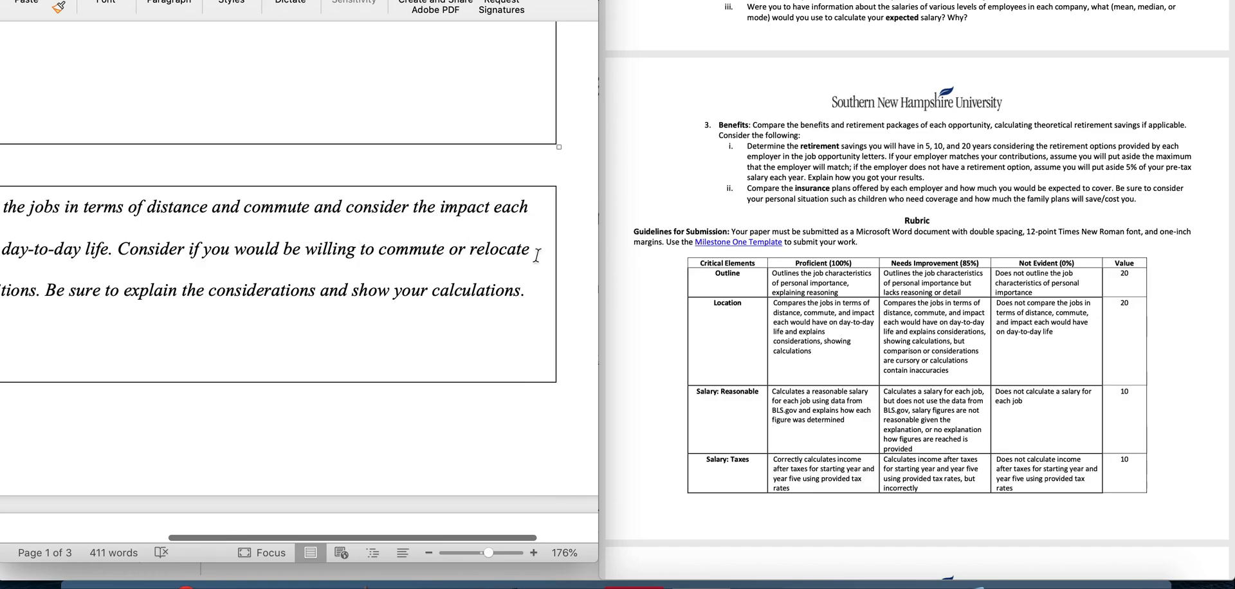
pyautogui.moveTo(358, 234)
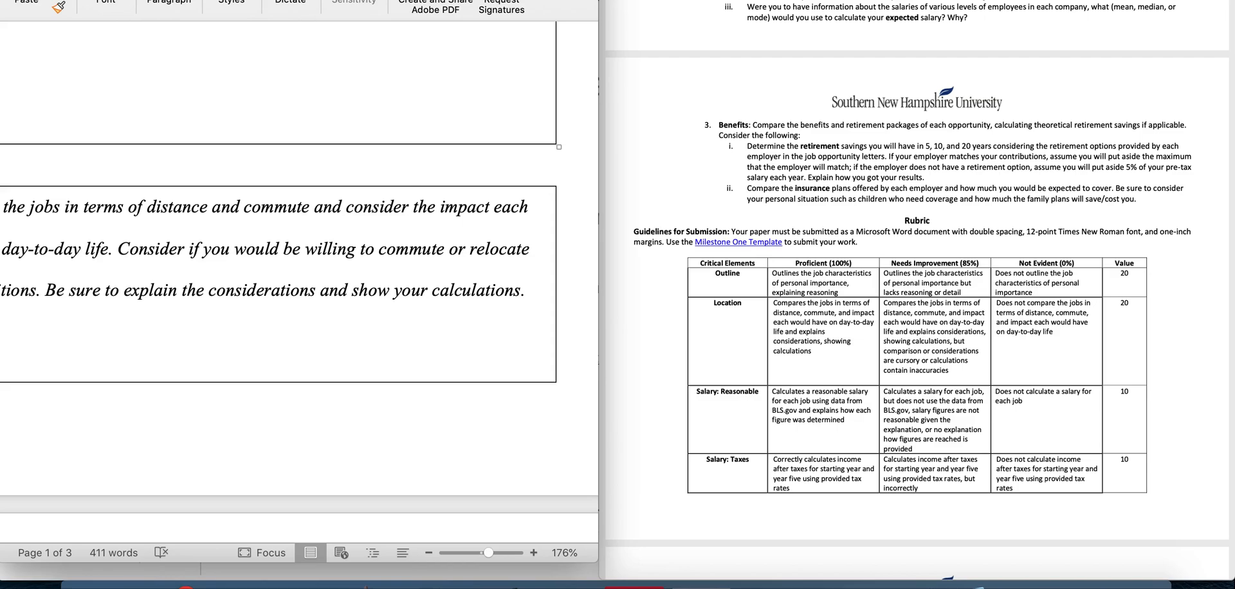
pyautogui.moveTo(356, 226)
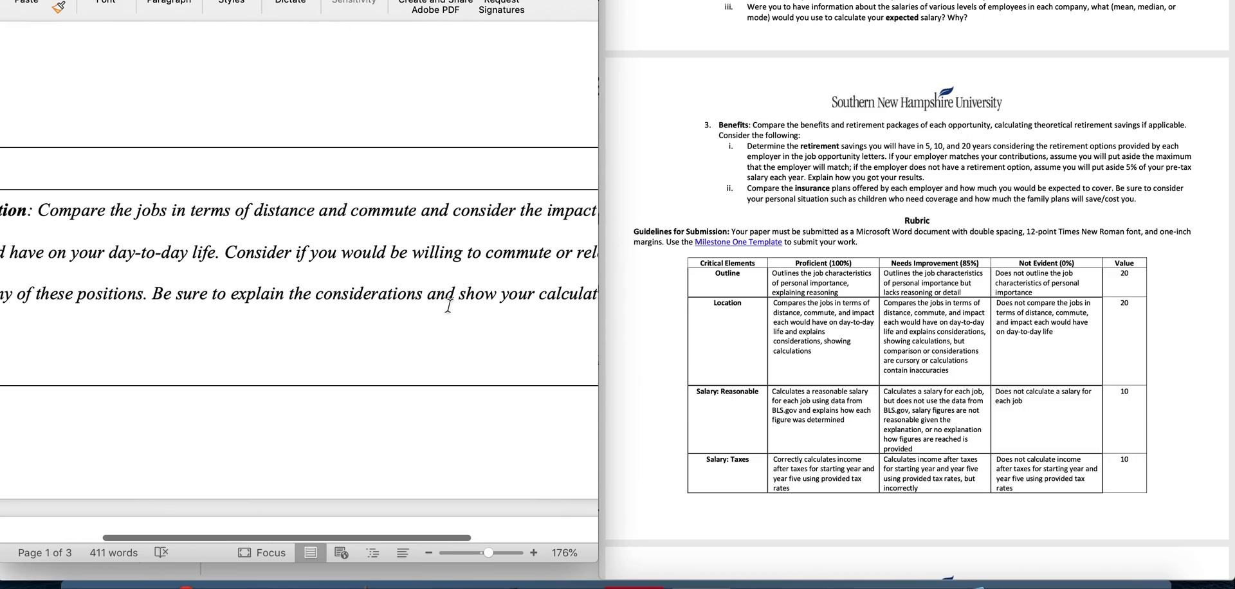
# - Reach the Income Considerations section and follow its BLS.gov occupational statistics link
pyautogui.scroll(-3)
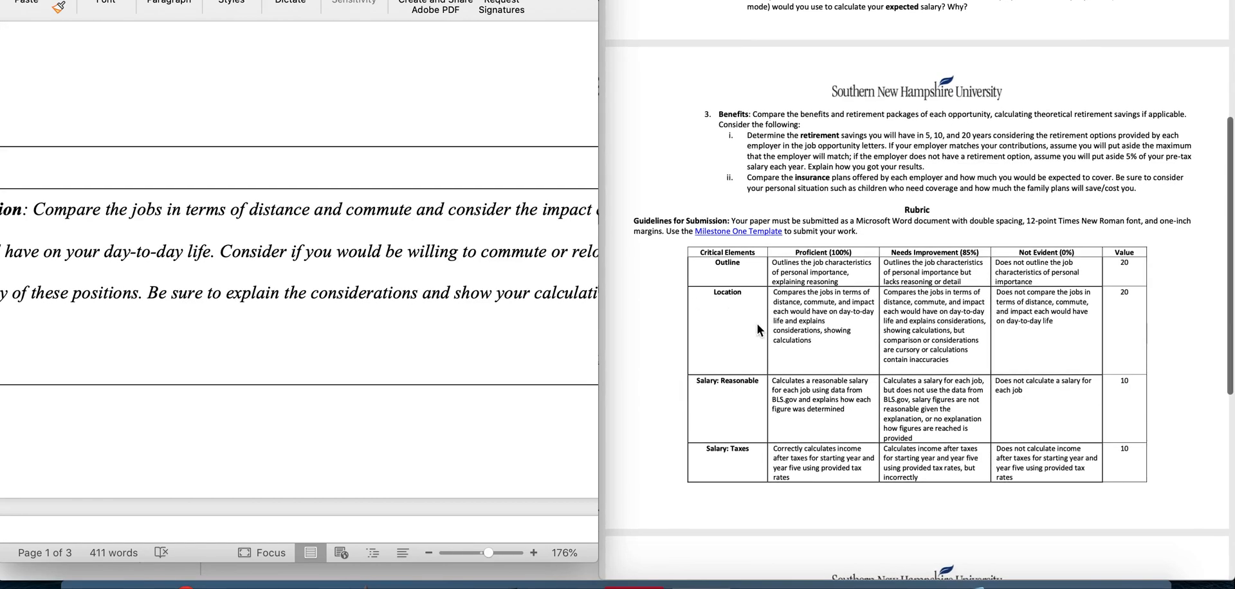
pyautogui.scroll(-3)
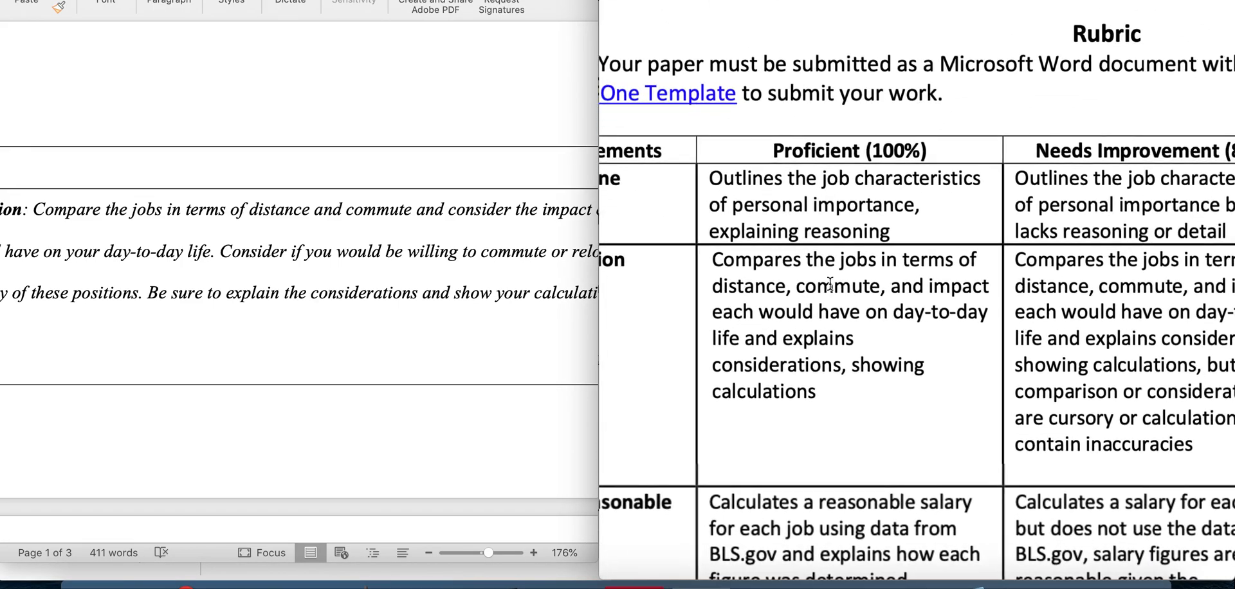
pyautogui.moveTo(913, 288)
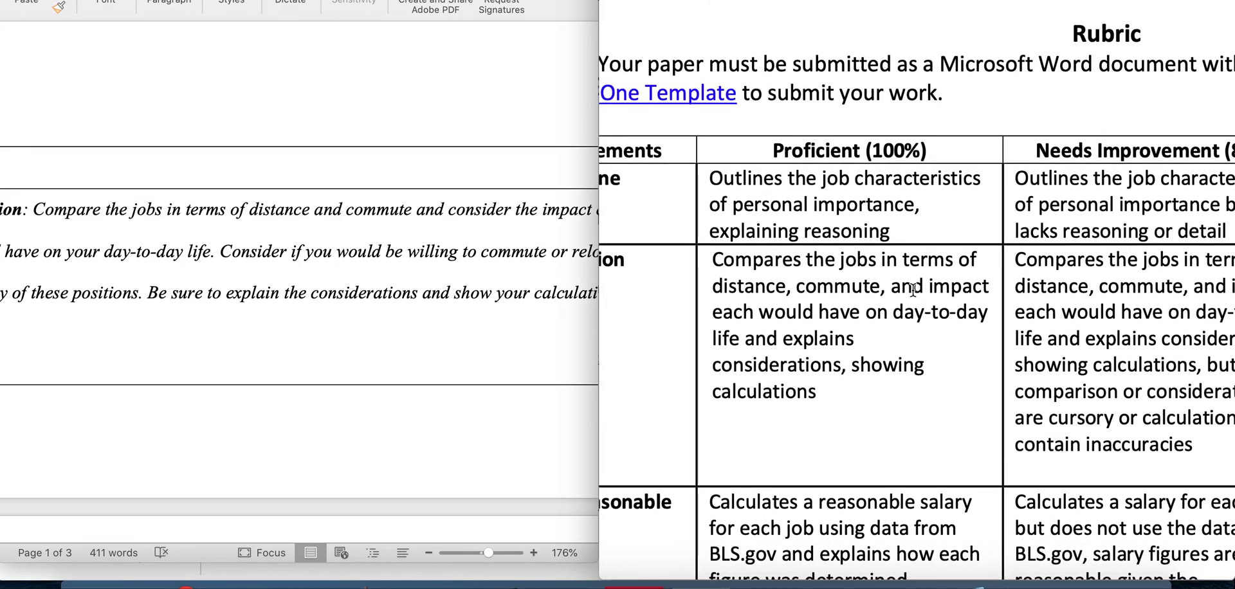
pyautogui.moveTo(837, 304)
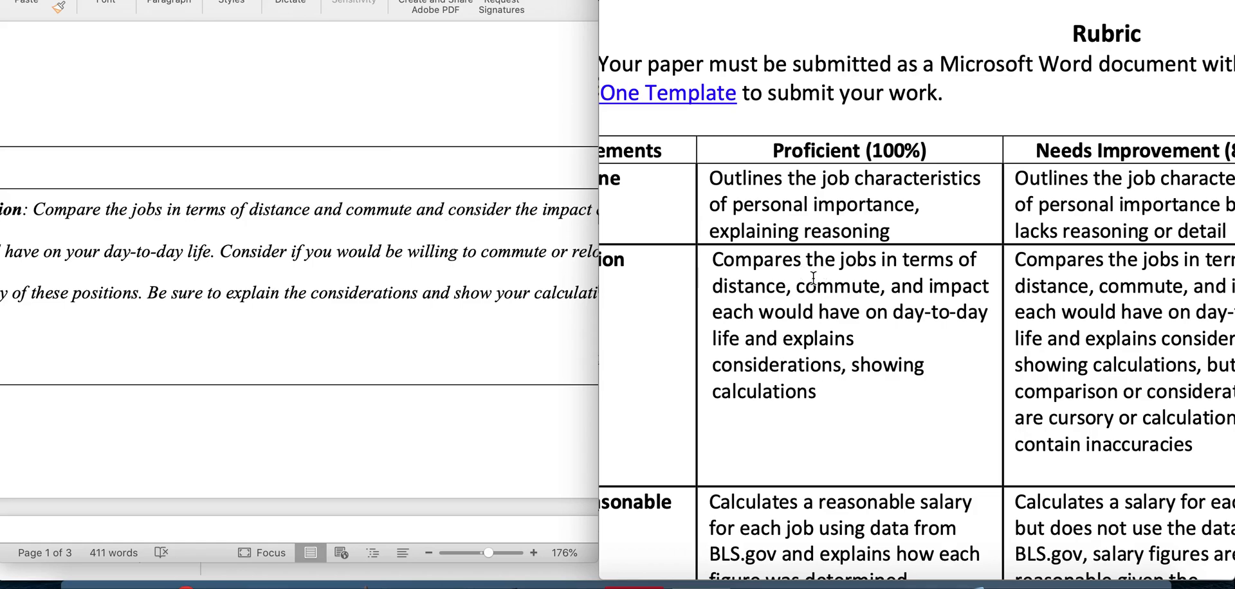
pyautogui.moveTo(179, 247)
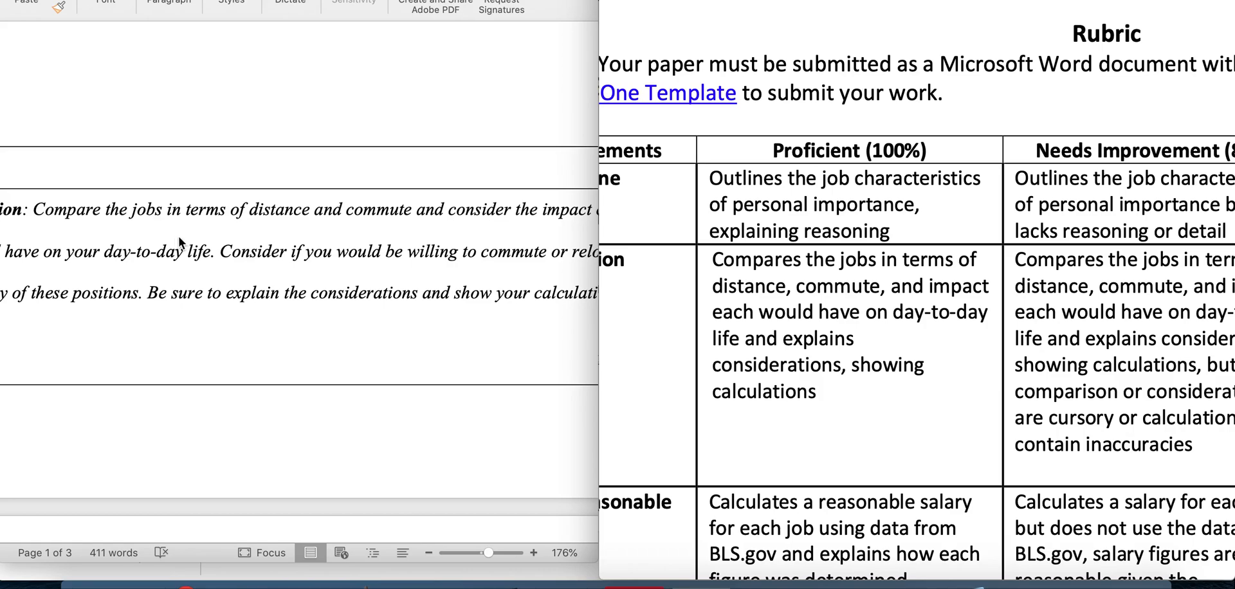
pyautogui.moveTo(291, 235)
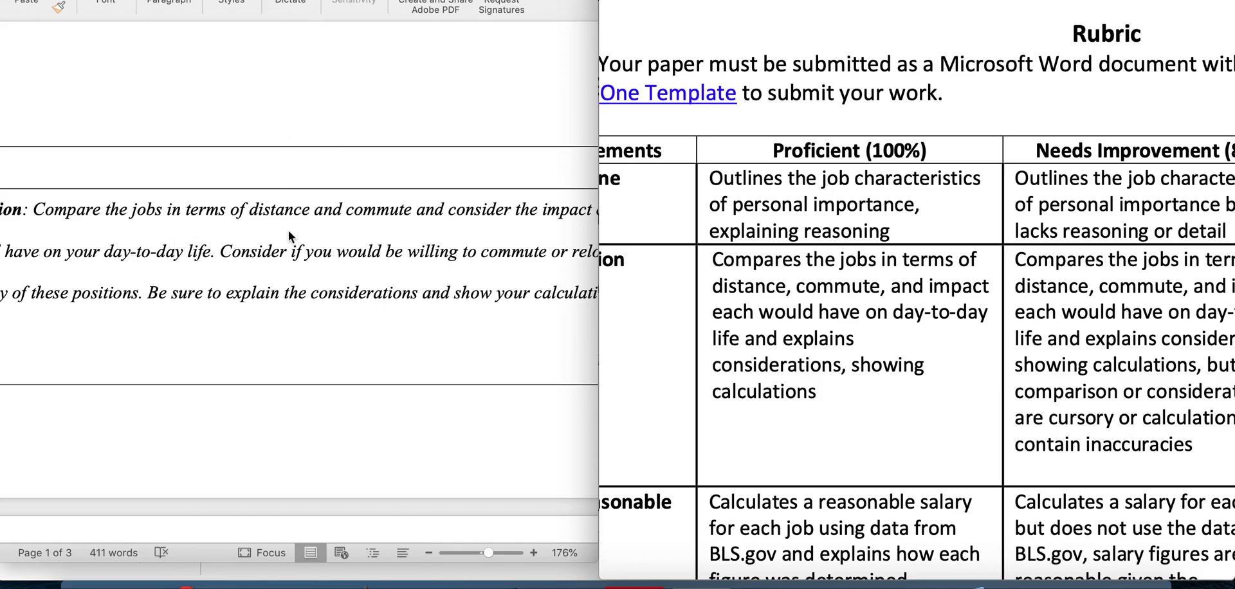
pyautogui.moveTo(252, 268)
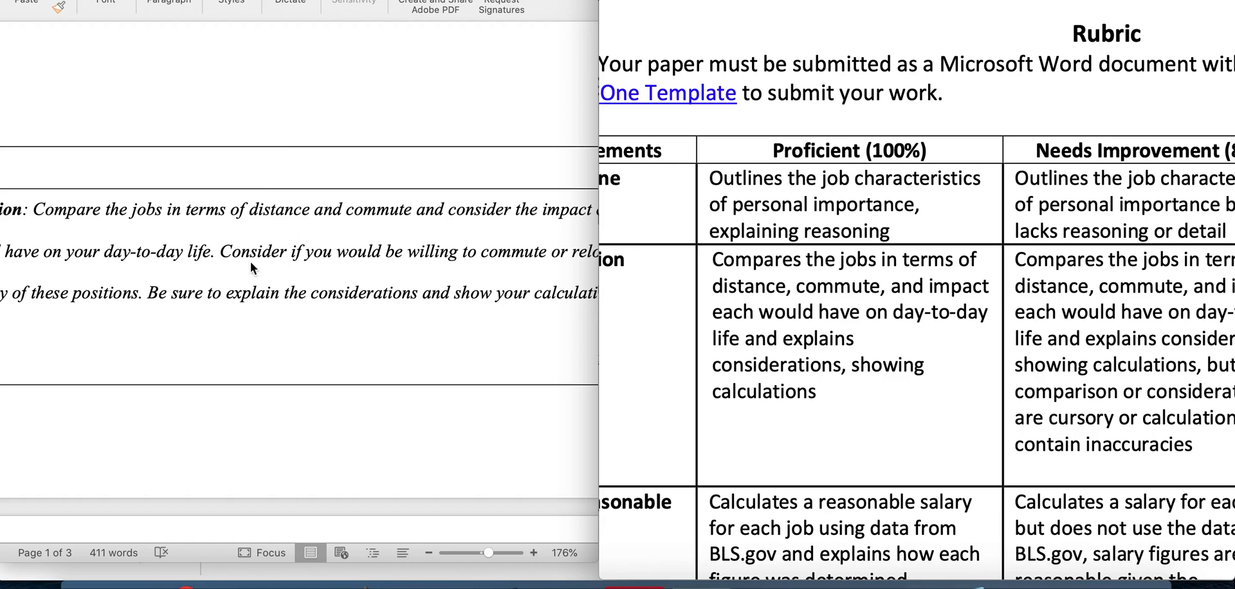
pyautogui.moveTo(244, 265)
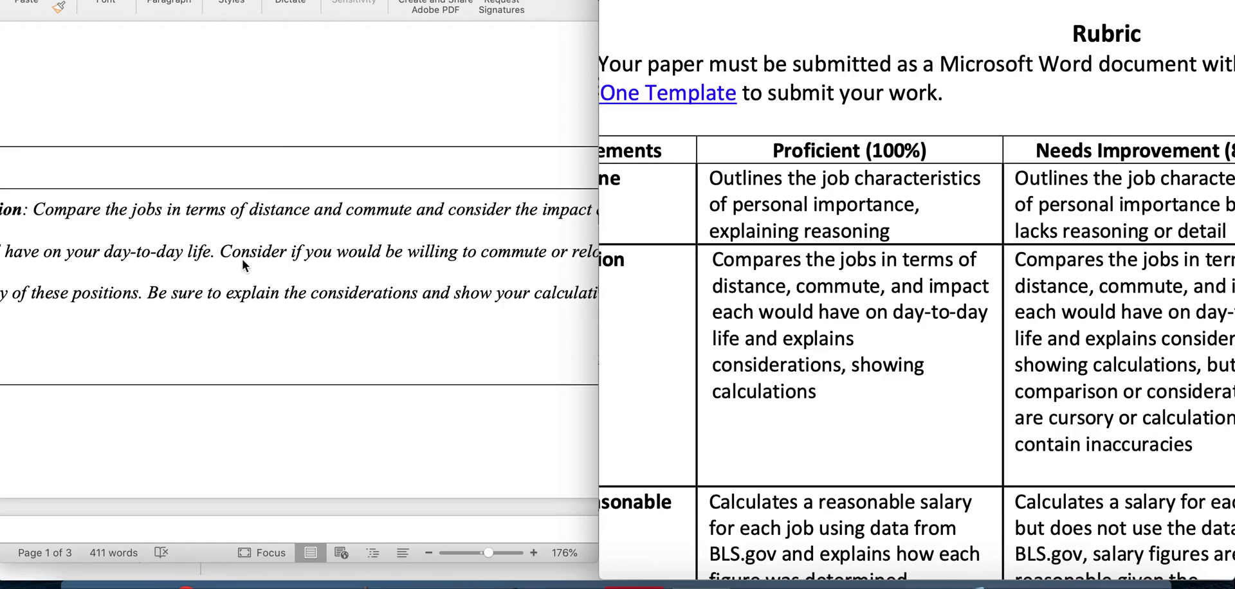
pyautogui.moveTo(219, 216)
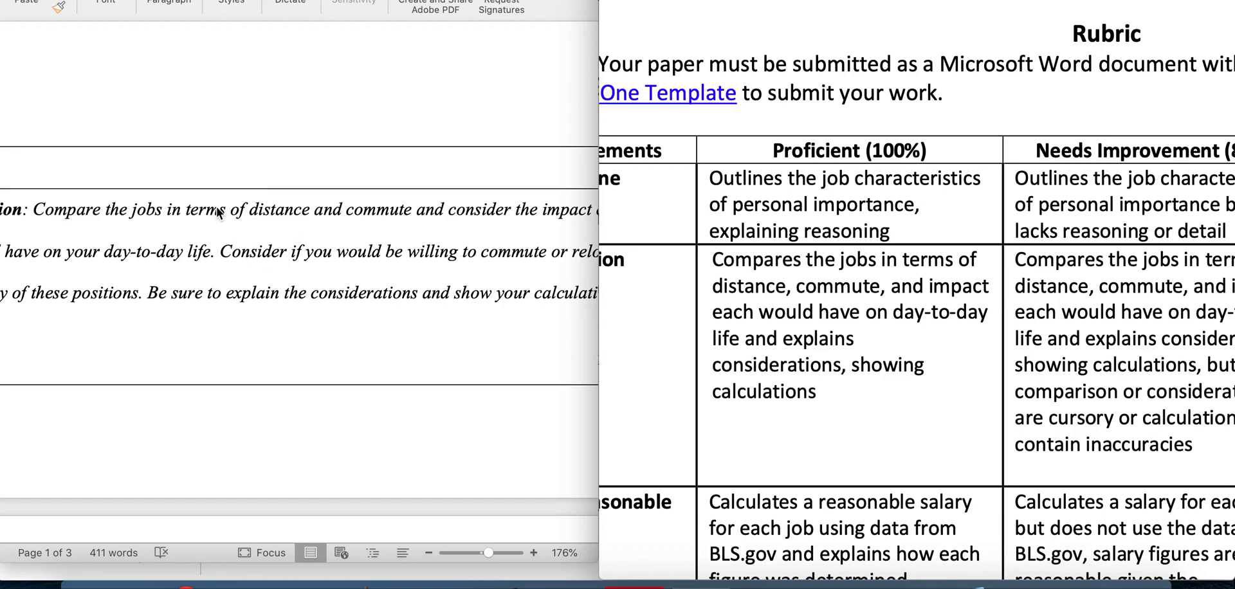
pyautogui.moveTo(284, 218)
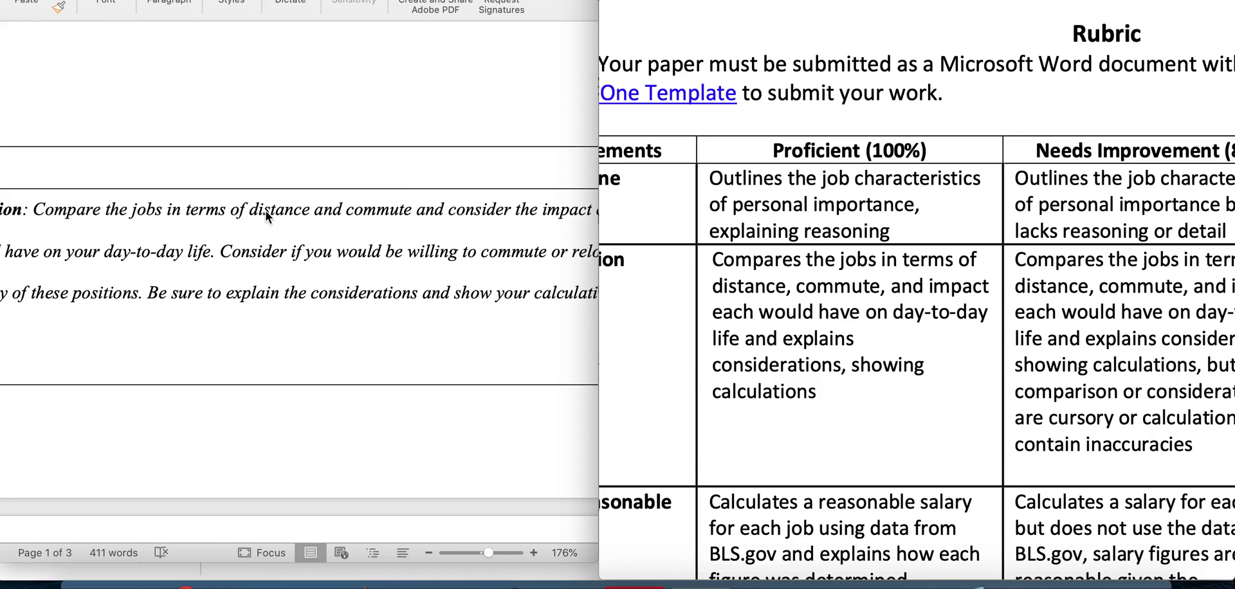
pyautogui.moveTo(464, 251)
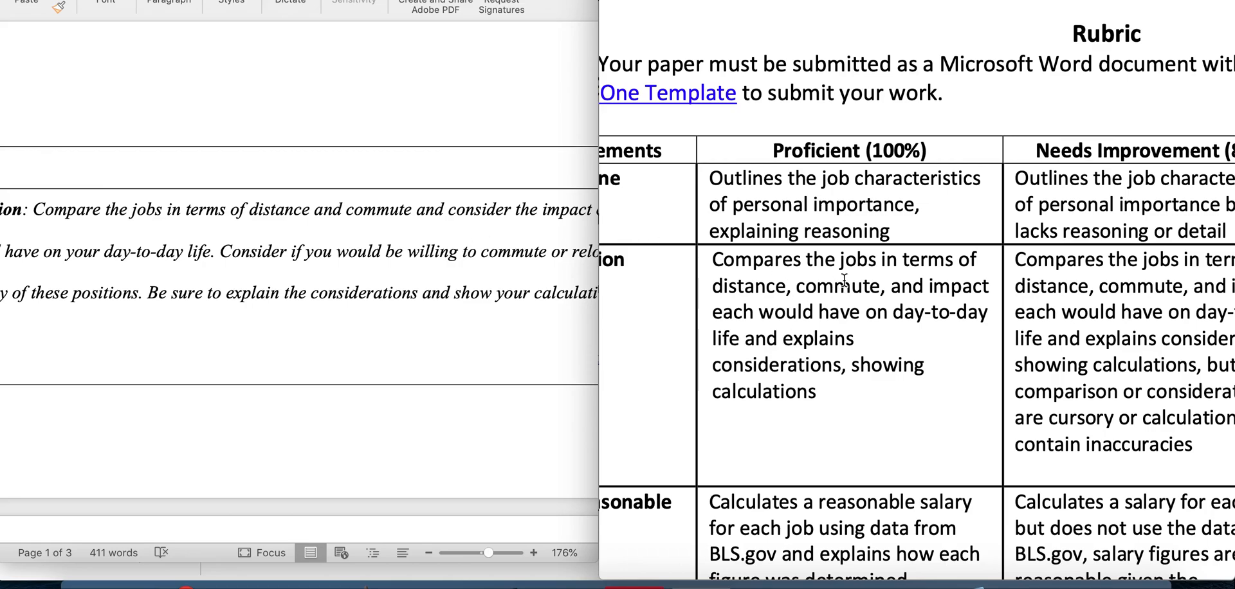
pyautogui.moveTo(369, 254)
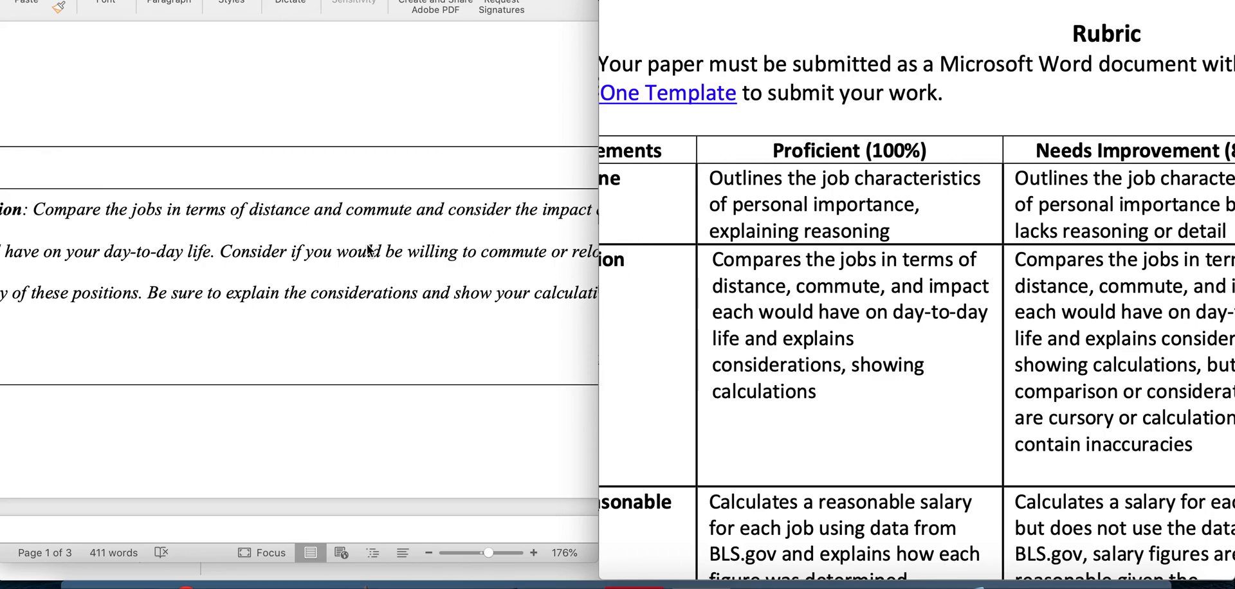
pyautogui.moveTo(729, 240)
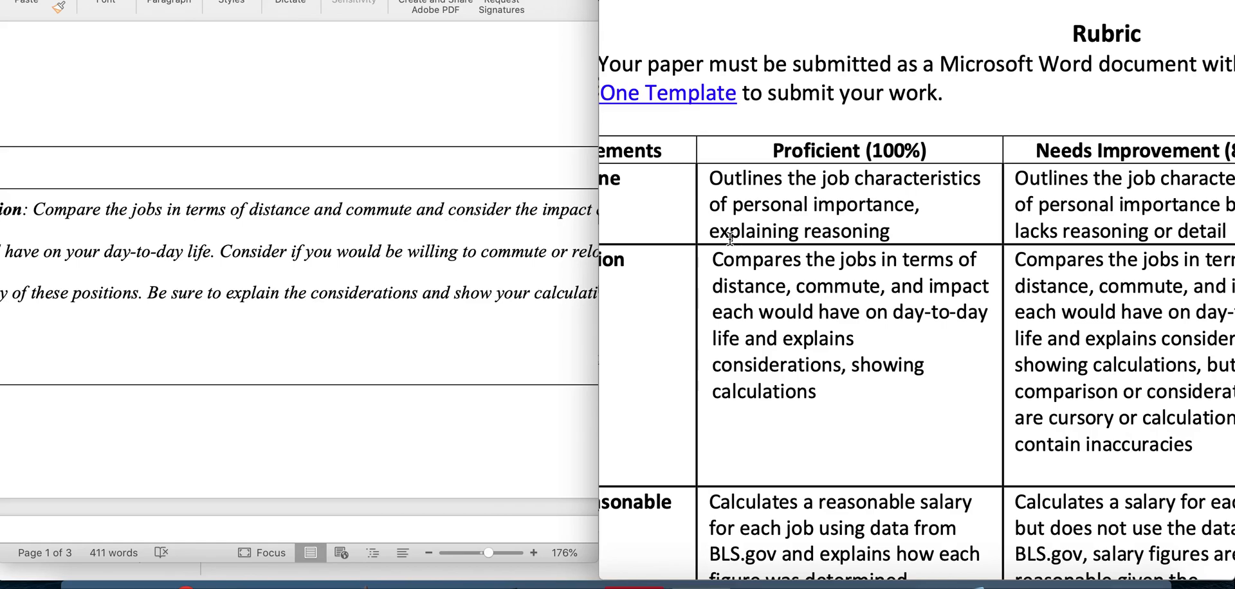
pyautogui.moveTo(656, 216)
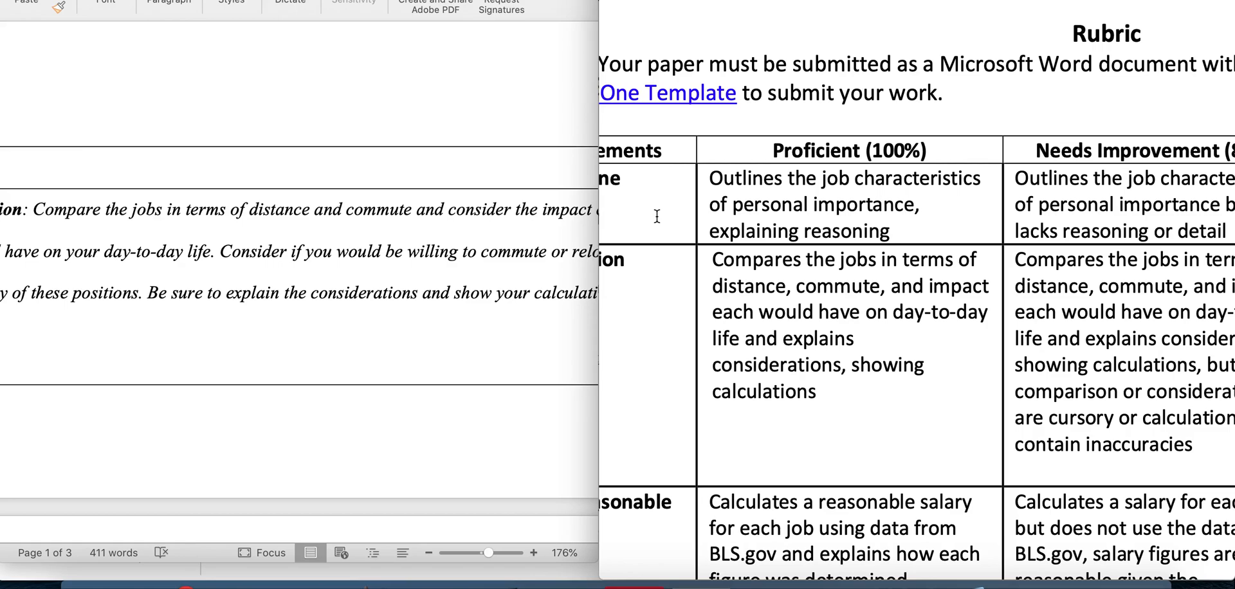
pyautogui.moveTo(583, 302)
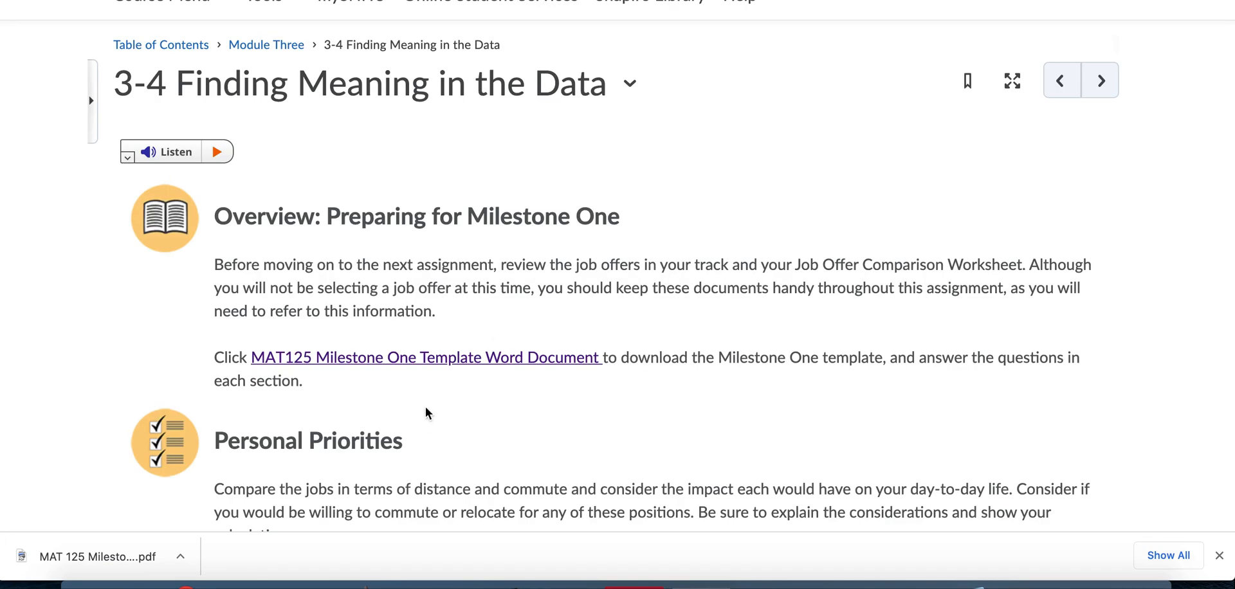
pyautogui.scroll(-3)
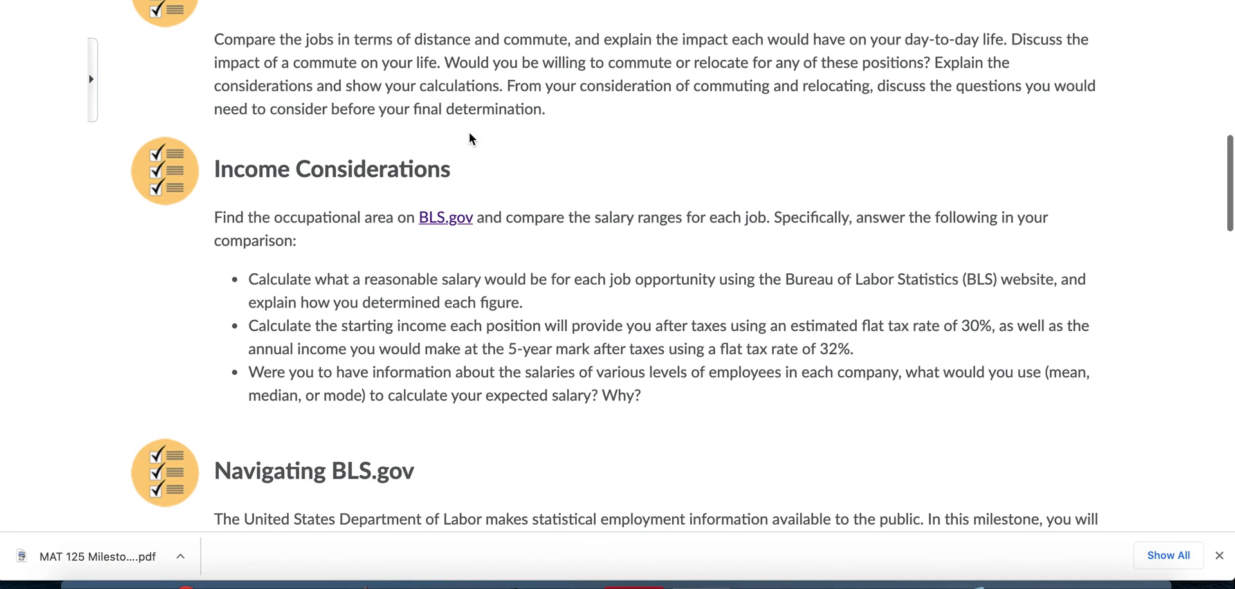
pyautogui.moveTo(440, 229)
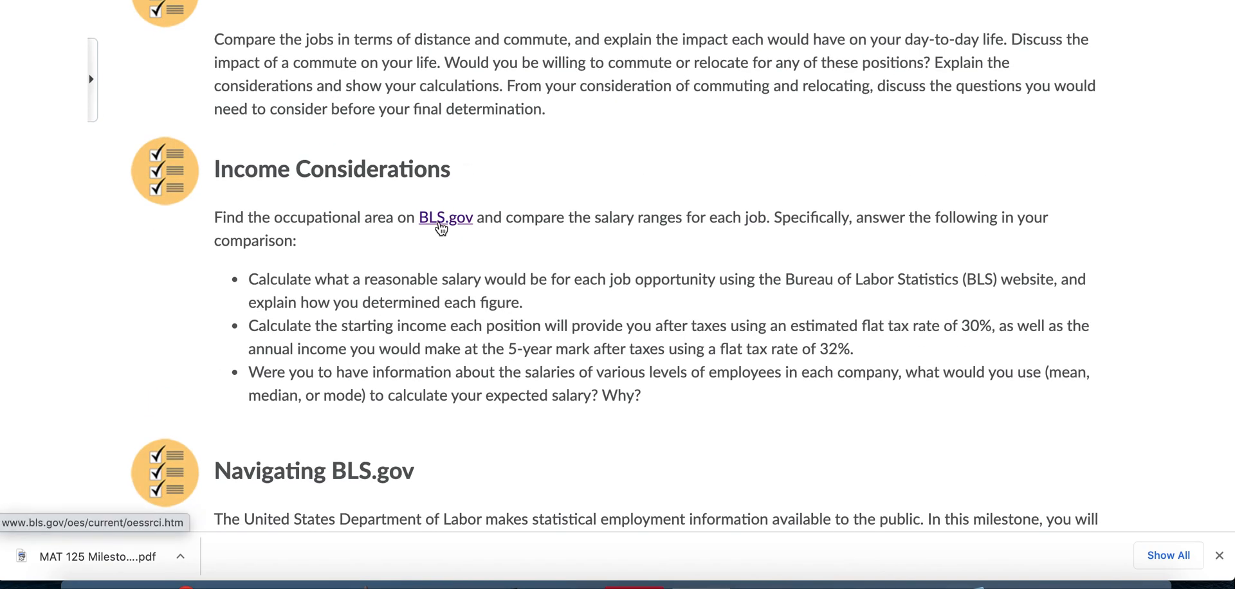
pyautogui.click(445, 217)
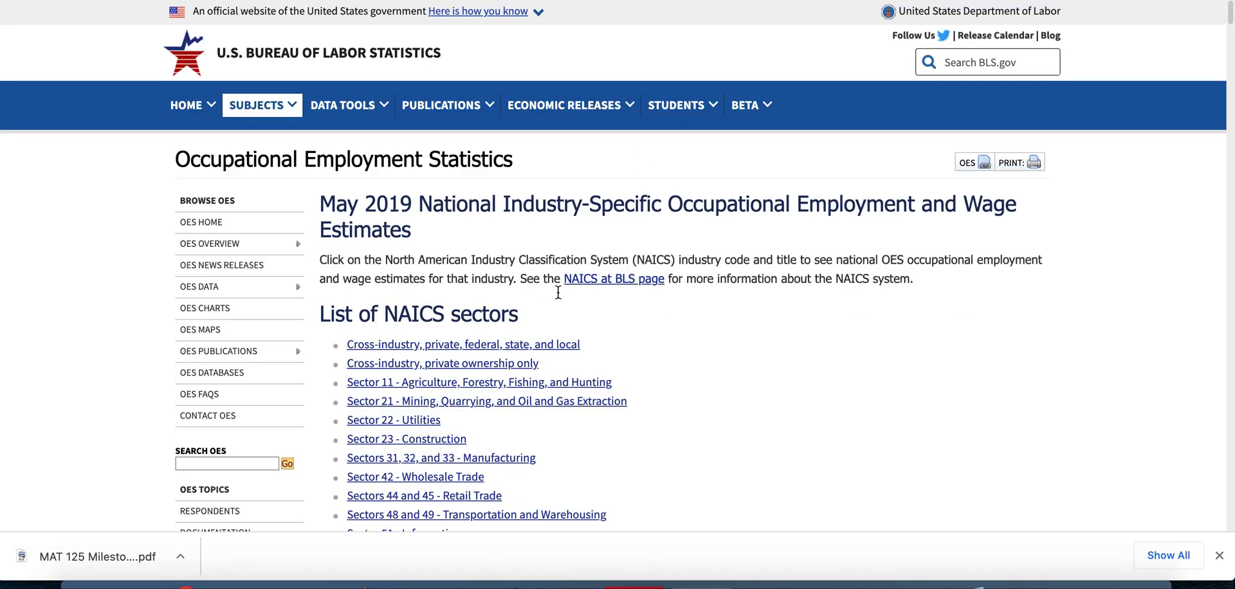
# - Search BLS for teacher's assistant Chelmsford MA and dismiss the feedback survey prompt
pyautogui.click(1001, 63)
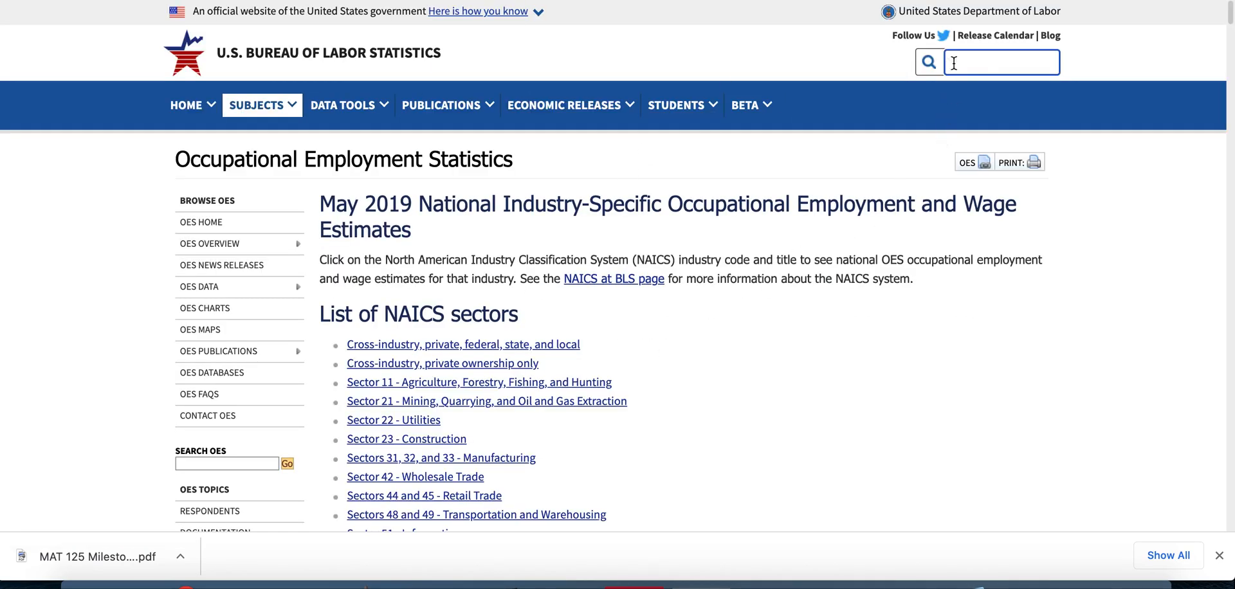
pyautogui.write("teacher's assistant ch")
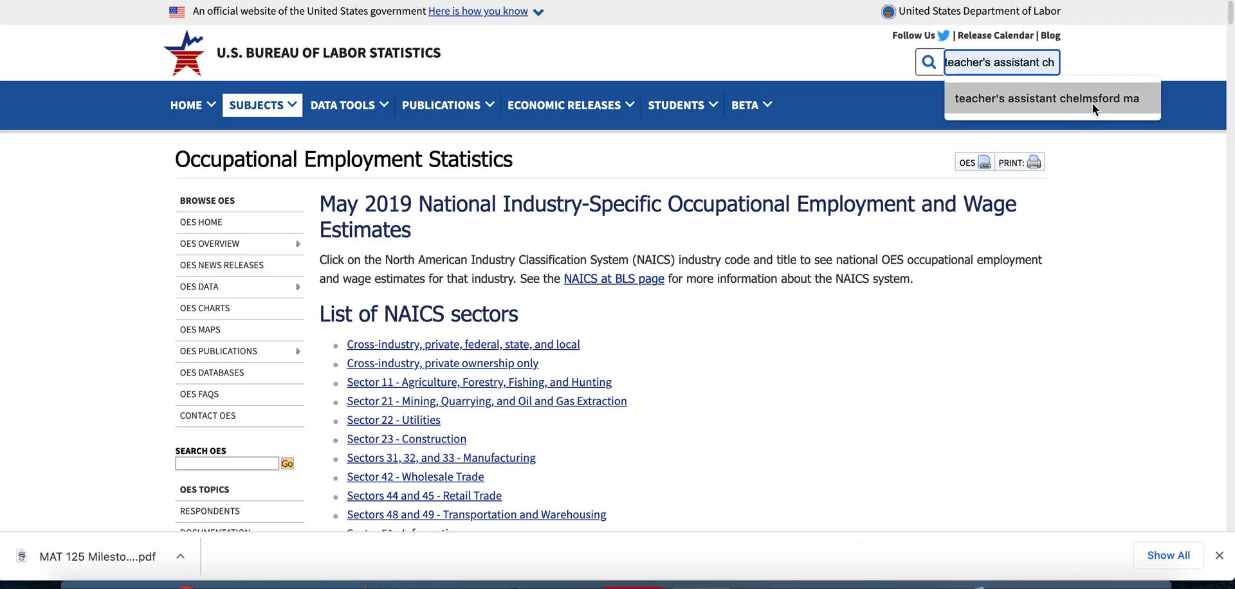
pyautogui.moveTo(1101, 104)
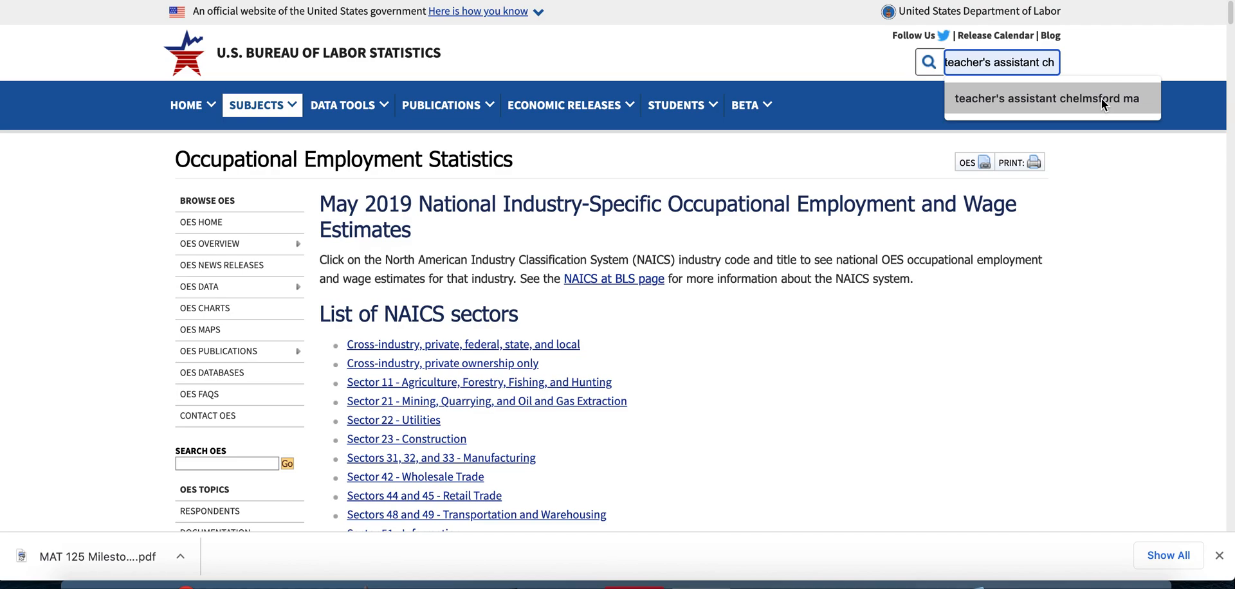
pyautogui.moveTo(1073, 108)
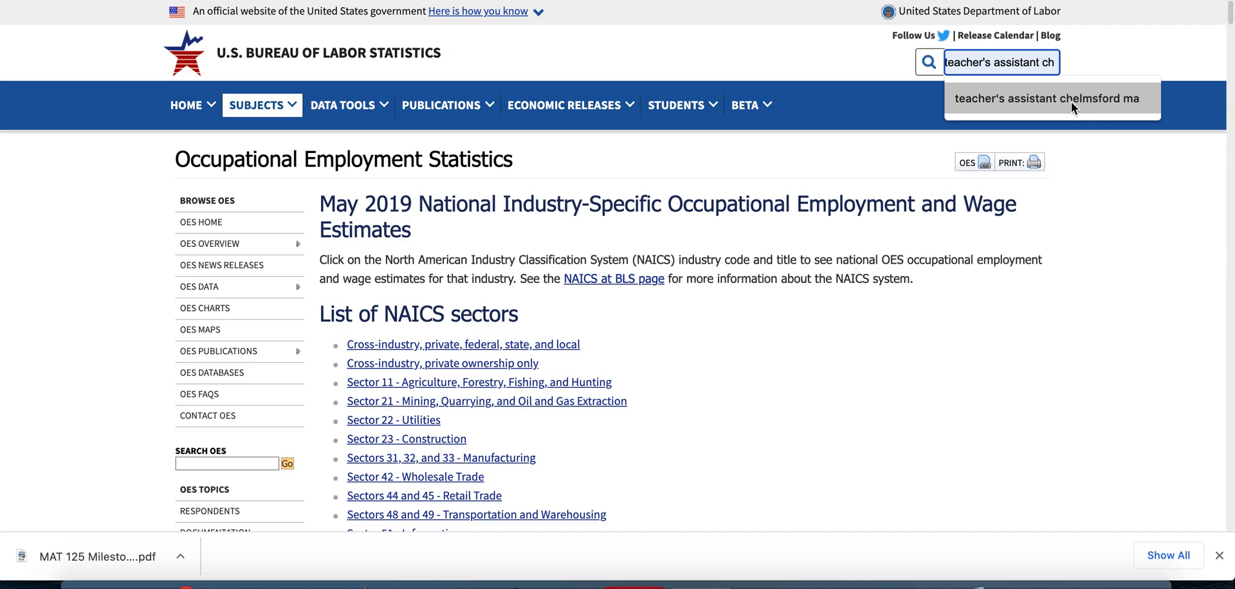
pyautogui.moveTo(1089, 107)
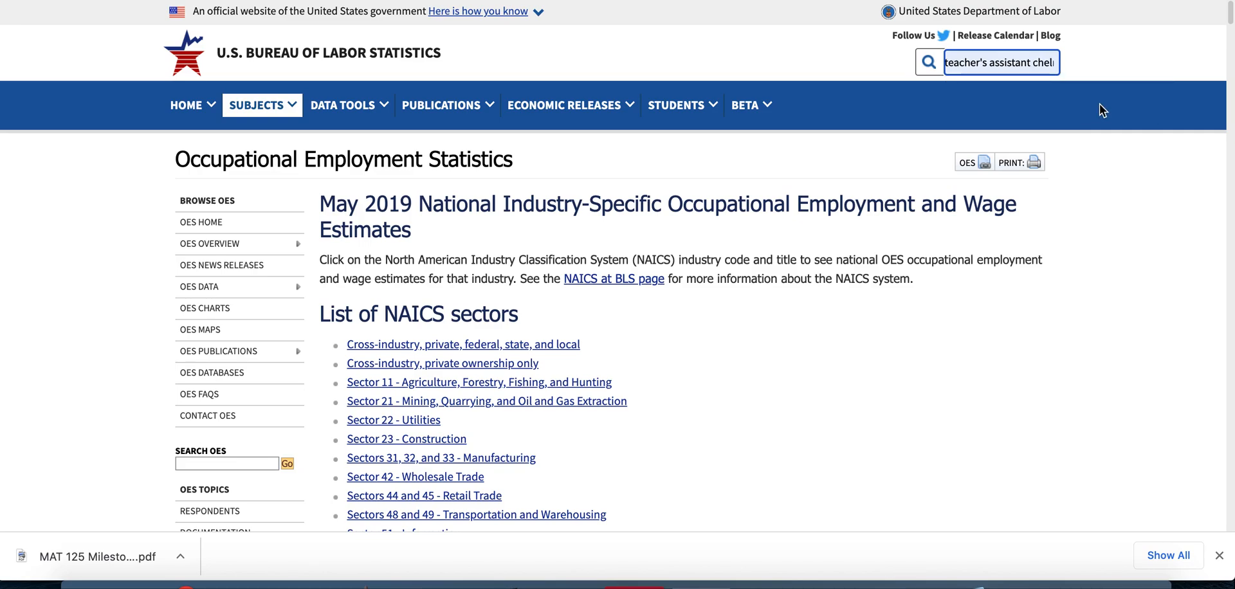
pyautogui.moveTo(524, 89)
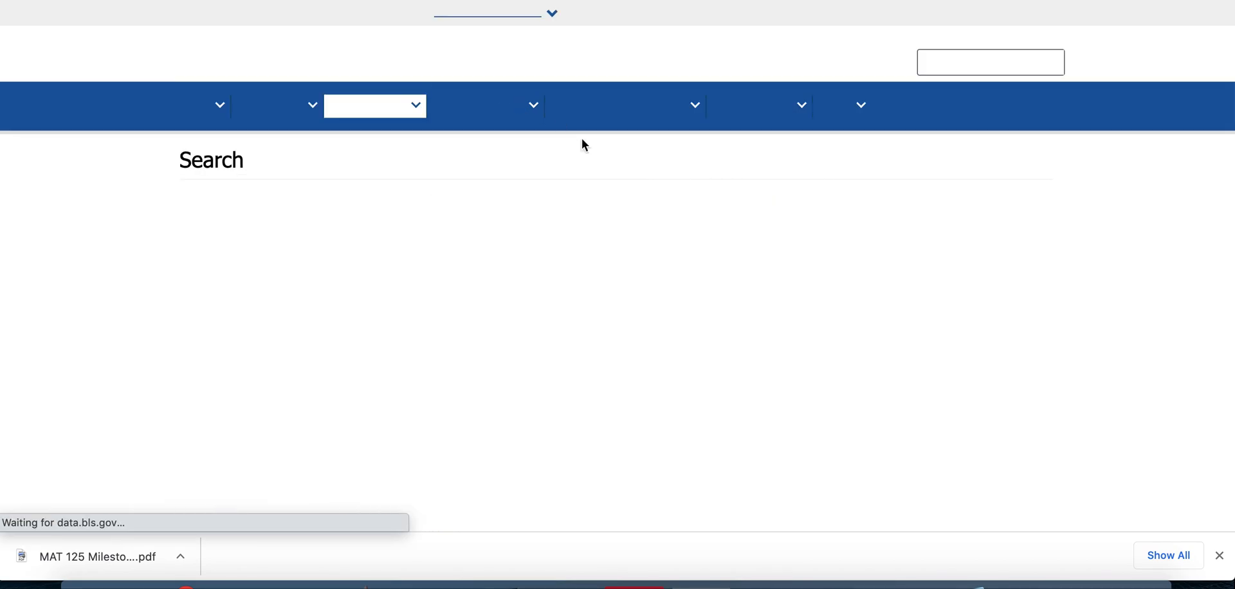
pyautogui.scroll(-3)
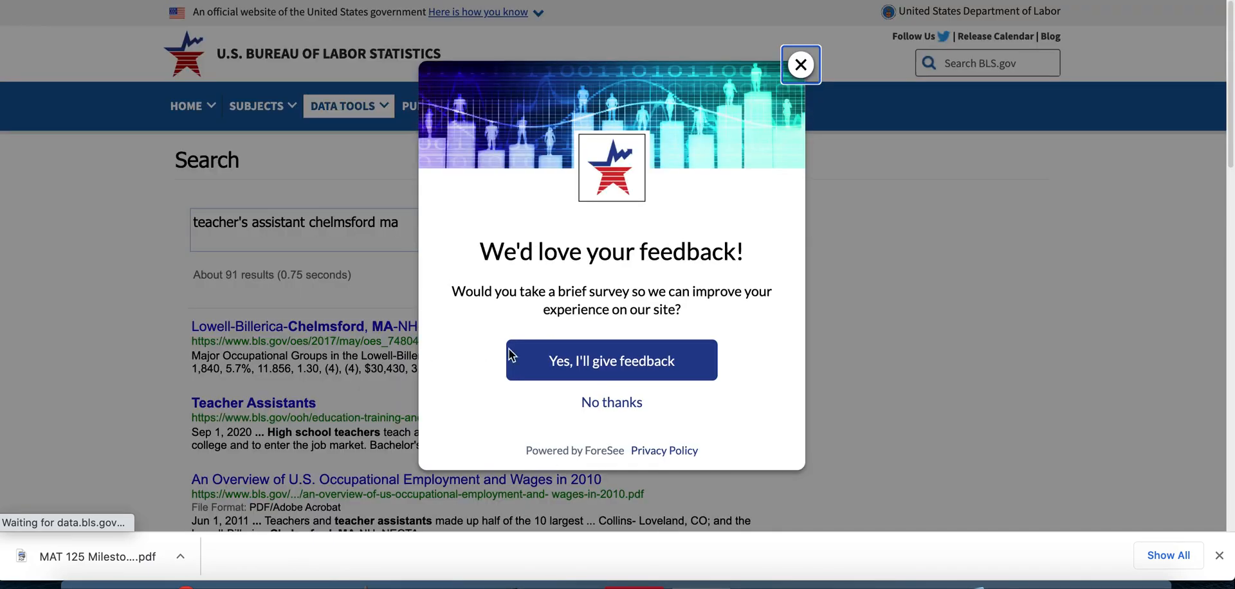
pyautogui.click(800, 64)
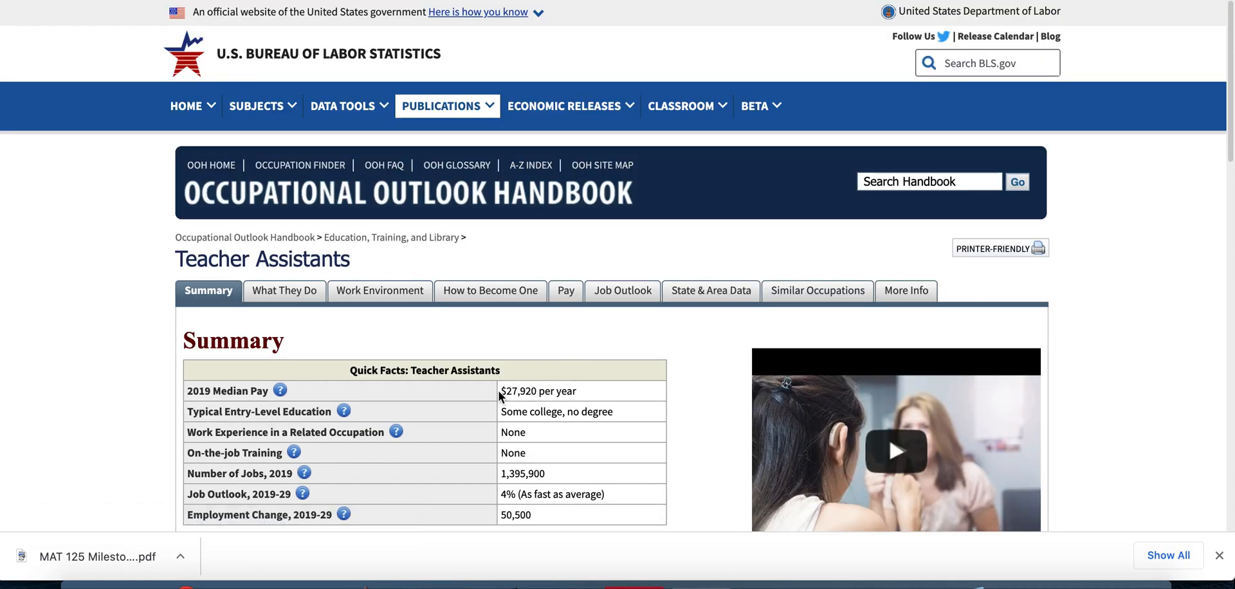
pyautogui.moveTo(505, 387)
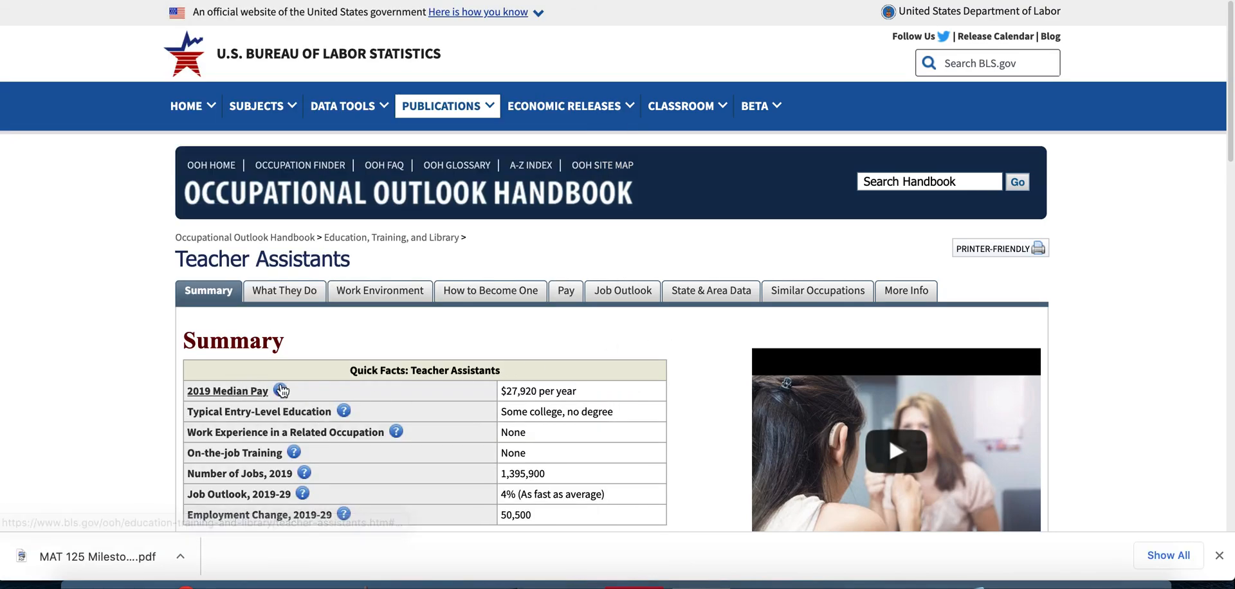
pyautogui.moveTo(424, 369)
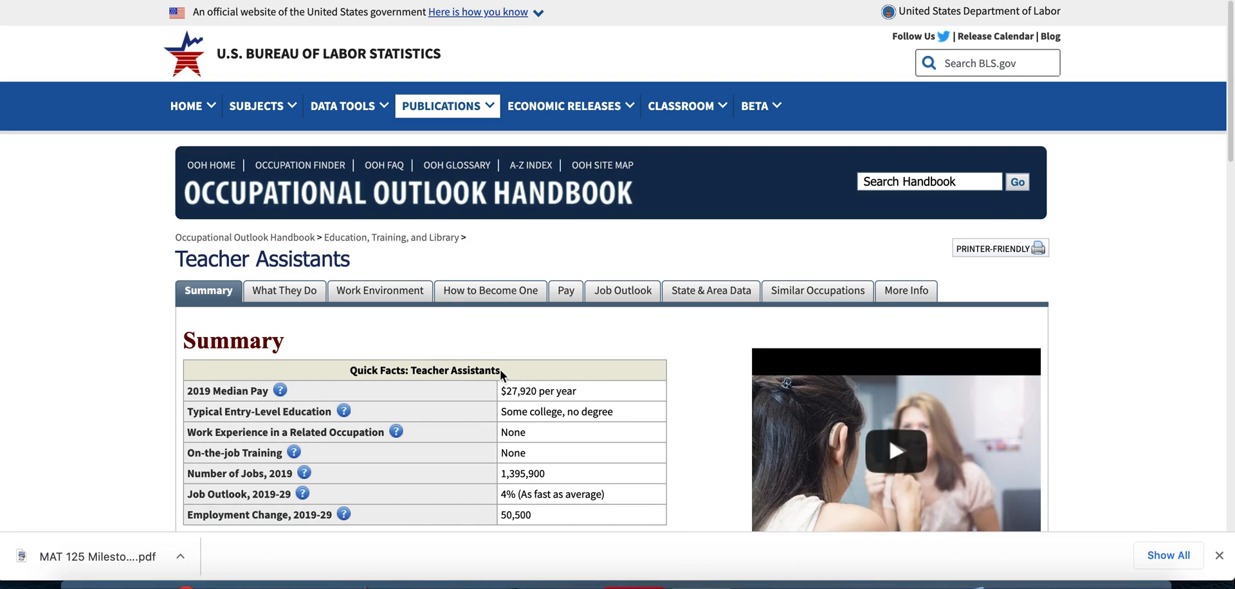
pyautogui.moveTo(622, 355)
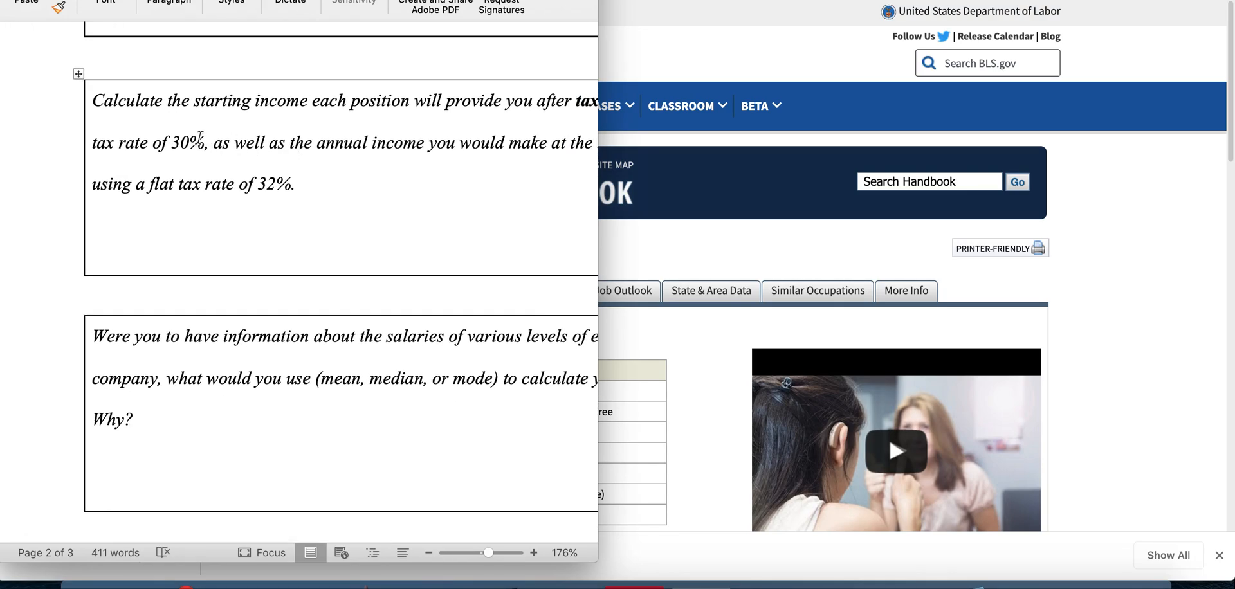
pyautogui.moveTo(136, 159)
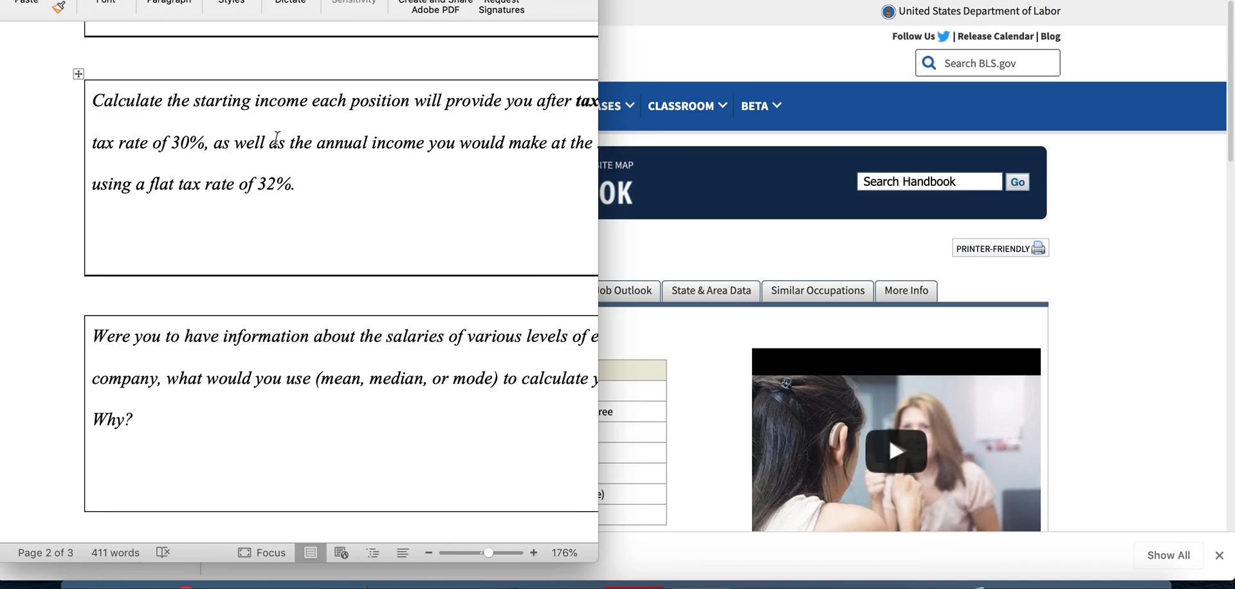
# - Bring the after-tax income question with its 30% and 32% rates into view
pyautogui.hscroll(3)
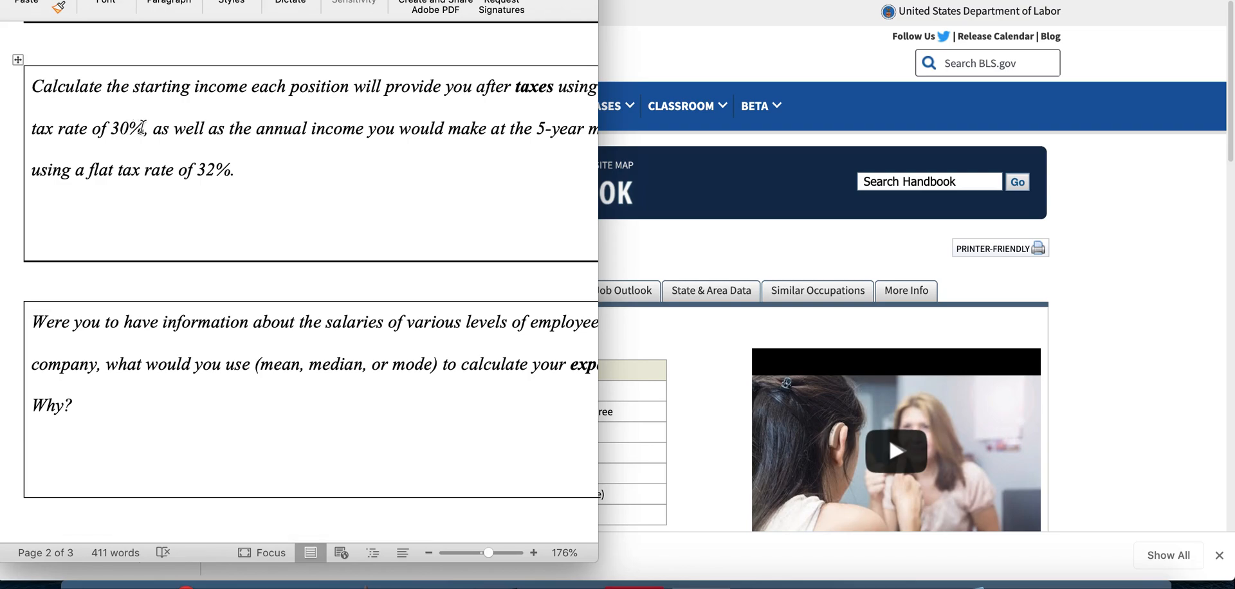
pyautogui.moveTo(203, 156)
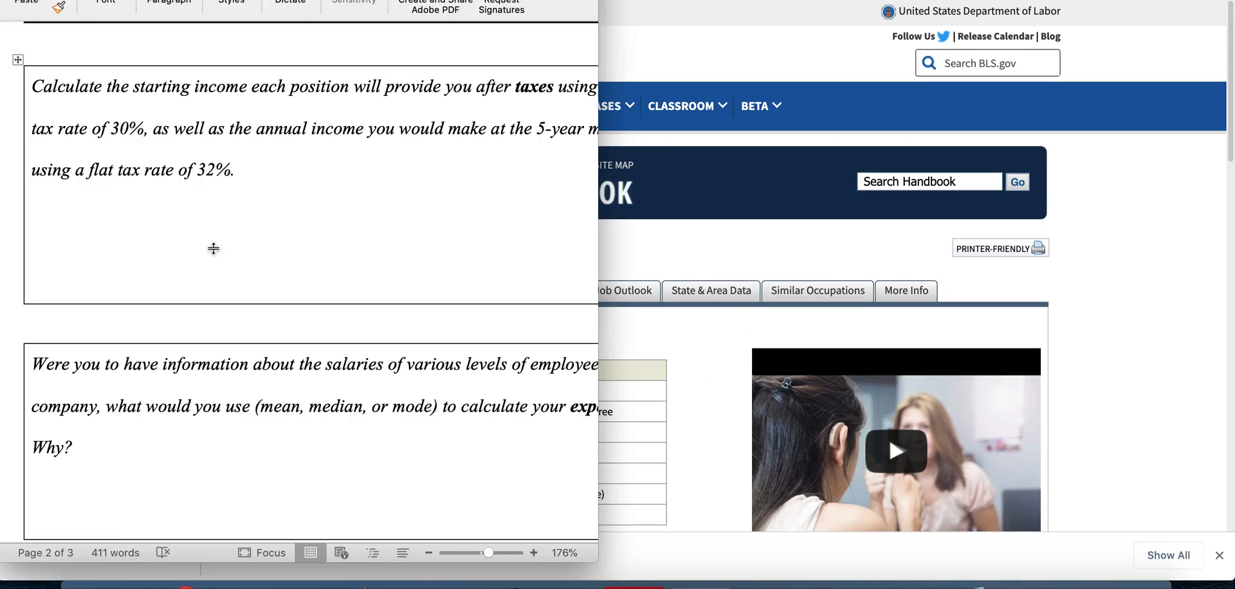
# - Enter the expression '$27,920(.30) =' under the question and bring up the Calculator
pyautogui.write('$')
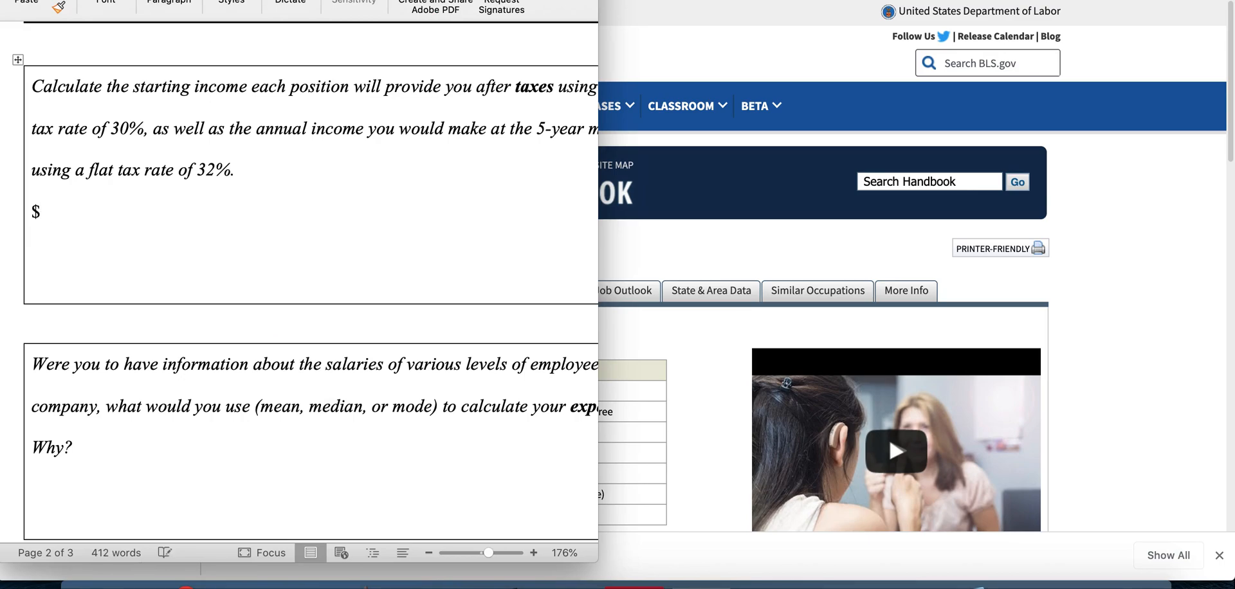
pyautogui.write('27,920')
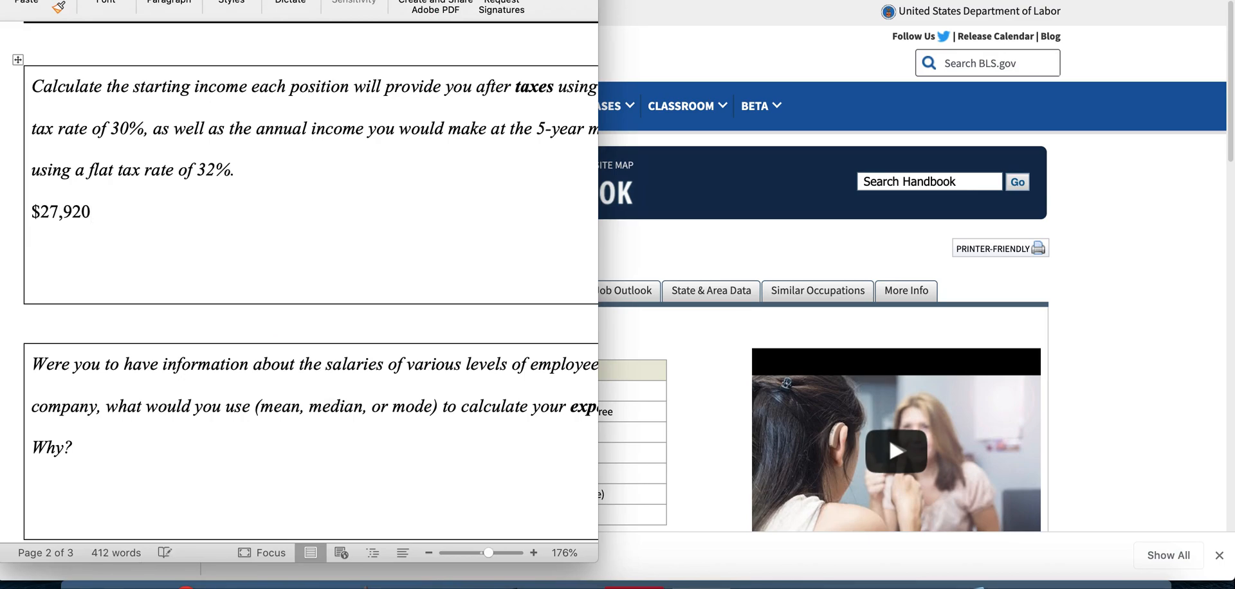
pyautogui.write('(')
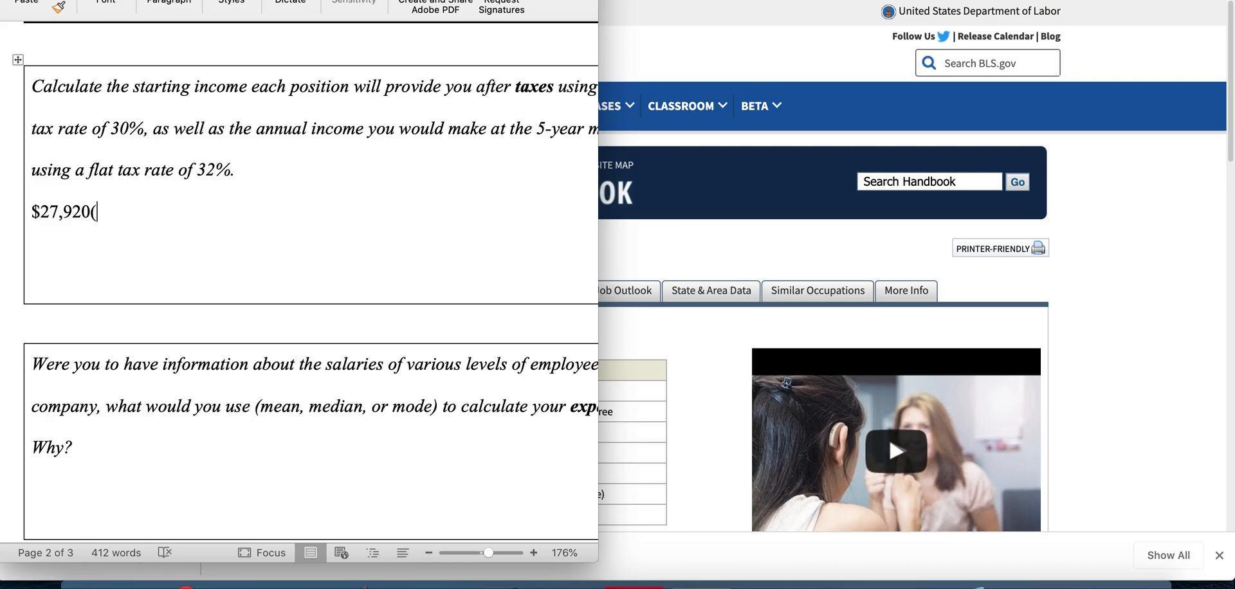
pyautogui.write('.30) =')
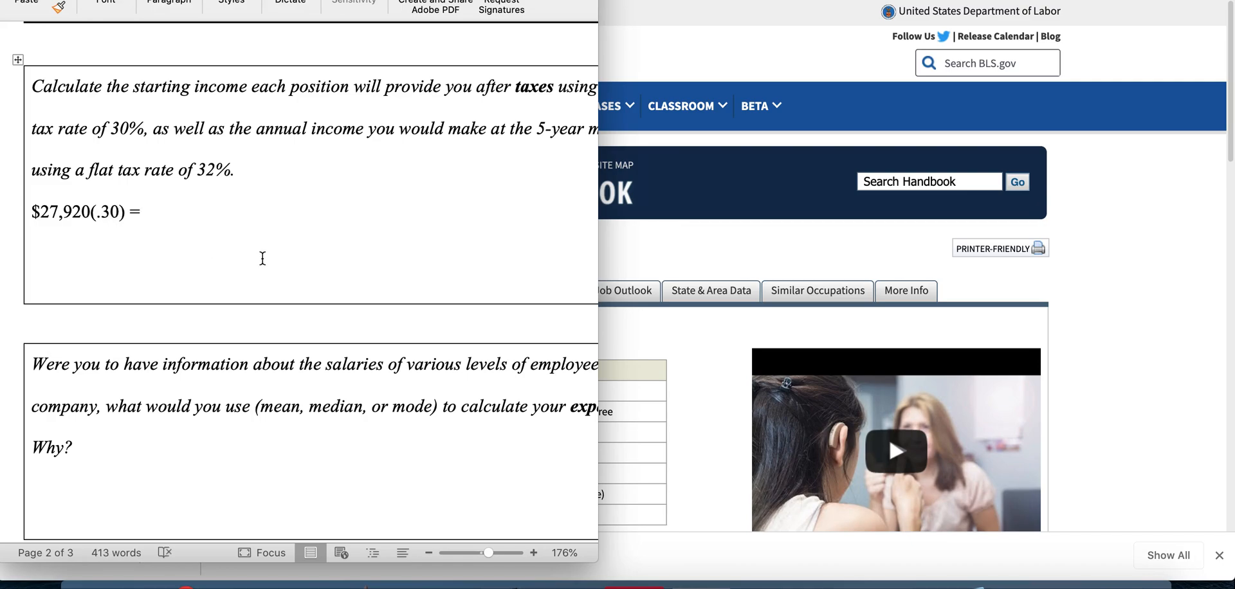
pyautogui.click(147, 212)
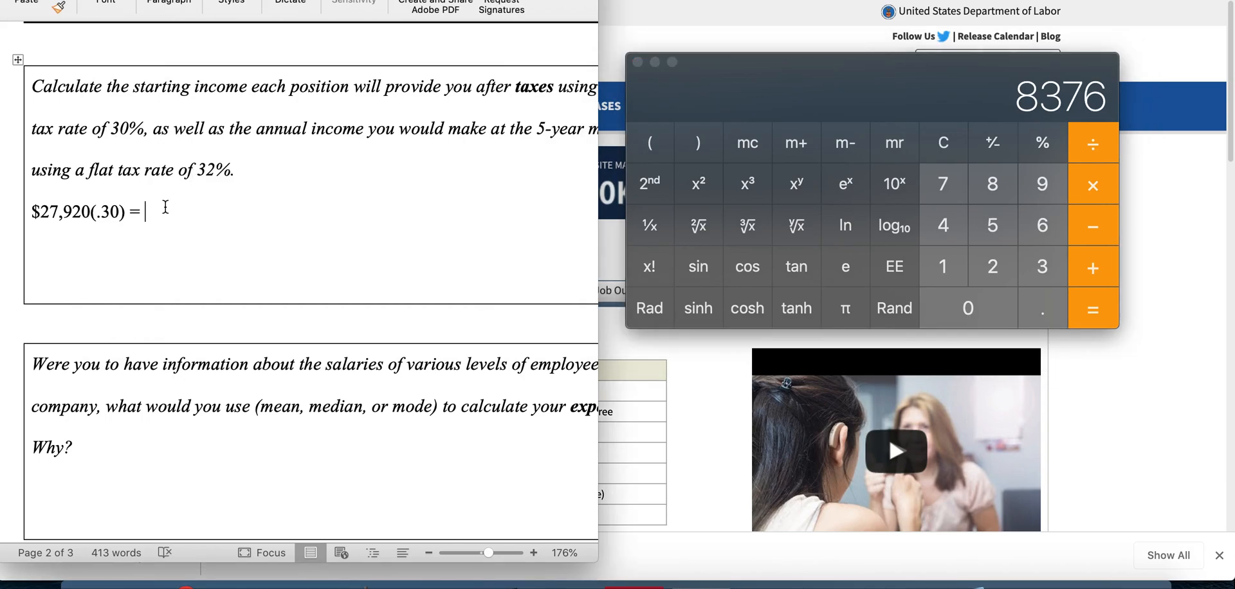
# - Continue the line with '$8376; $27,920 - $8376 ='
pyautogui.write('$8376')
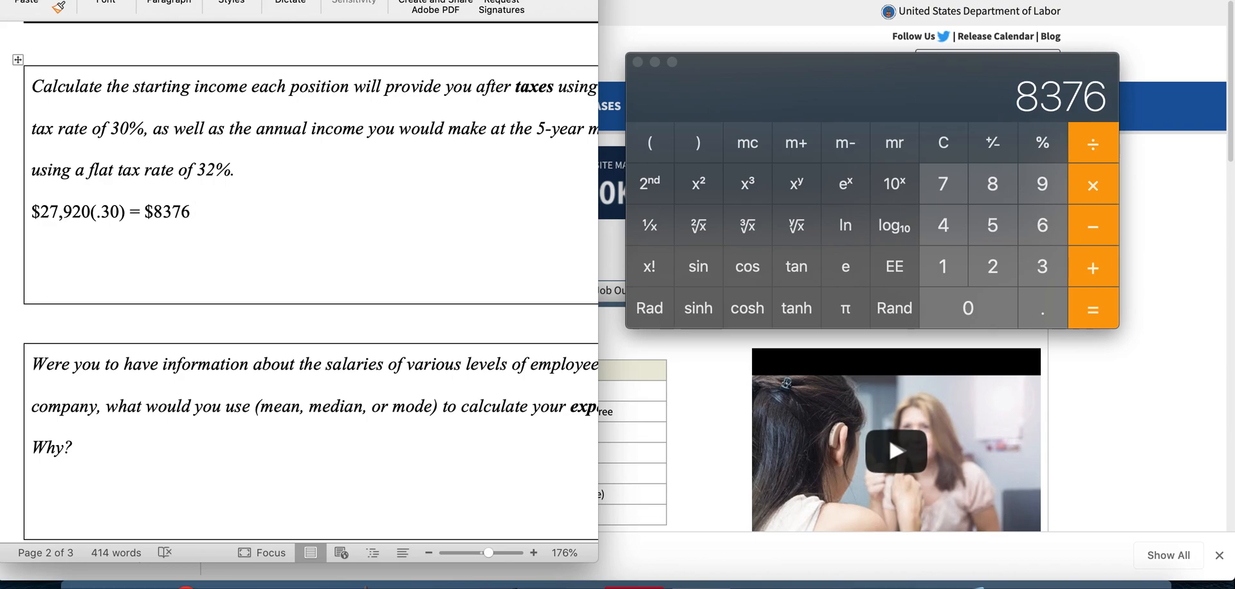
pyautogui.write('; $')
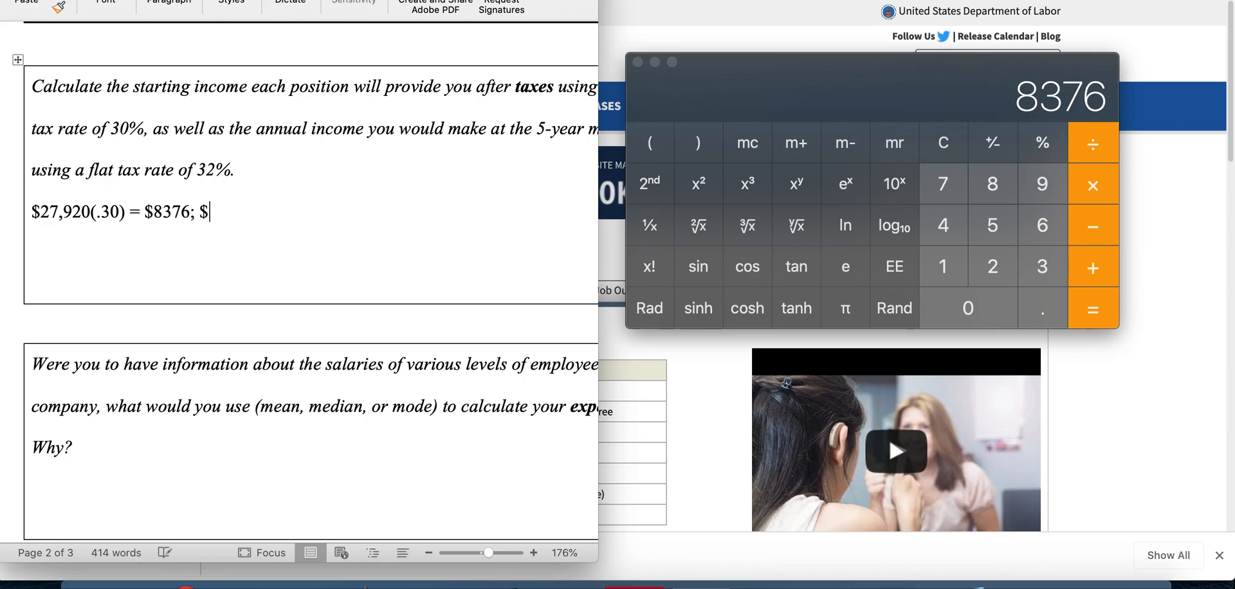
pyautogui.write('27,920 - $')
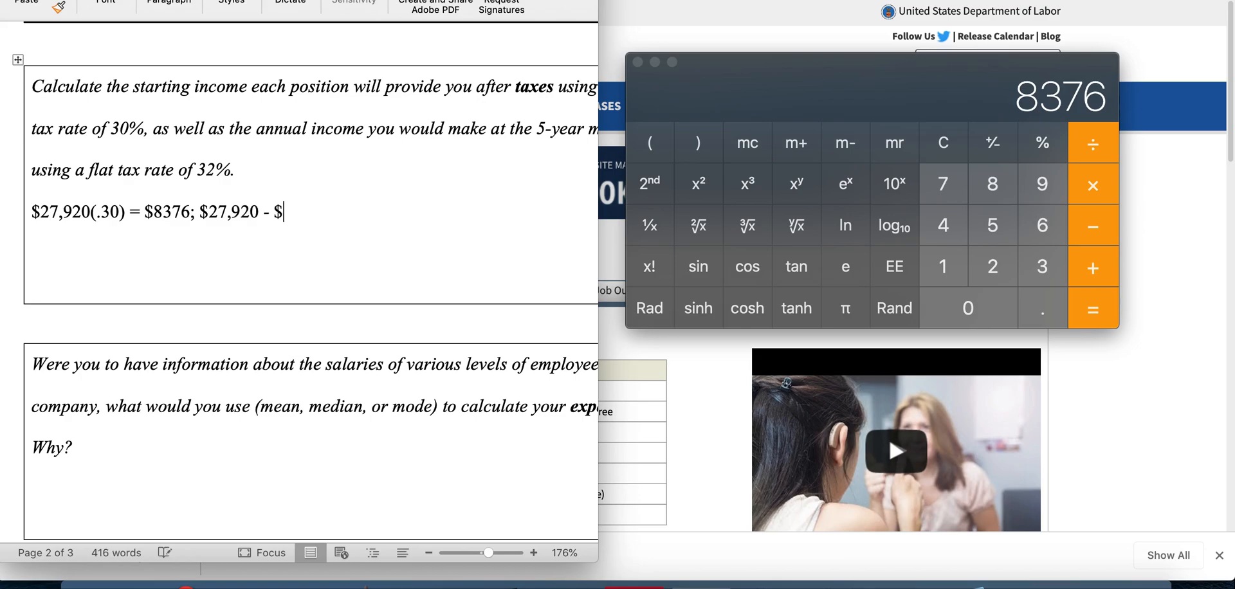
pyautogui.write('8376')
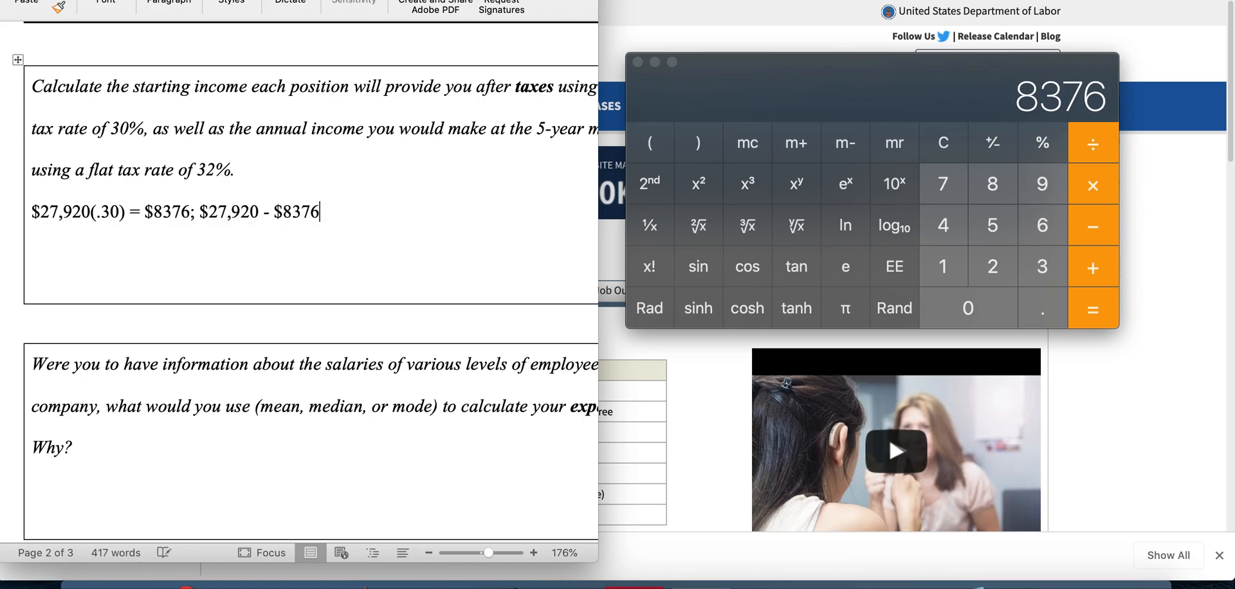
pyautogui.write('=')
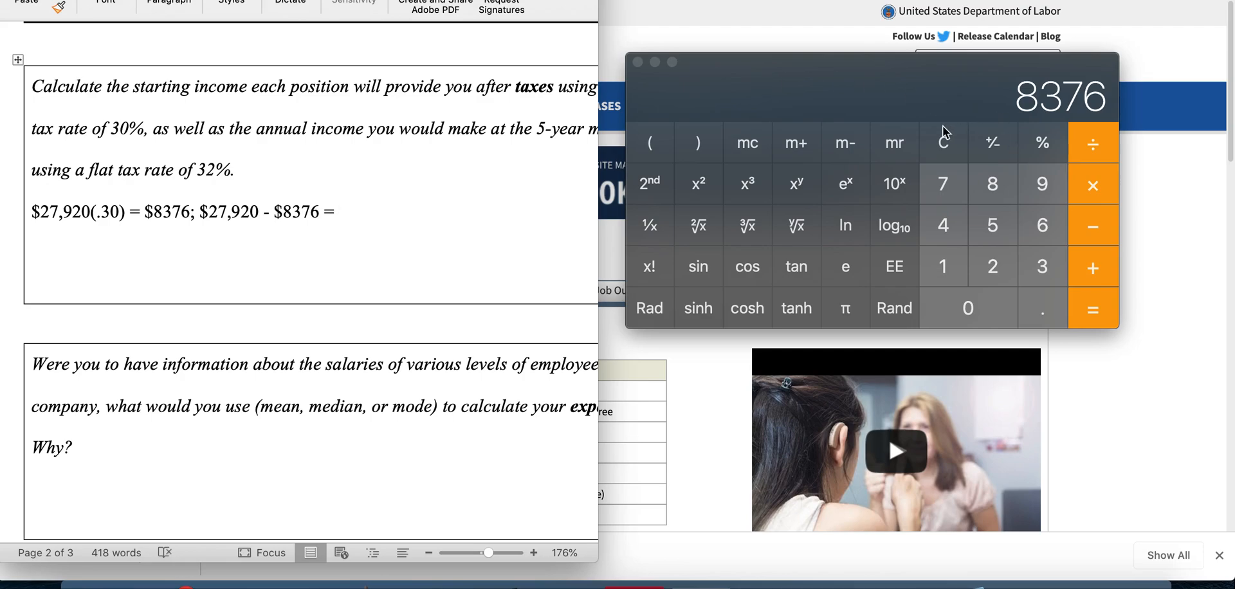
# - Compute 27920 − 8376, enter the result $19,544, and label the line 'Year 1:'
pyautogui.click(993, 266)
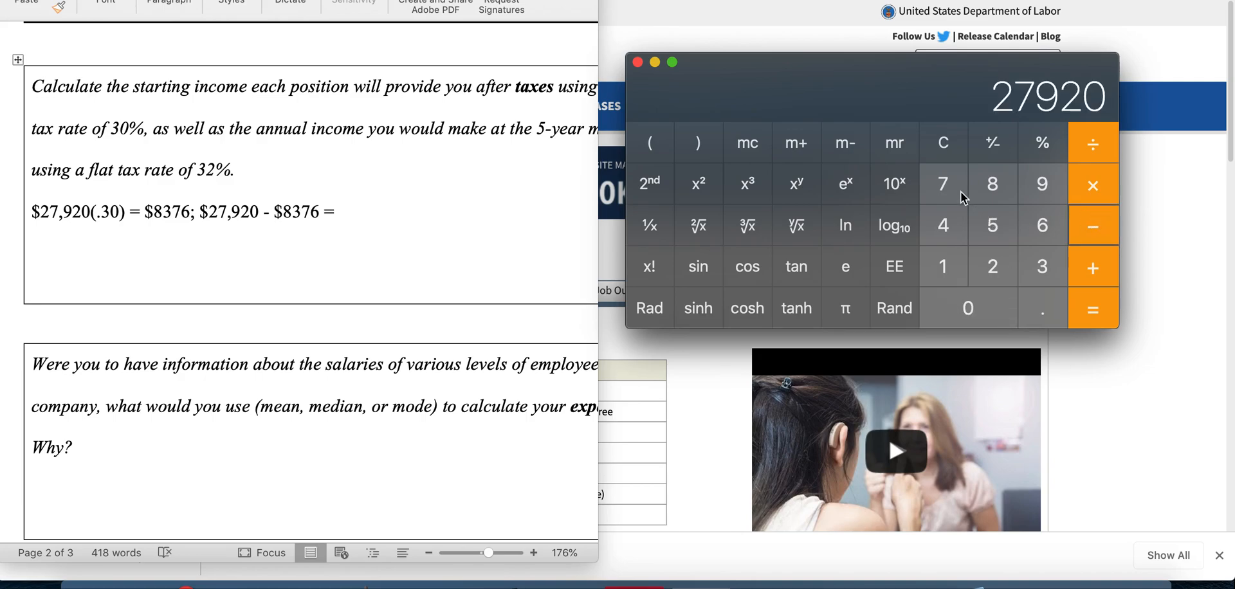
pyautogui.click(942, 184)
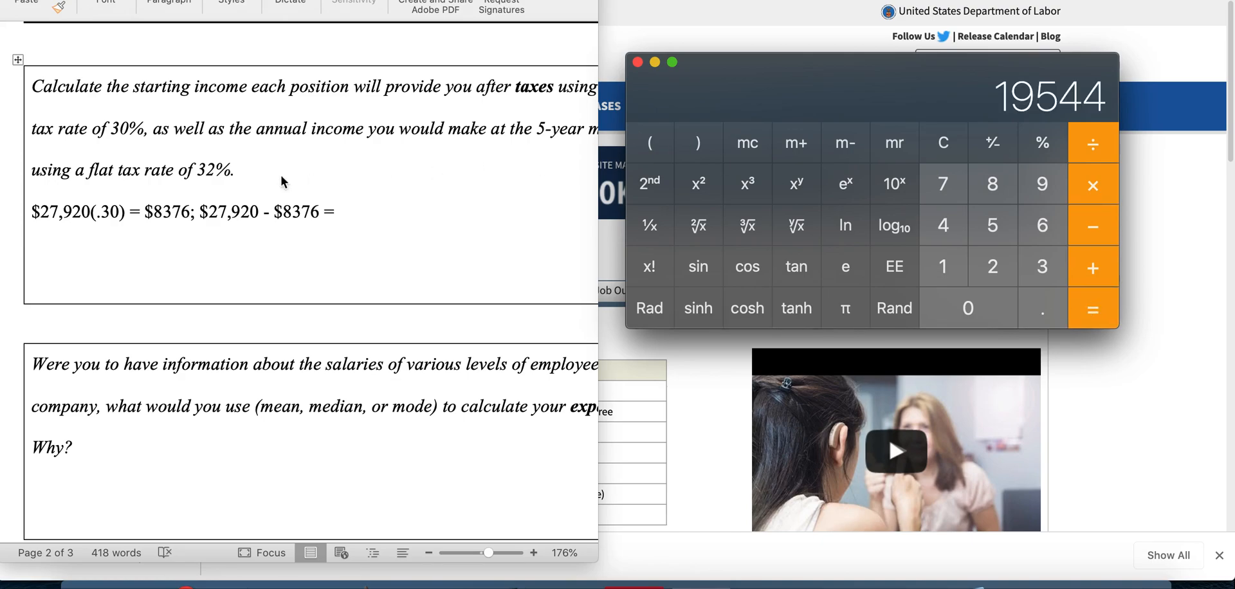
pyautogui.click(339, 211)
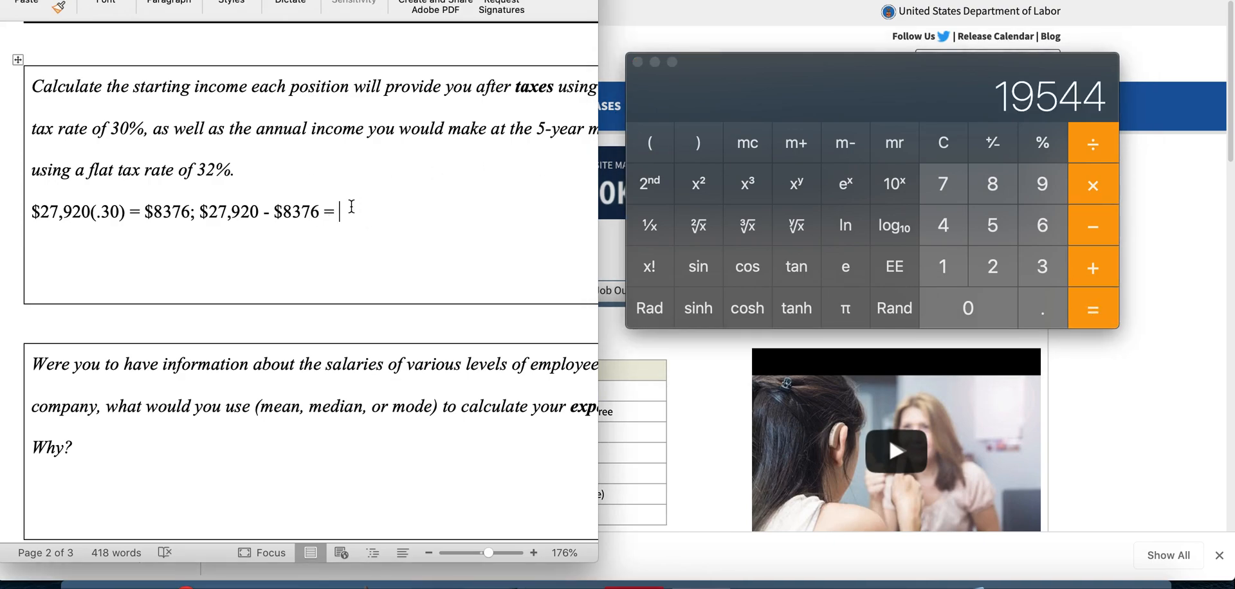
pyautogui.write('$19544')
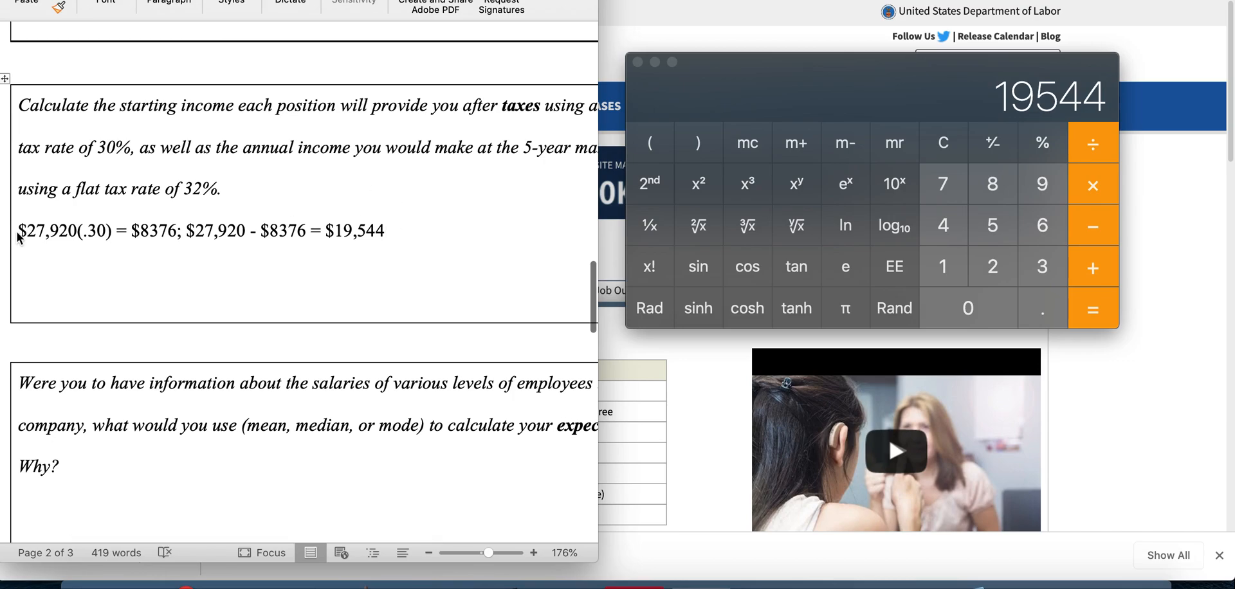
pyautogui.moveTo(20, 105); pyautogui.dragTo(384, 230)
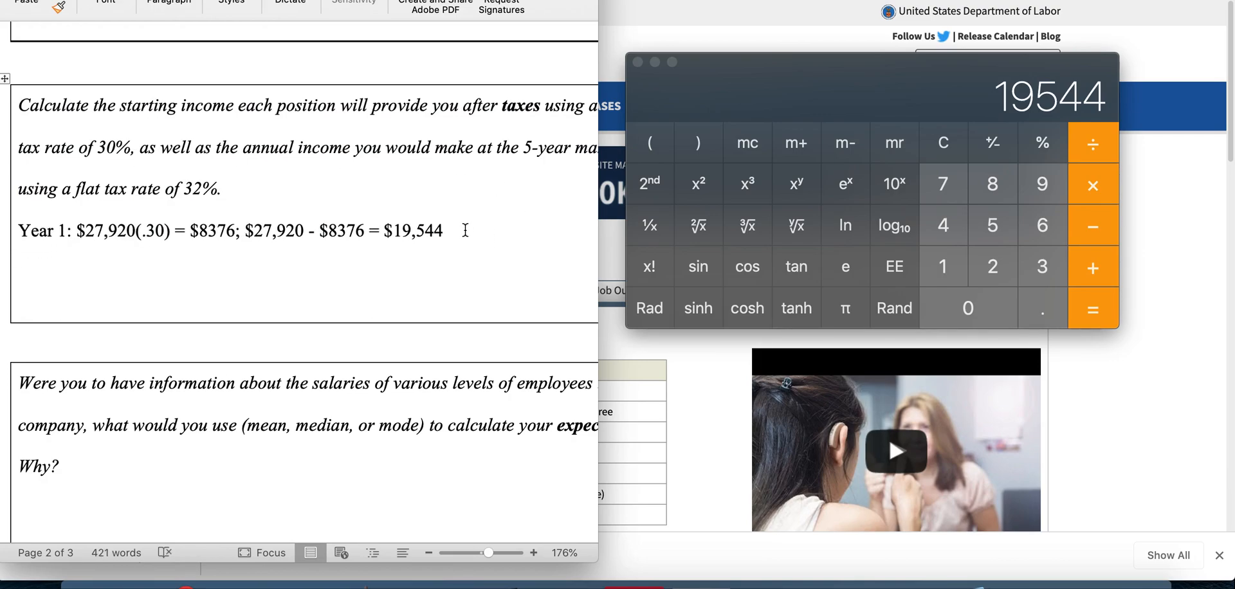
# - Start the Year 5 line '$27,920(' and compute 27920 × 0.68 in Calculator
pyautogui.write('Year 5: $2')
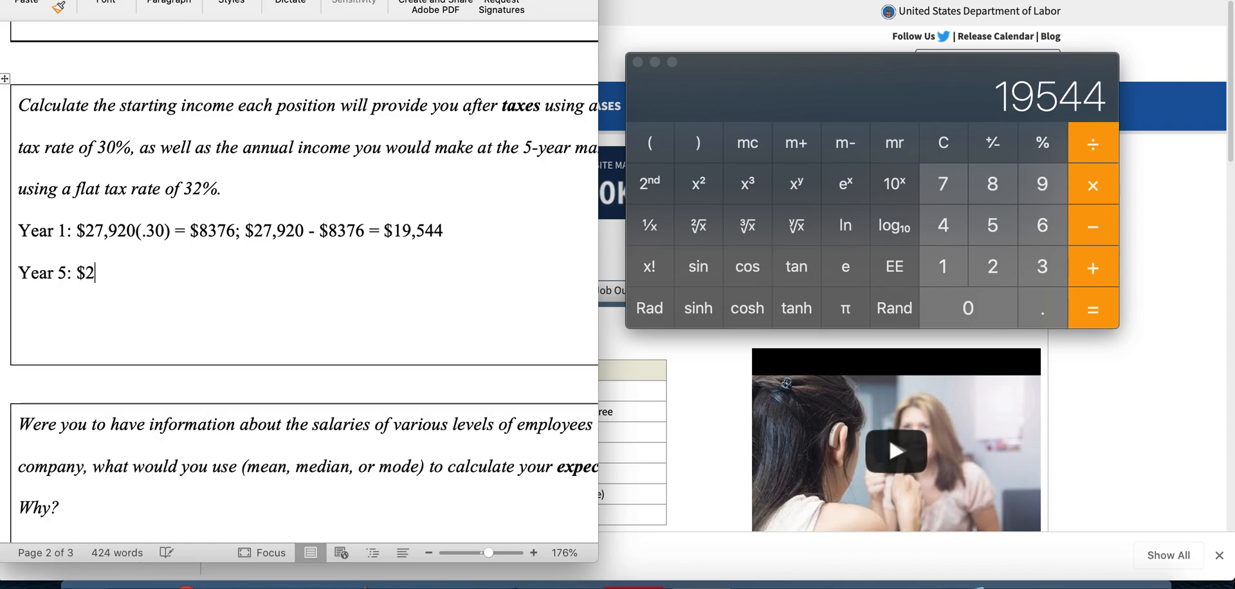
pyautogui.write('7,920')
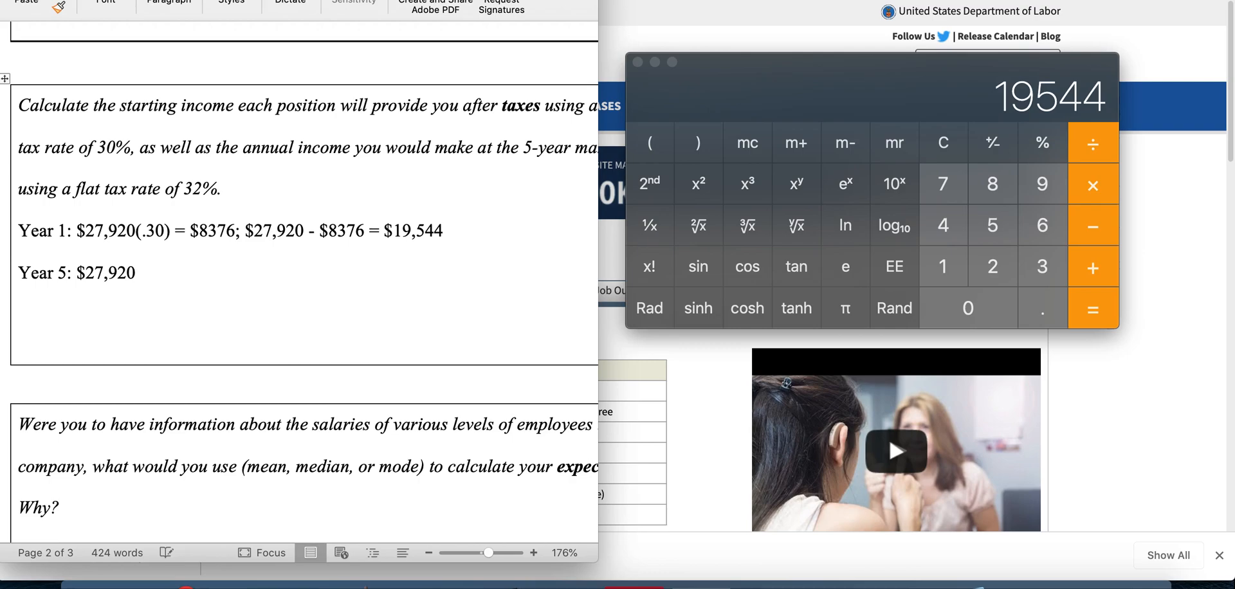
pyautogui.write('(')
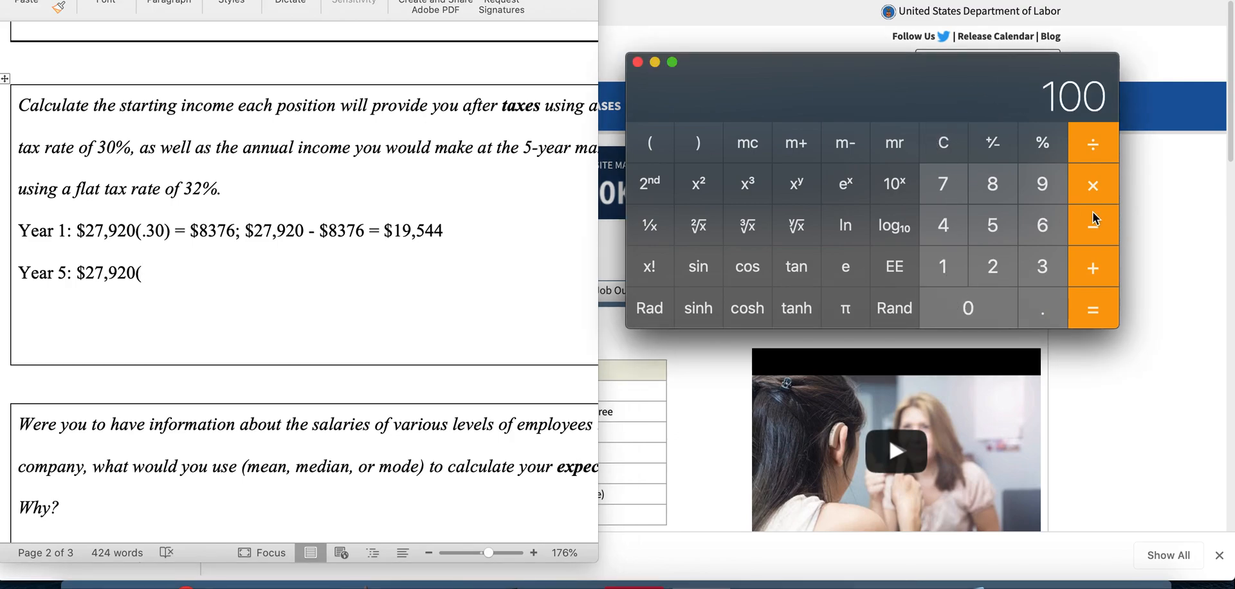
pyautogui.click(1091, 308)
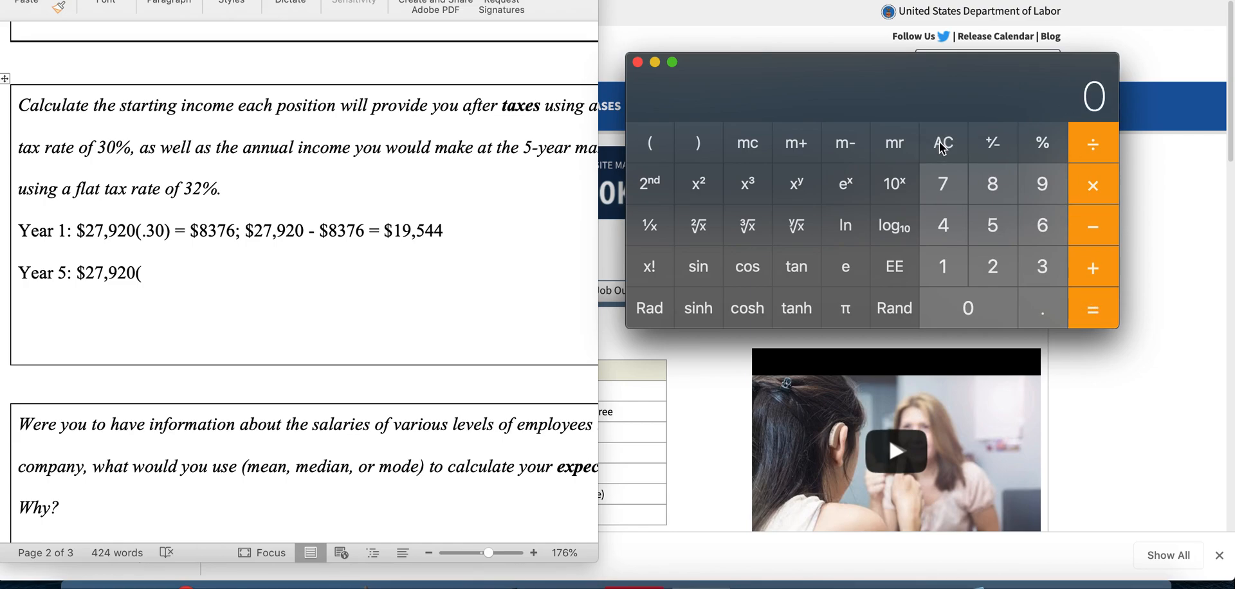
pyautogui.moveTo(1000, 275)
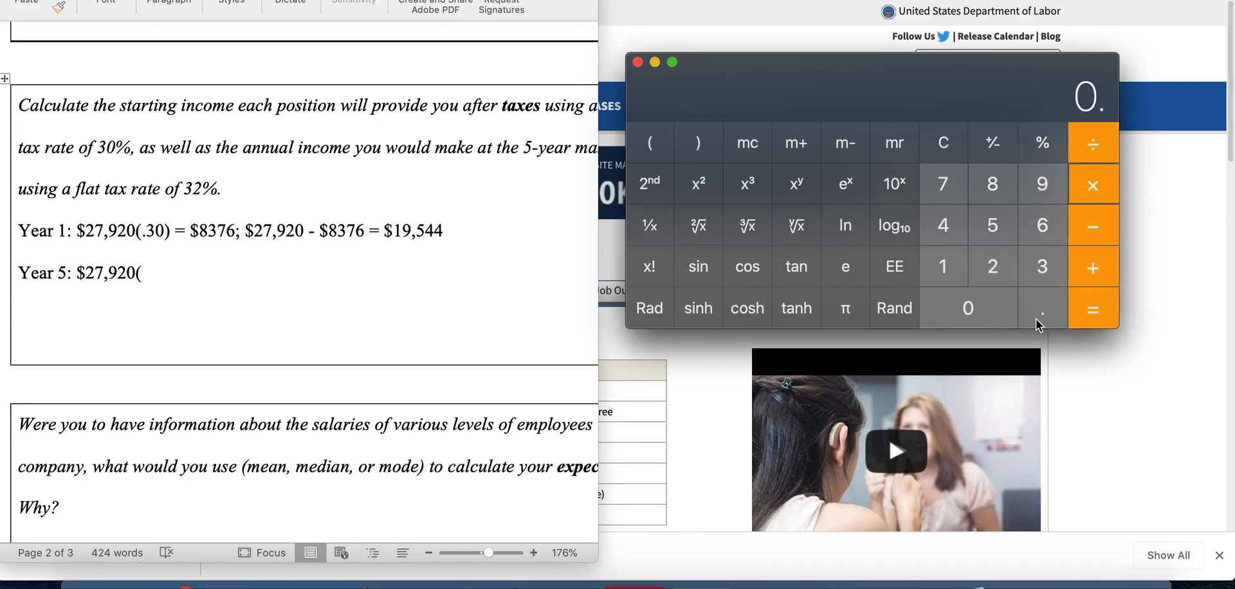
pyautogui.click(1092, 309)
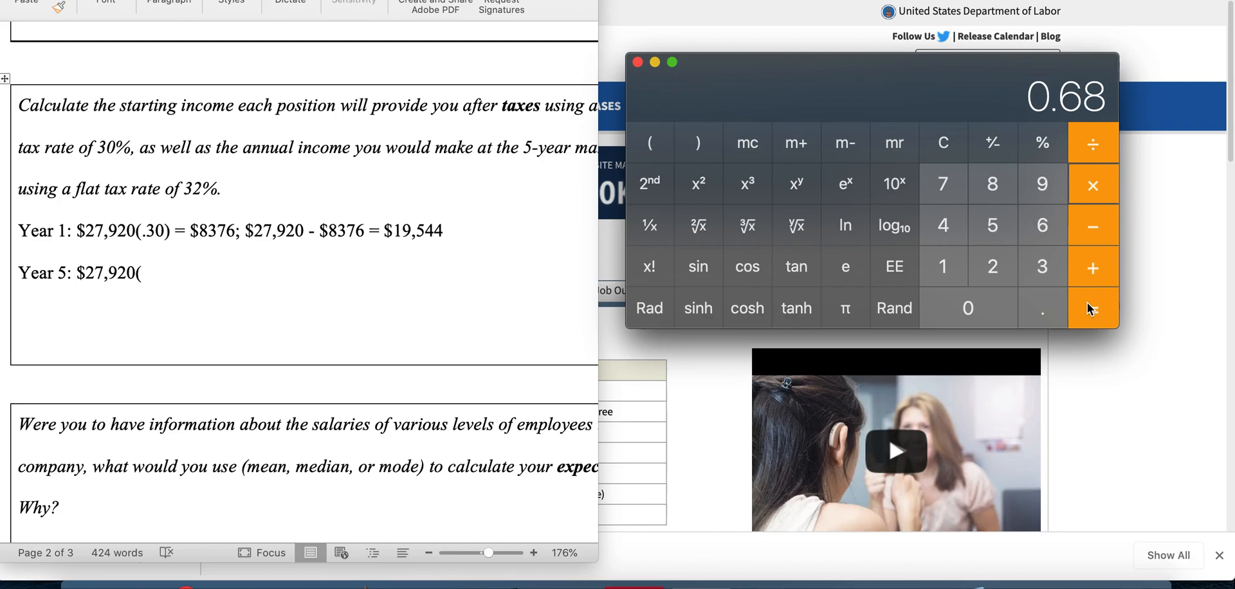
pyautogui.click(1092, 309)
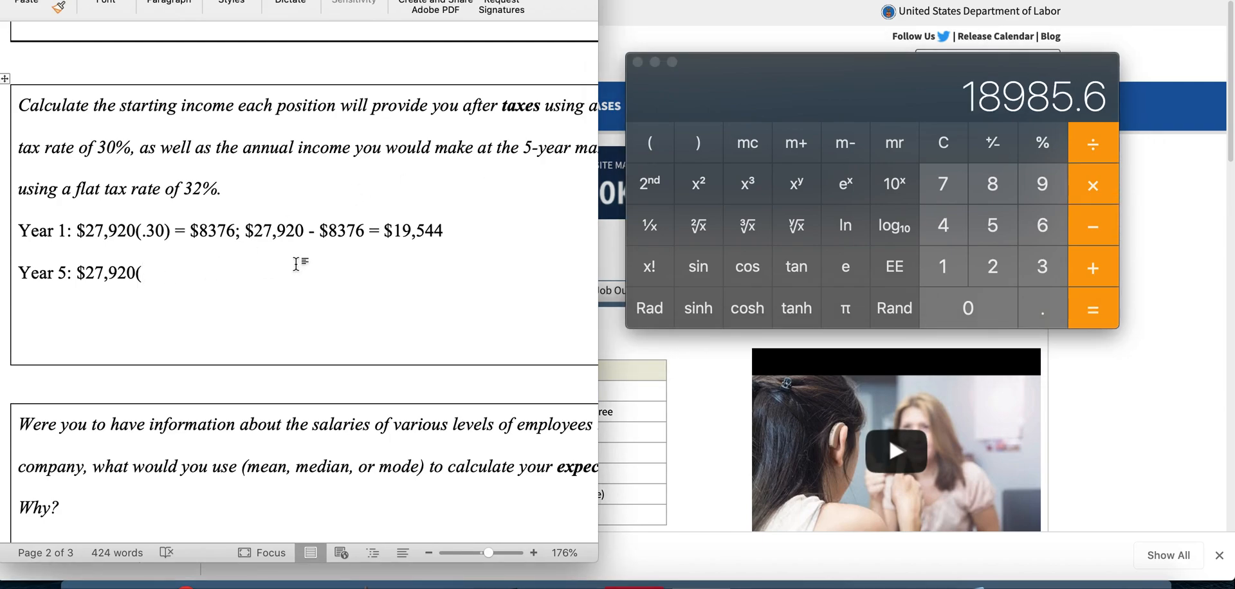
# - Finish the Year 5 line as '.68) = $18,985.60' and add a Teacher Assistant heading above
pyautogui.write('.')
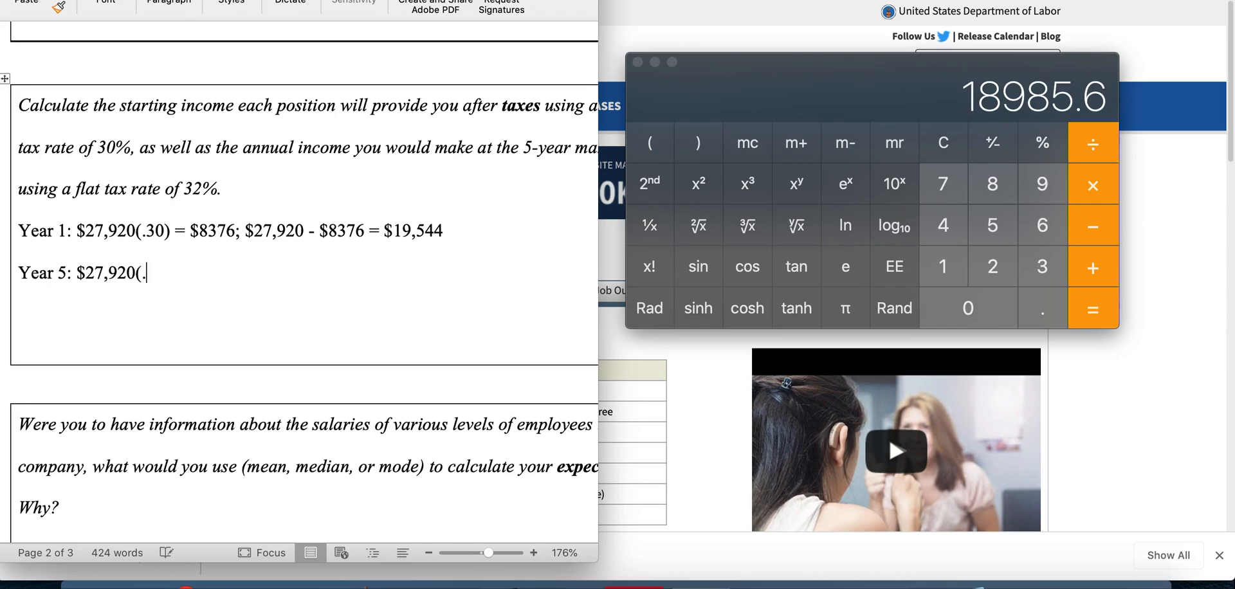
pyautogui.write('68')
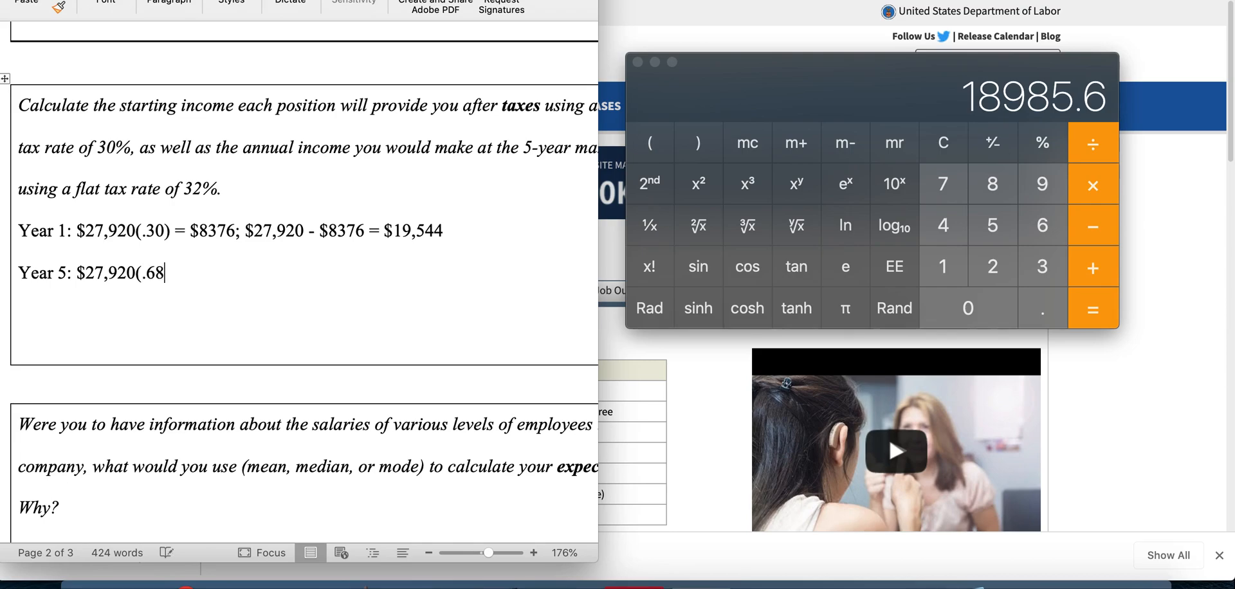
pyautogui.write(')')
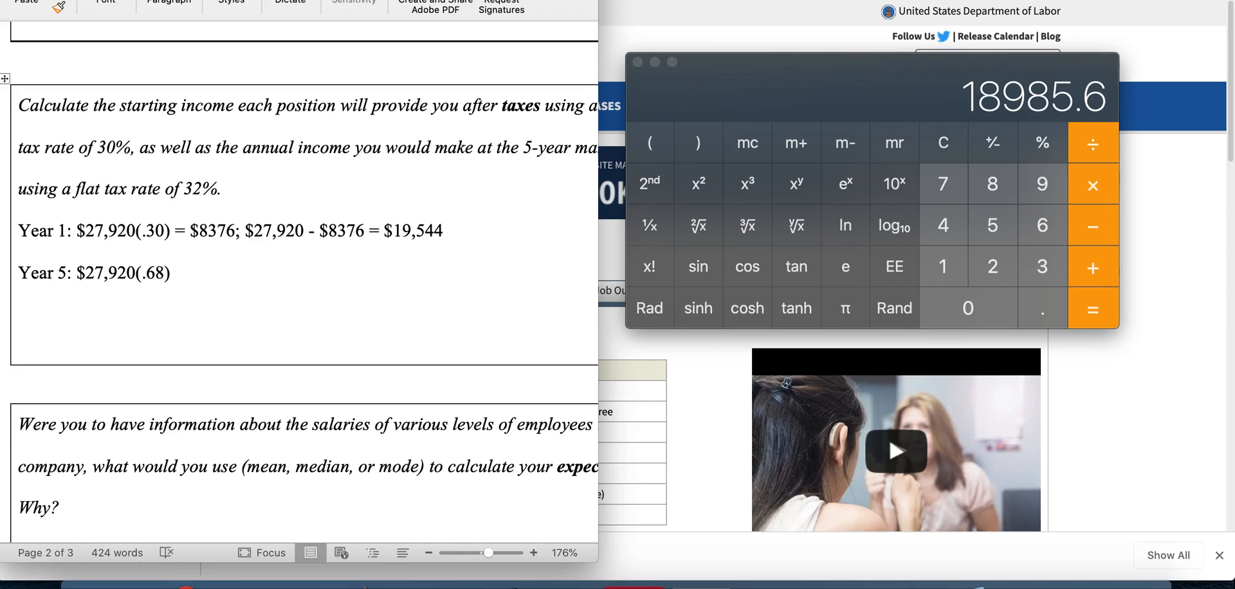
pyautogui.write('= $')
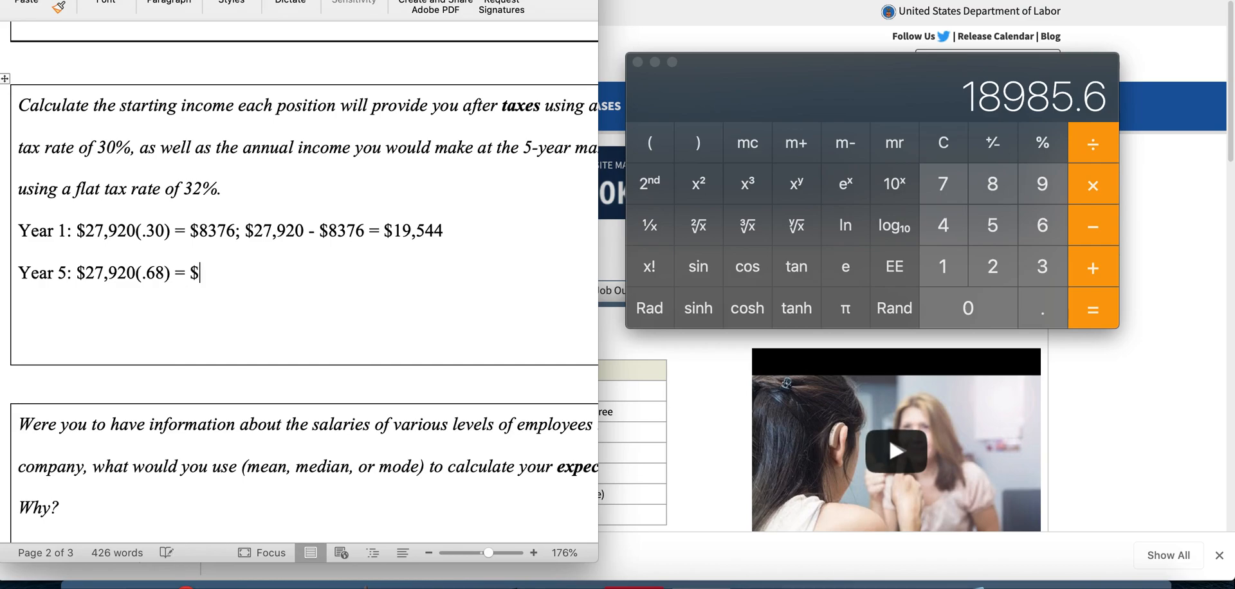
pyautogui.write('18,')
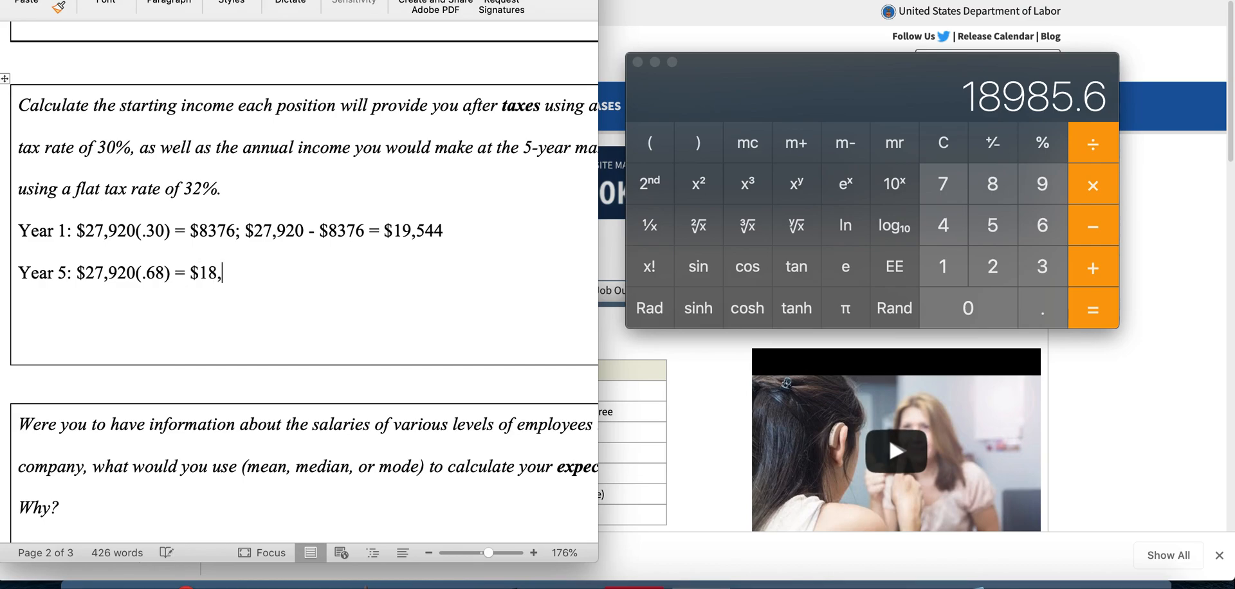
pyautogui.write('985.60')
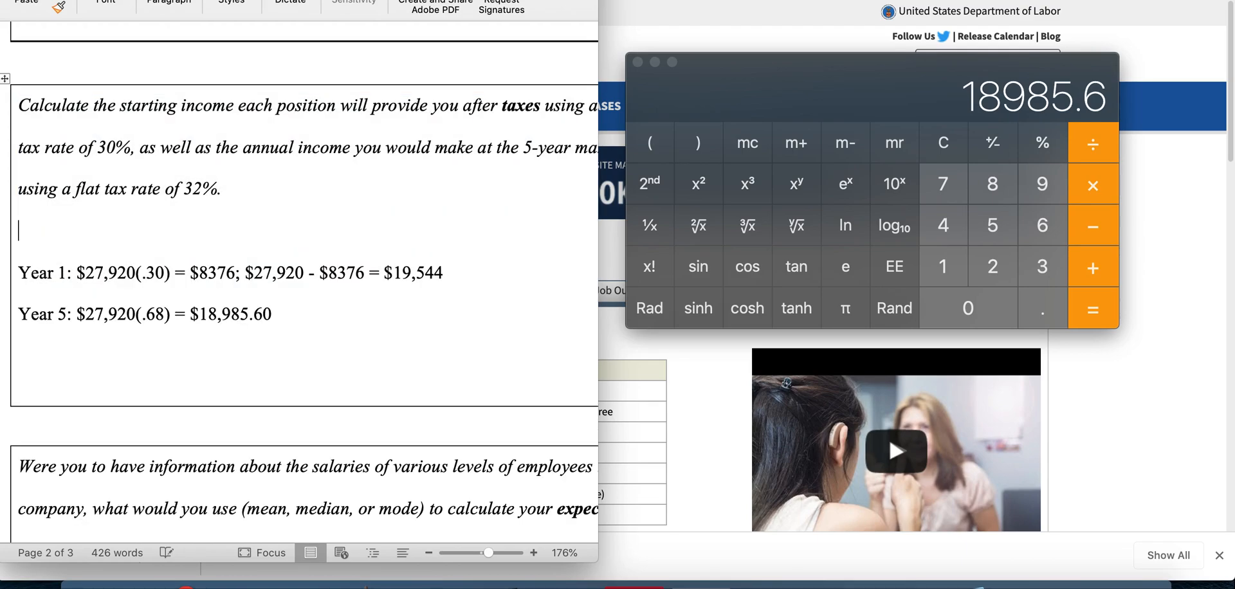
pyautogui.write('Teacher Assistant')
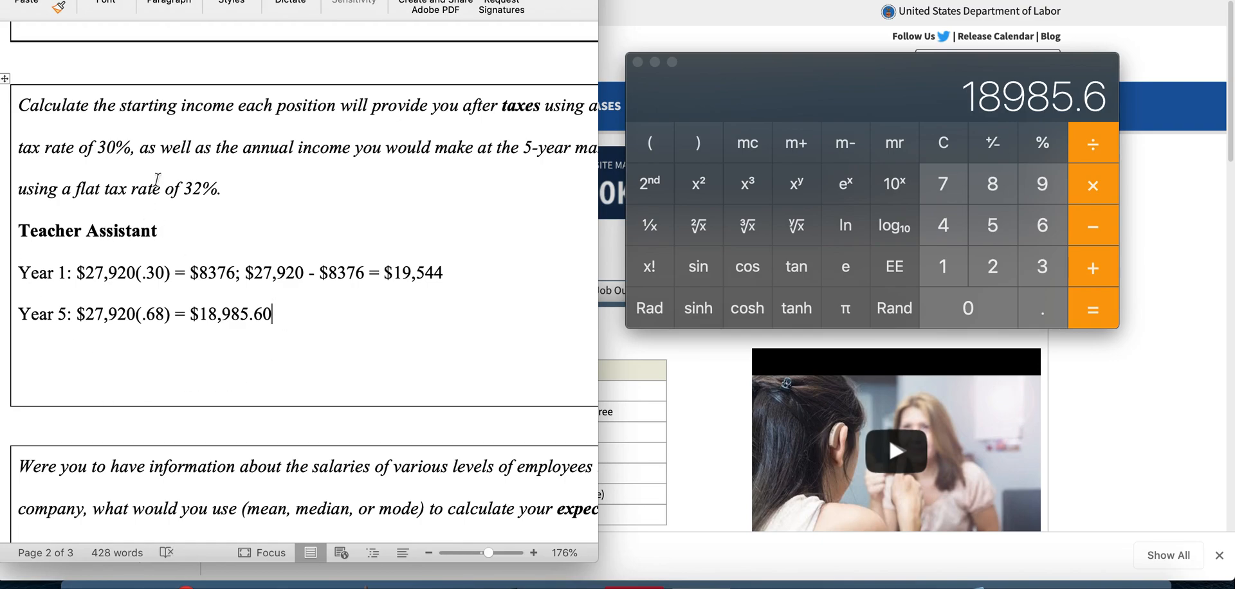
pyautogui.scroll(-3)
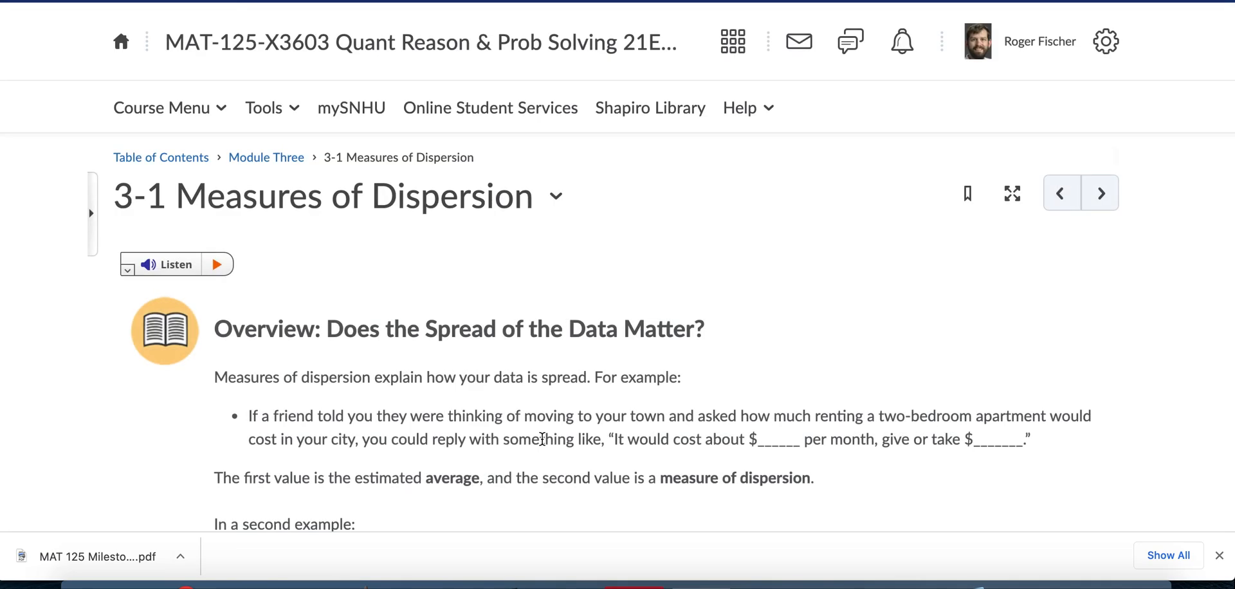
# - Read through the current topic and move on to The Normal Curve
pyautogui.scroll(-3)
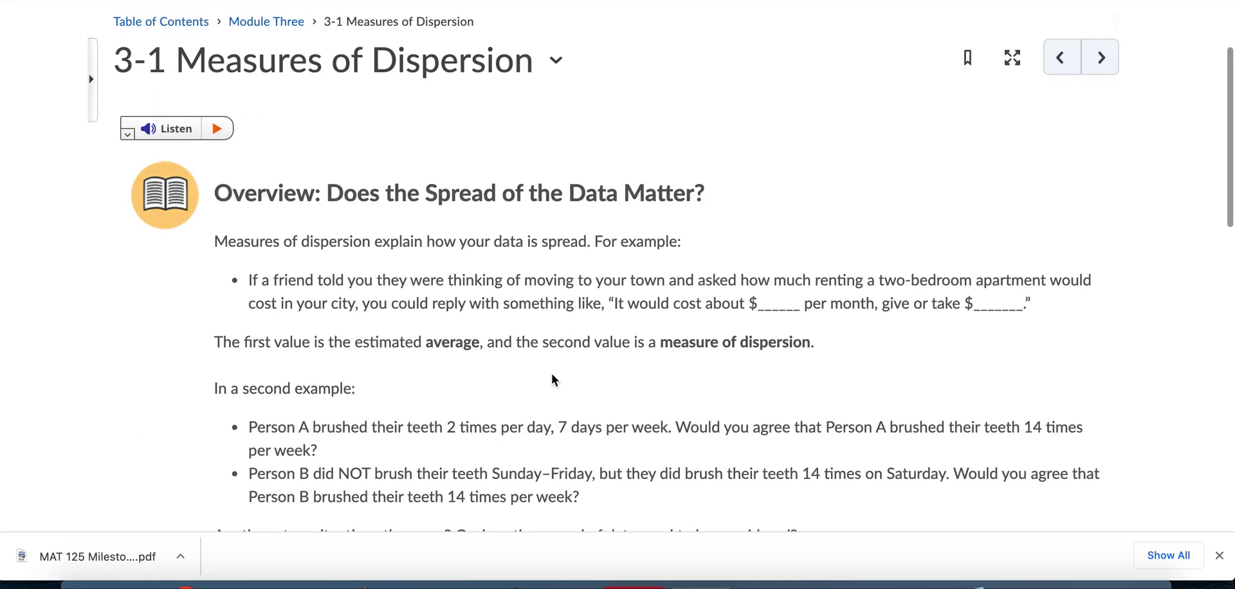
pyautogui.scroll(-3)
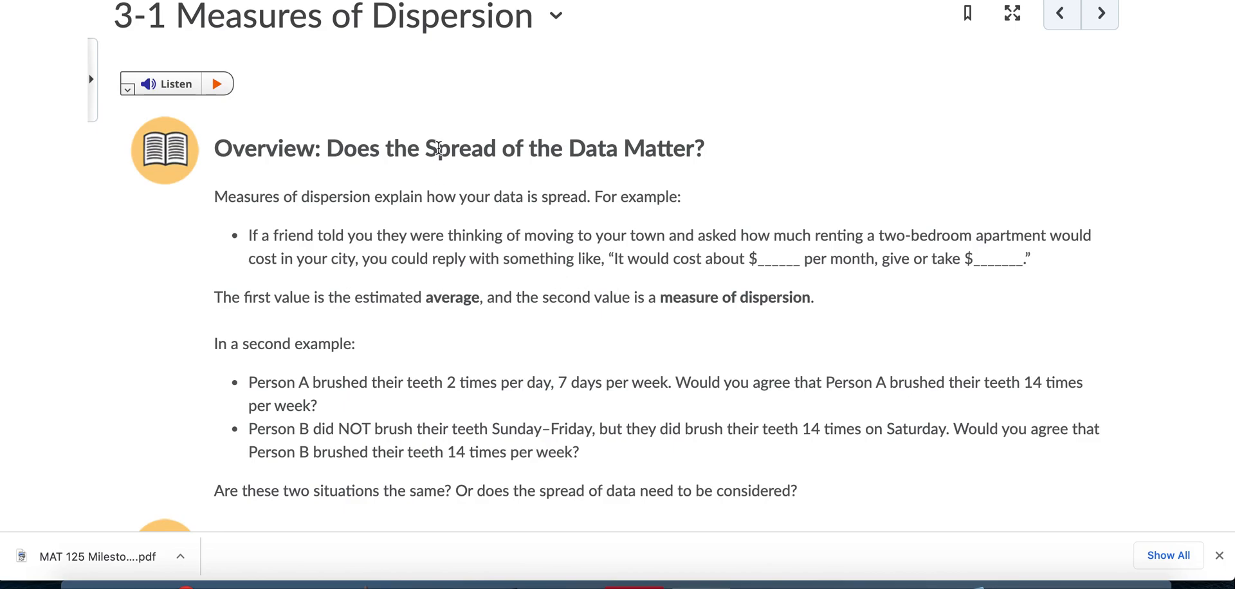
pyautogui.scroll(-3)
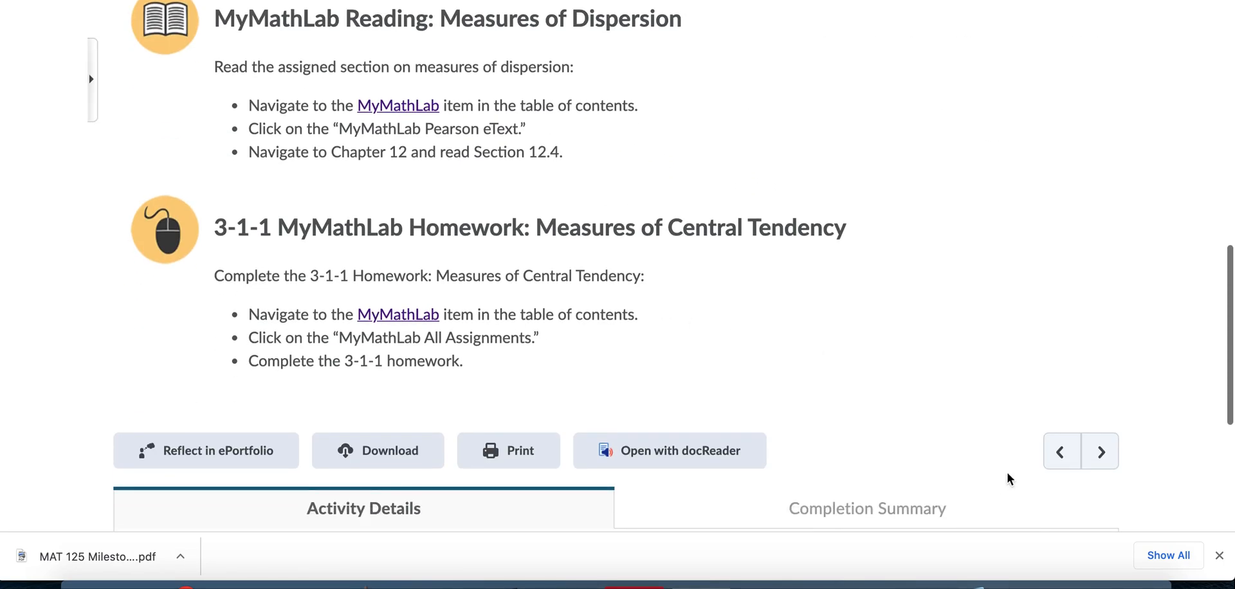
pyautogui.click(1101, 451)
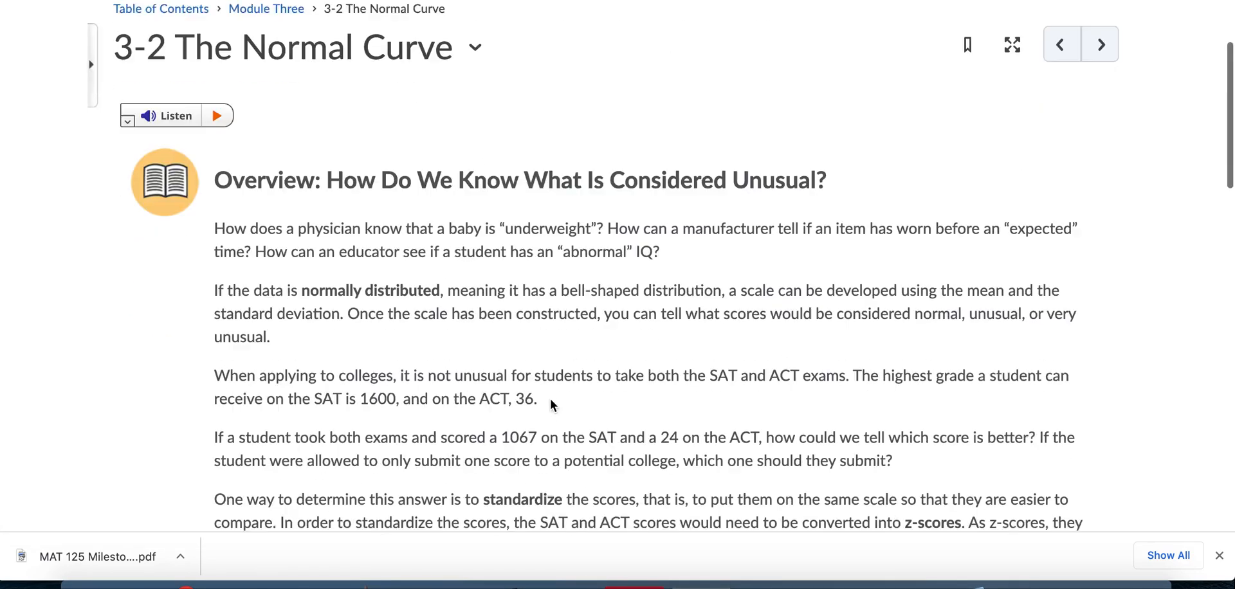
pyautogui.scroll(-3)
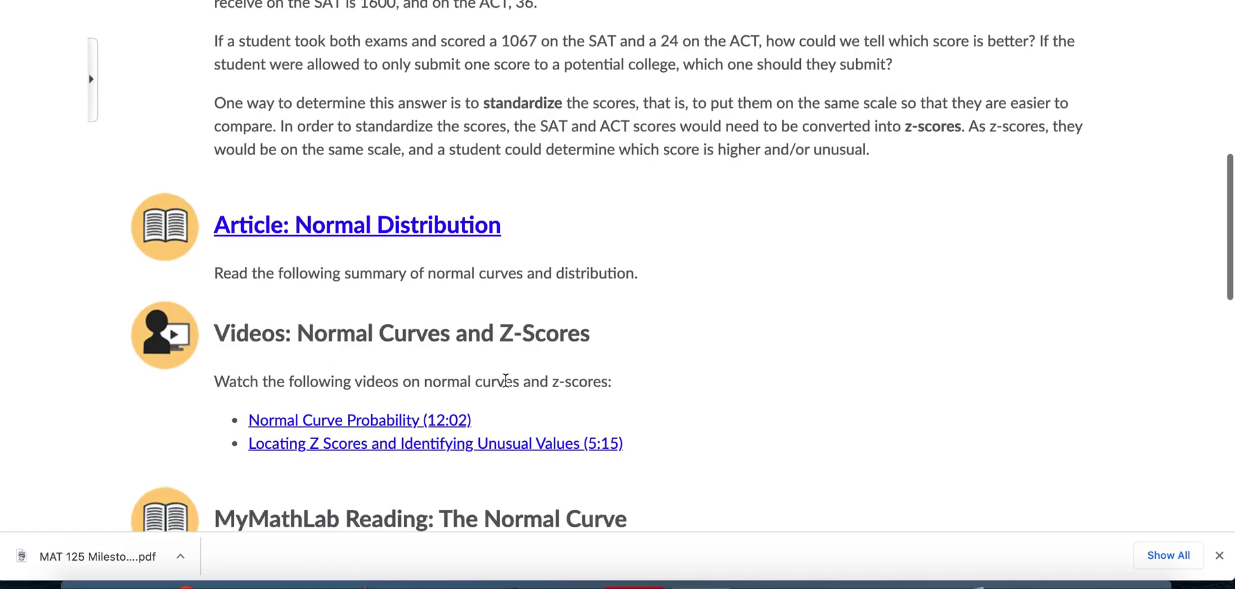
pyautogui.scroll(-3)
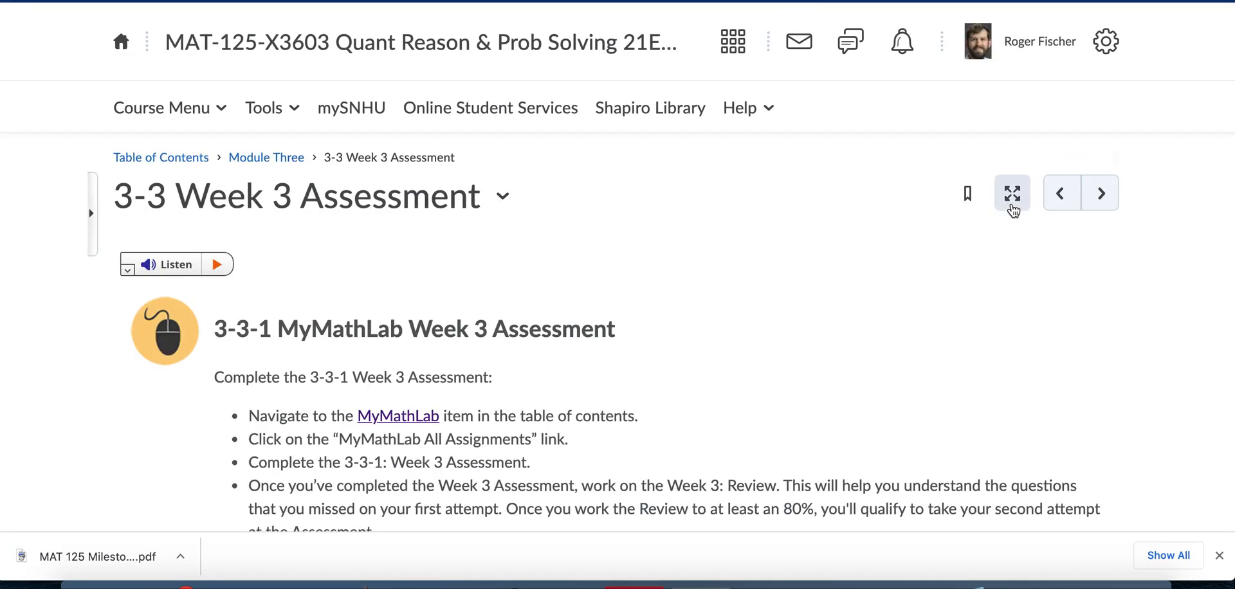
# - Advance to Finding Meaning in the Data, then return to the Module Three overview
pyautogui.click(1101, 193)
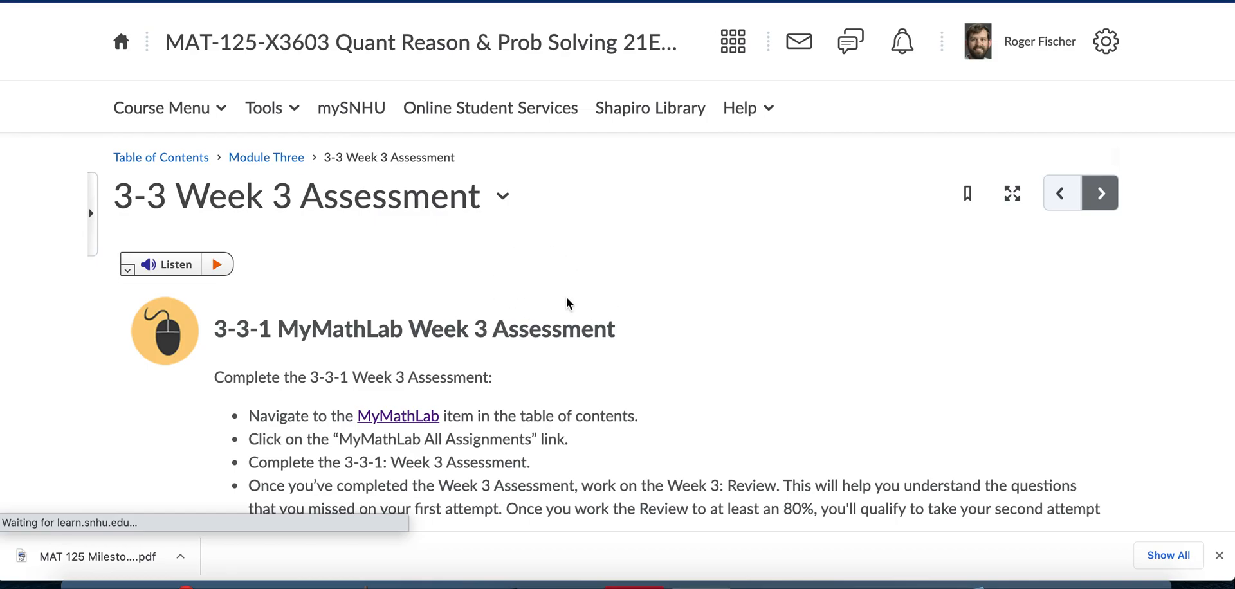
pyautogui.click(1101, 193)
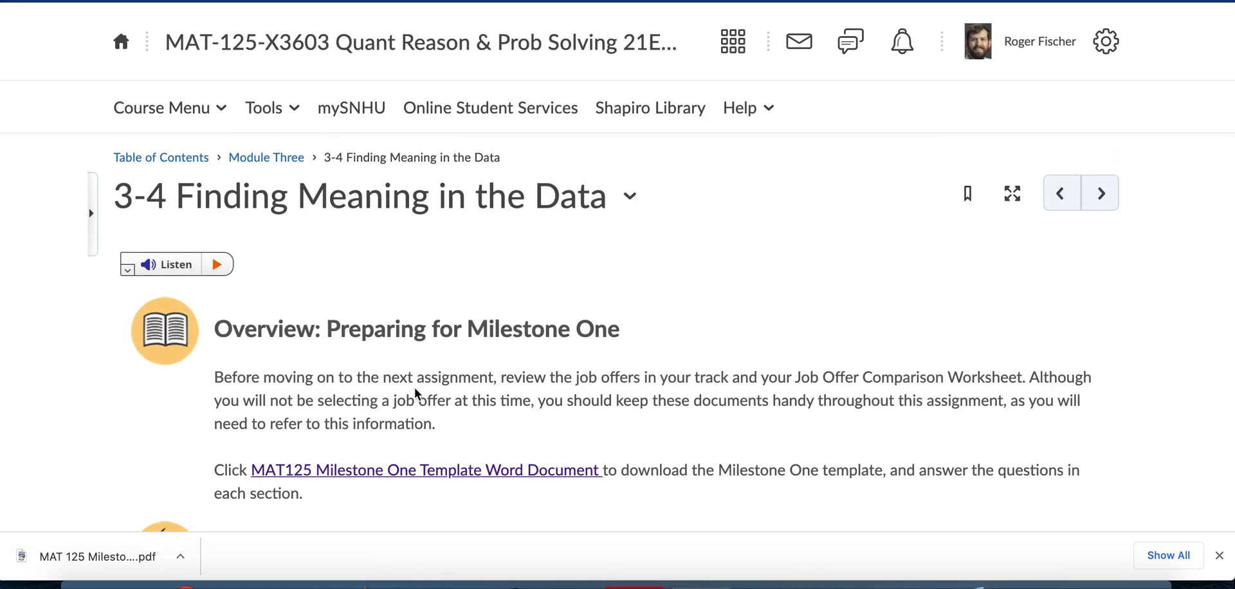
pyautogui.scroll(-3)
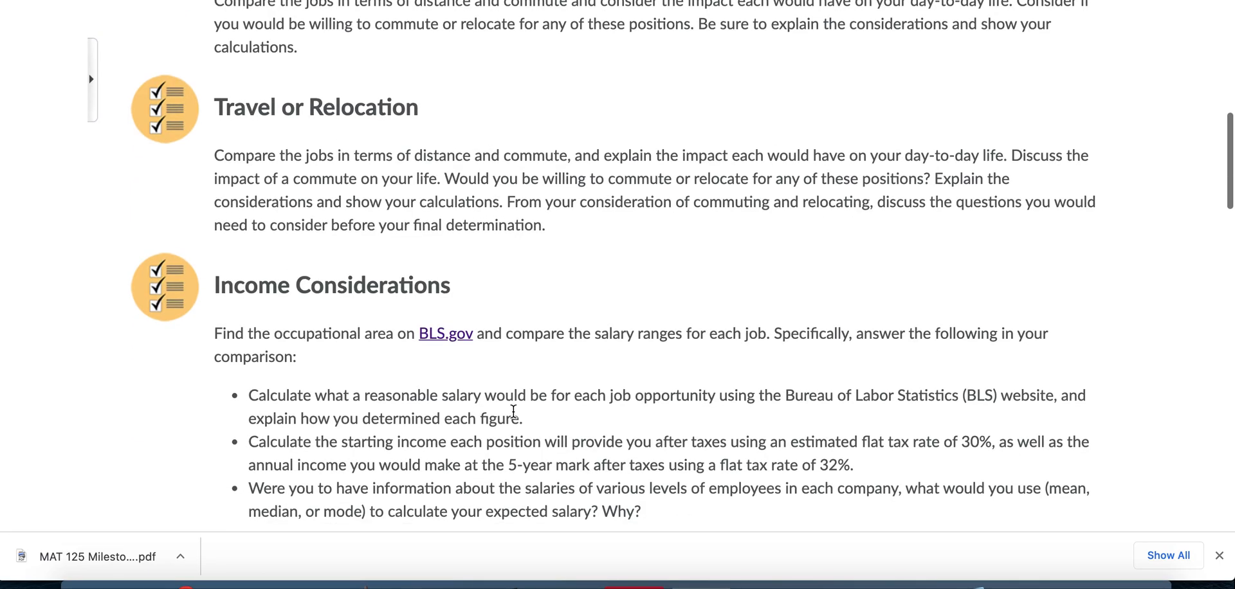
pyautogui.scroll(-3)
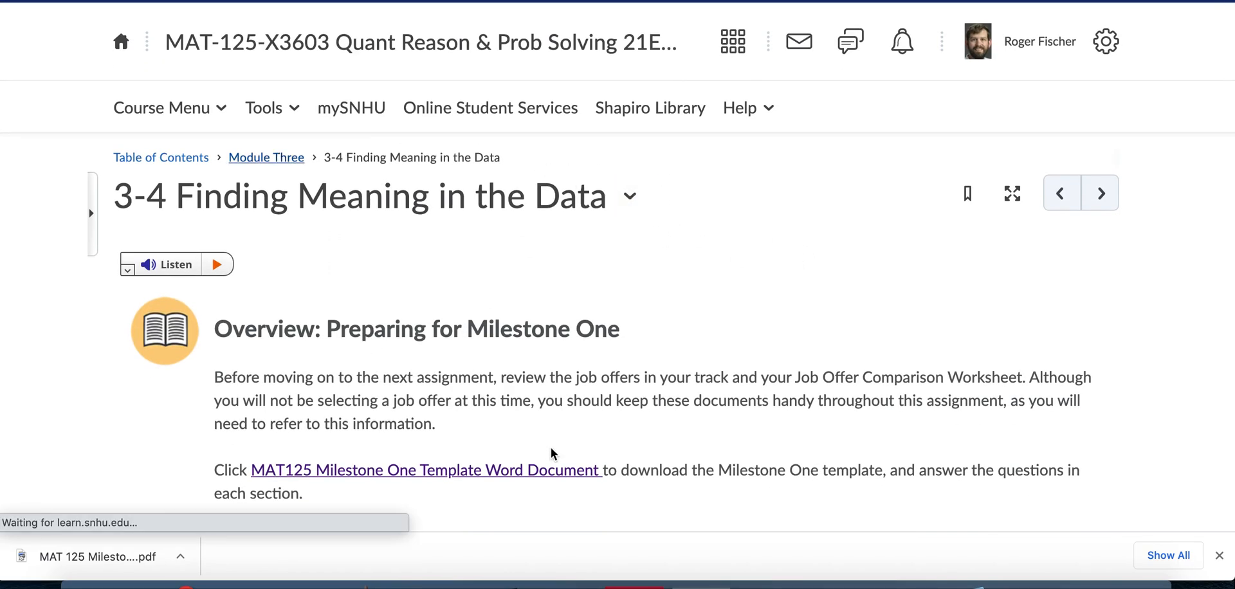
pyautogui.click(97, 557)
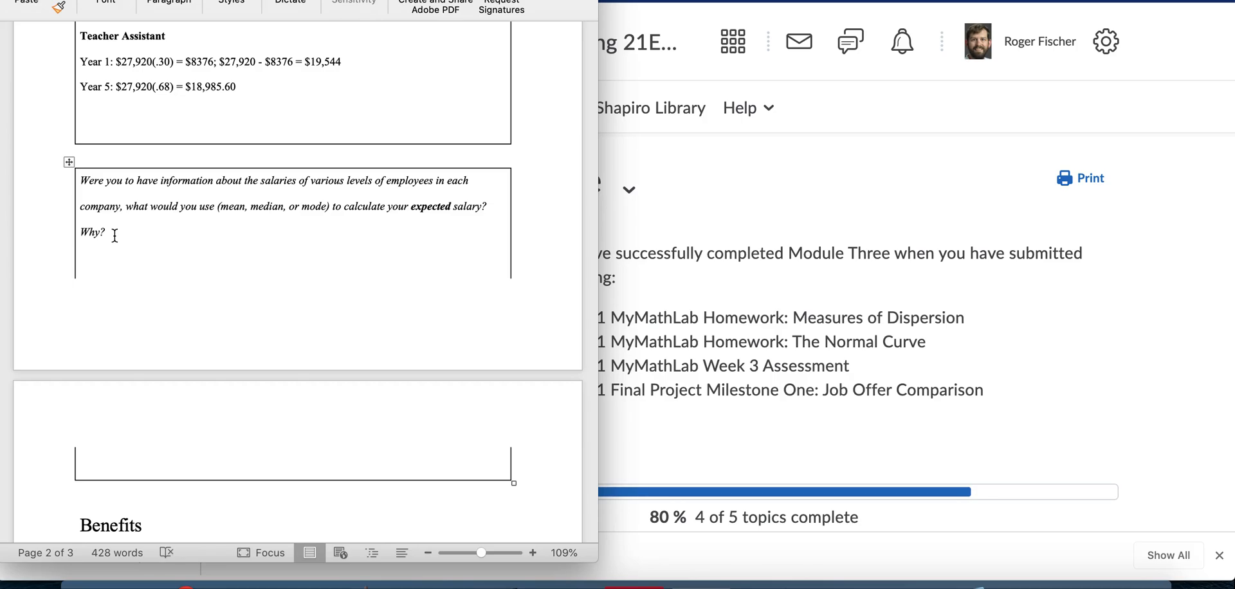
pyautogui.click(79, 258)
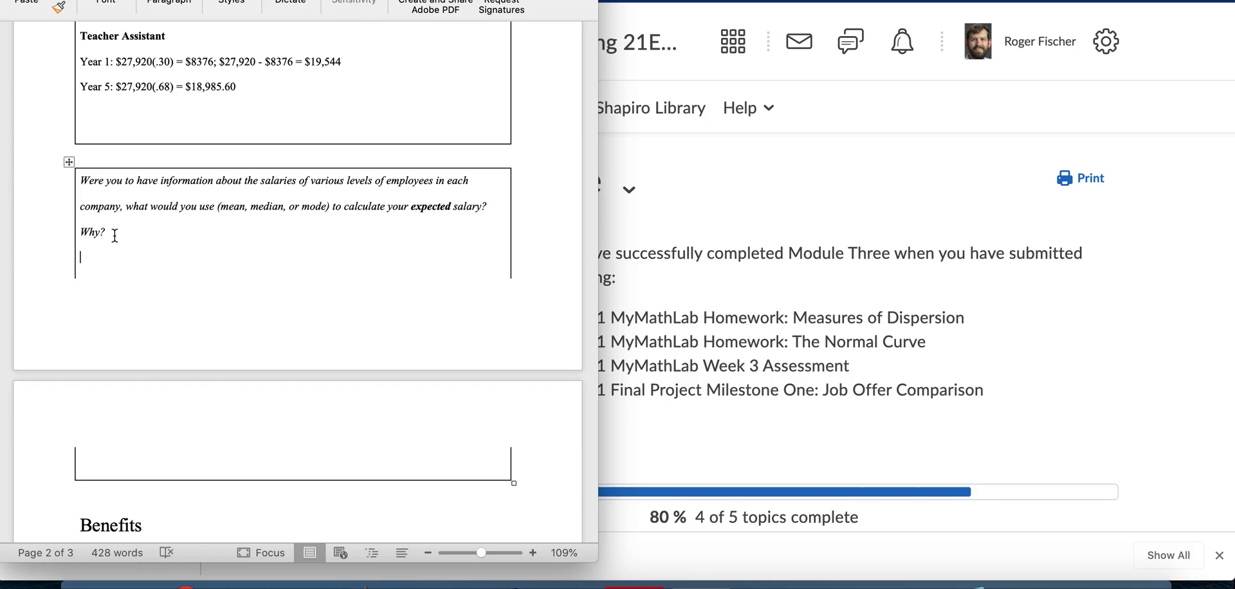
pyautogui.moveTo(146, 285)
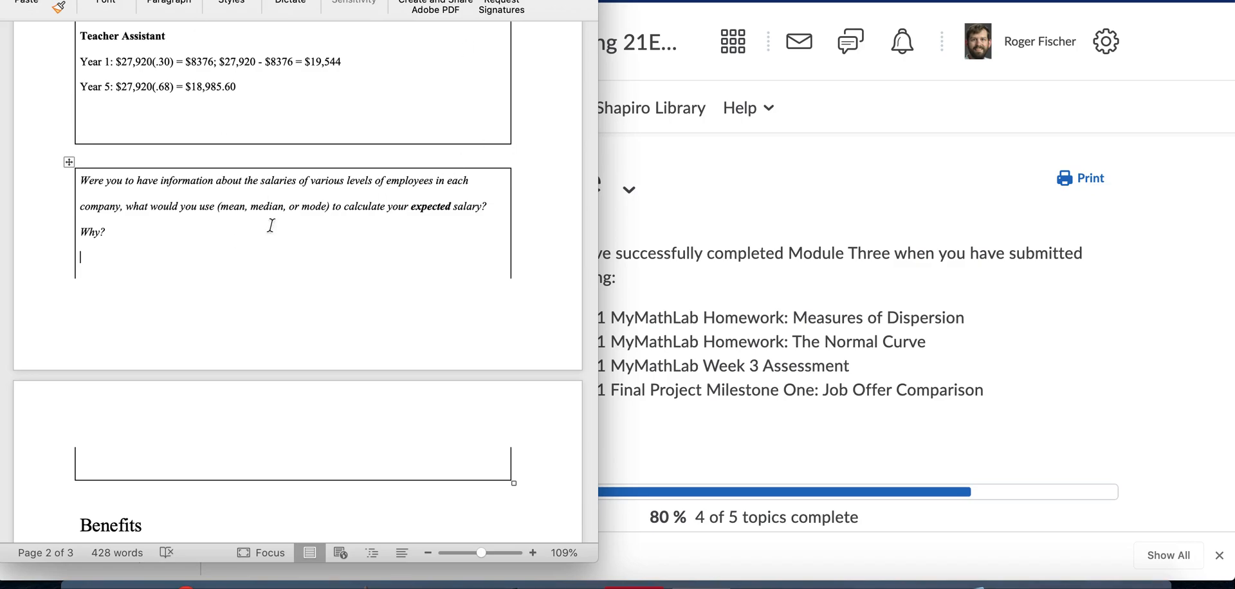
pyautogui.moveTo(249, 216)
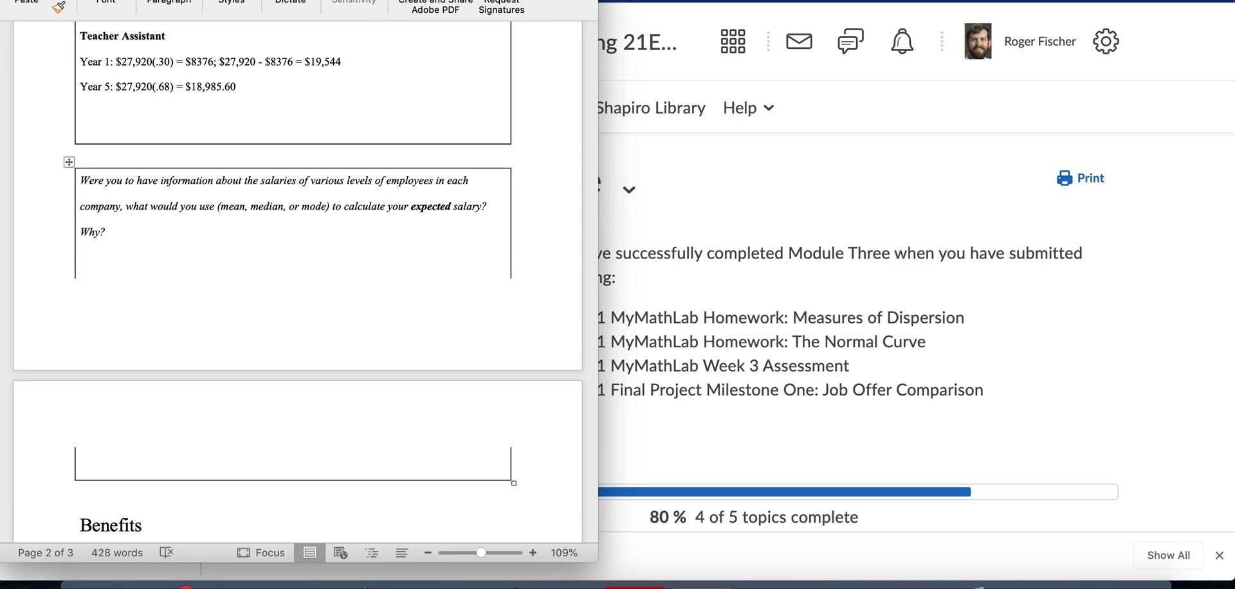
pyautogui.click(80, 257)
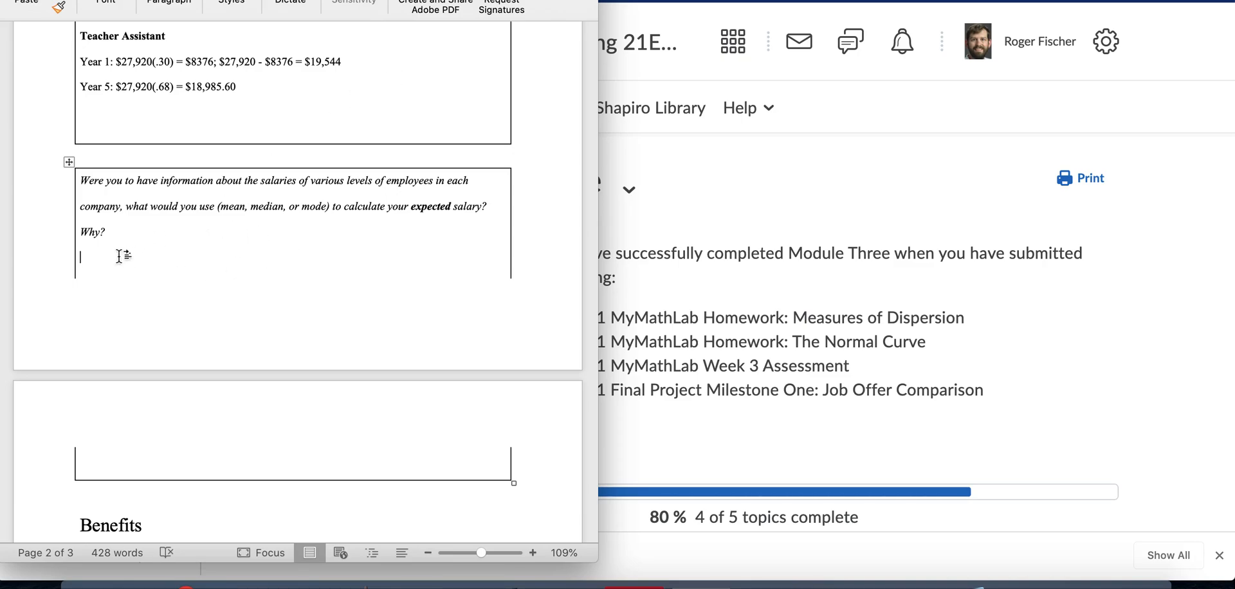
pyautogui.moveTo(91, 246)
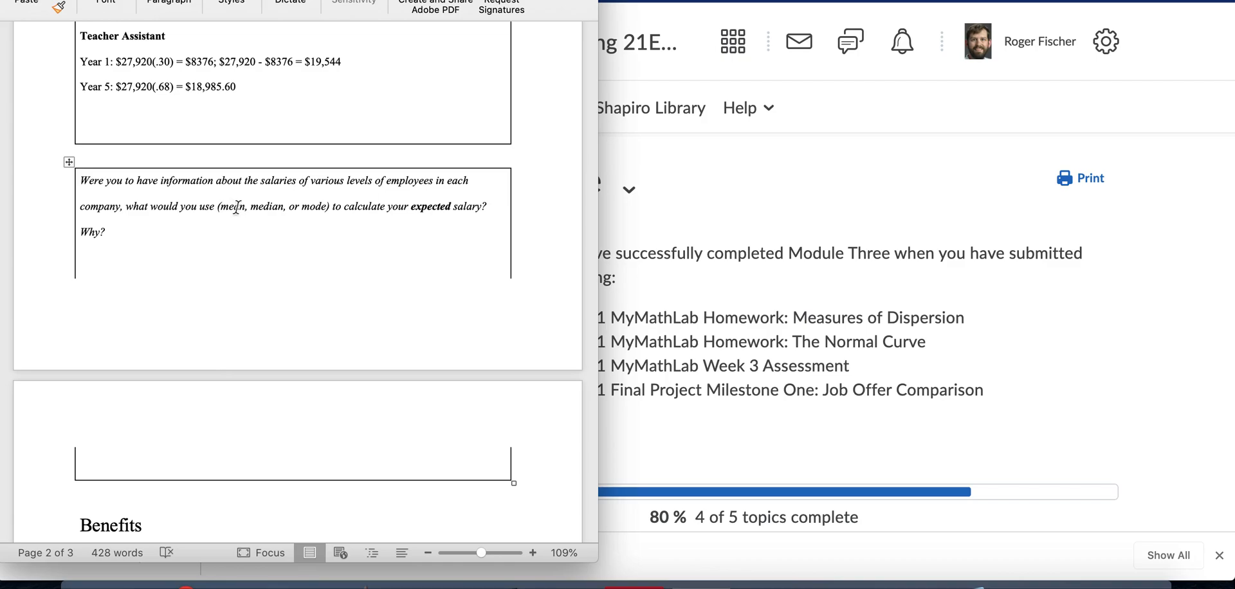
pyautogui.click(79, 258)
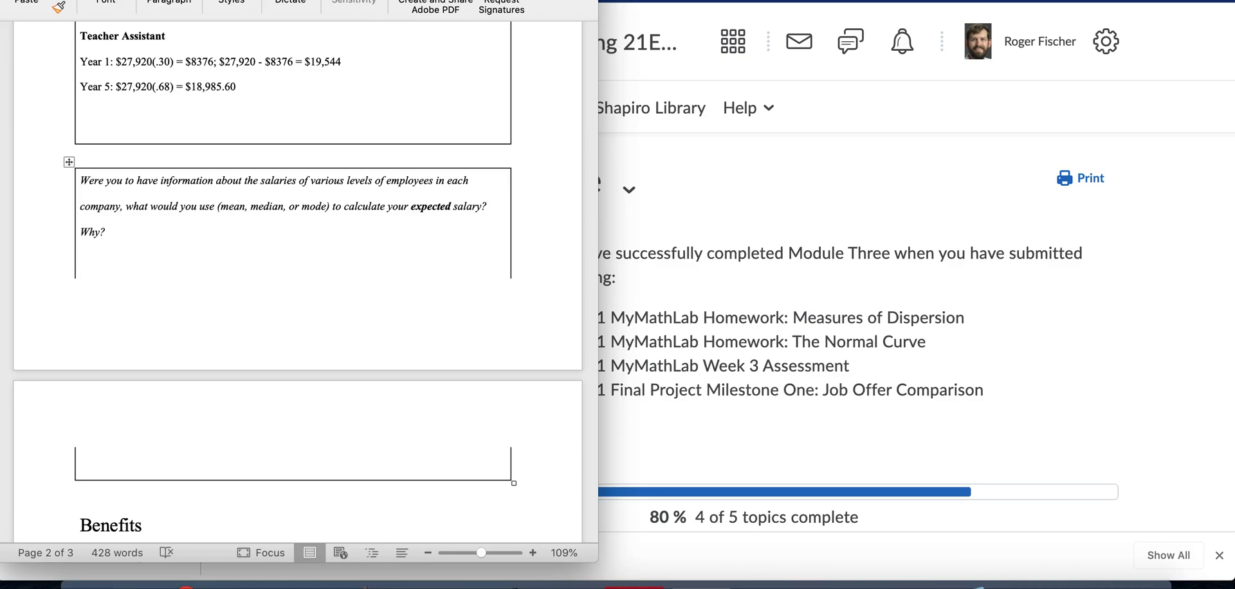
pyautogui.moveTo(293, 109)
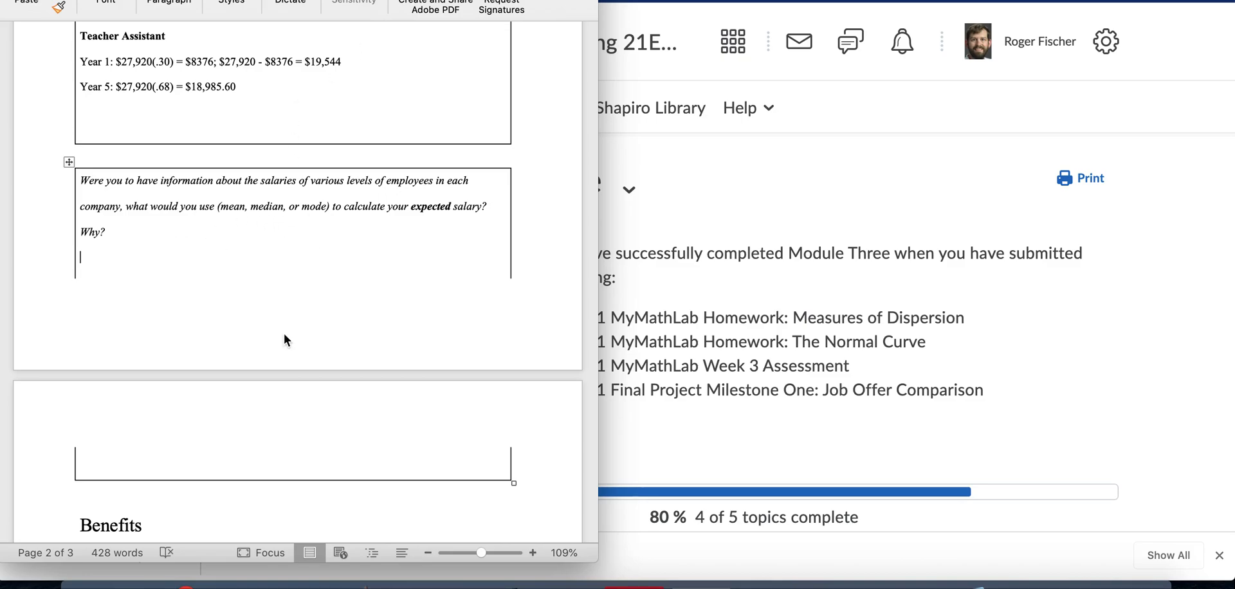
pyautogui.moveTo(179, 250)
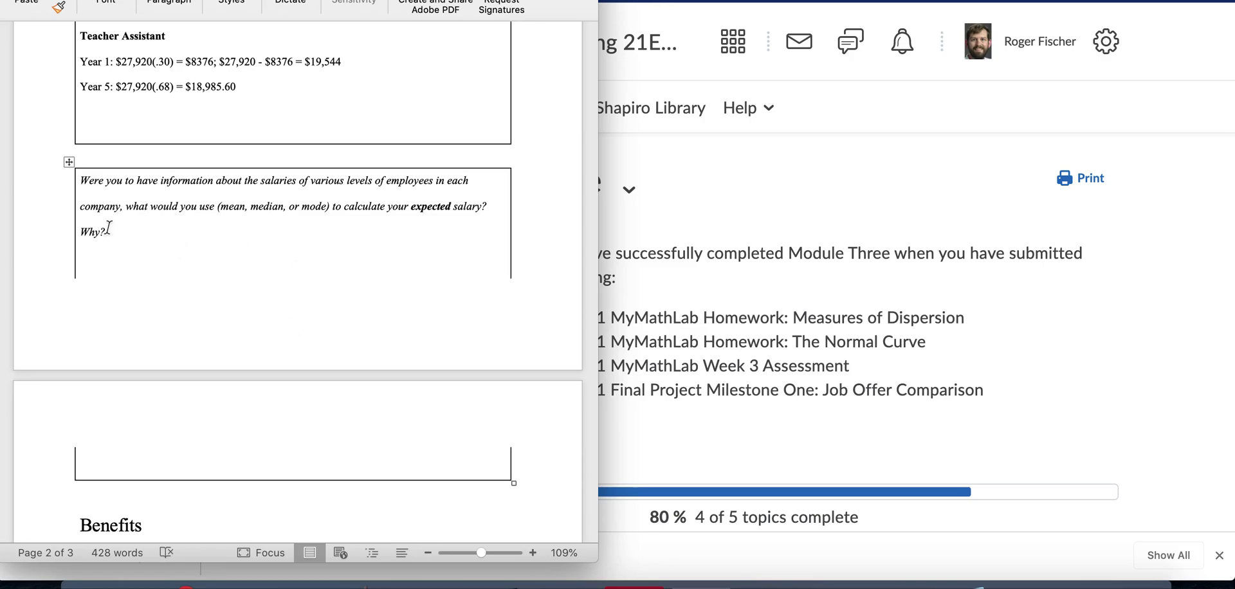
pyautogui.moveTo(80, 254)
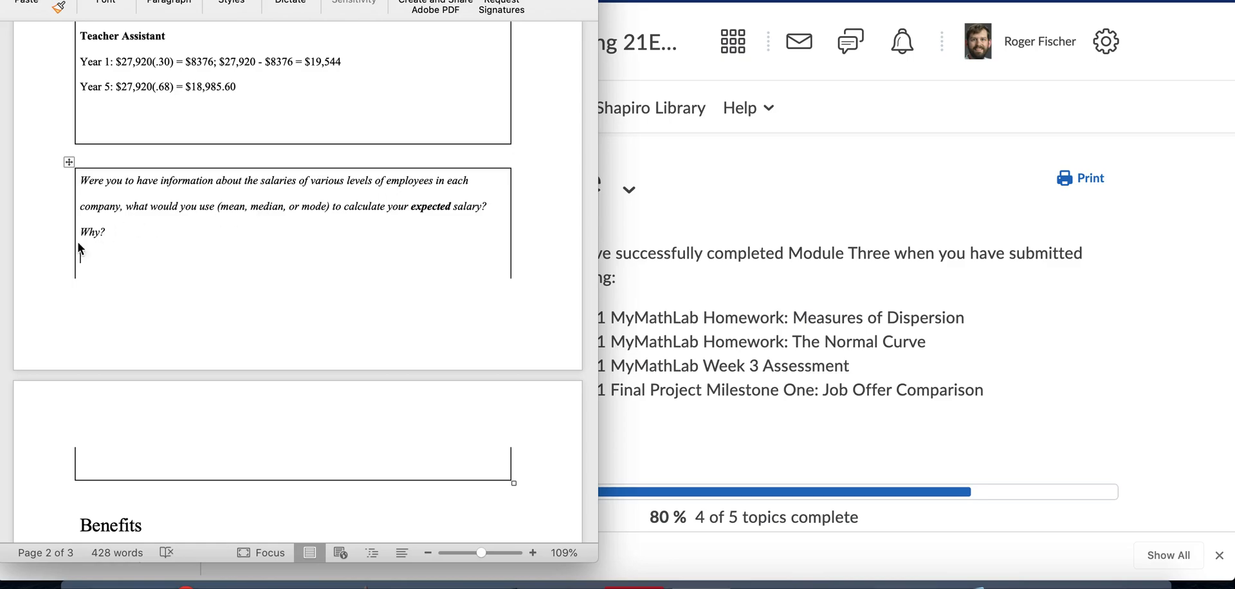
pyautogui.moveTo(275, 207)
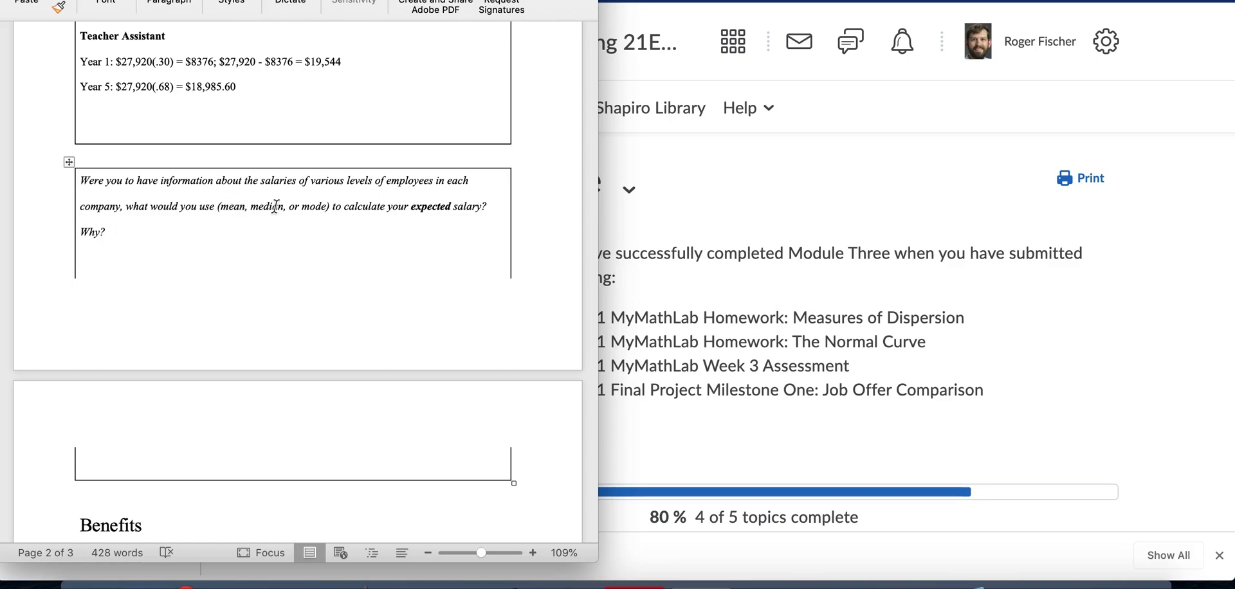
pyautogui.click(79, 257)
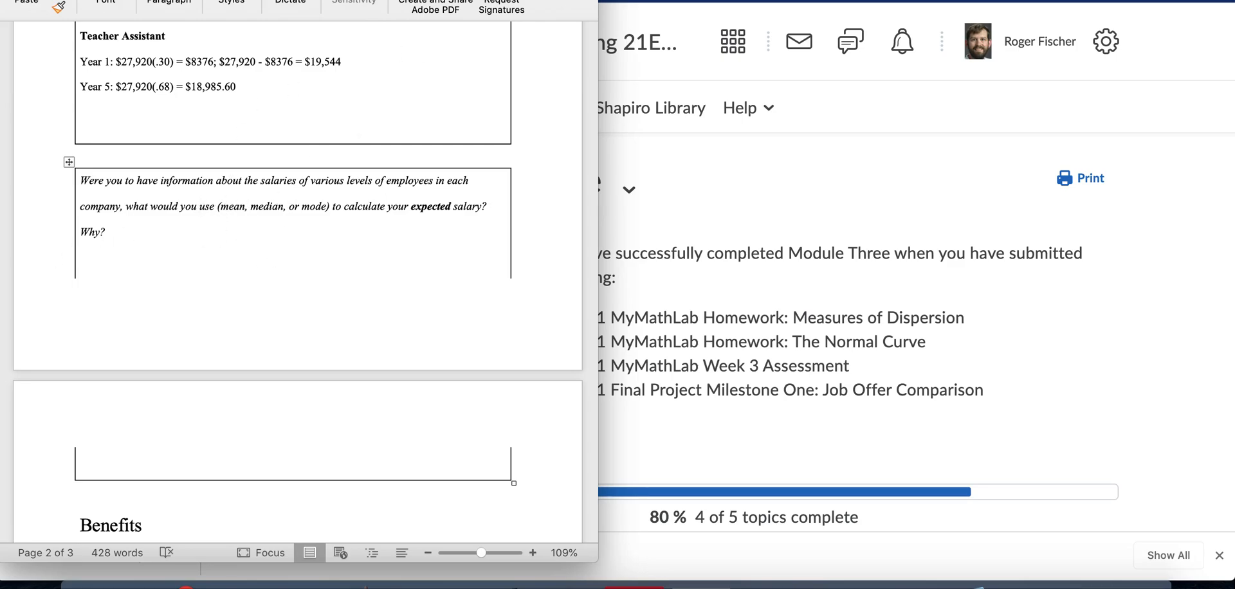
pyautogui.click(80, 258)
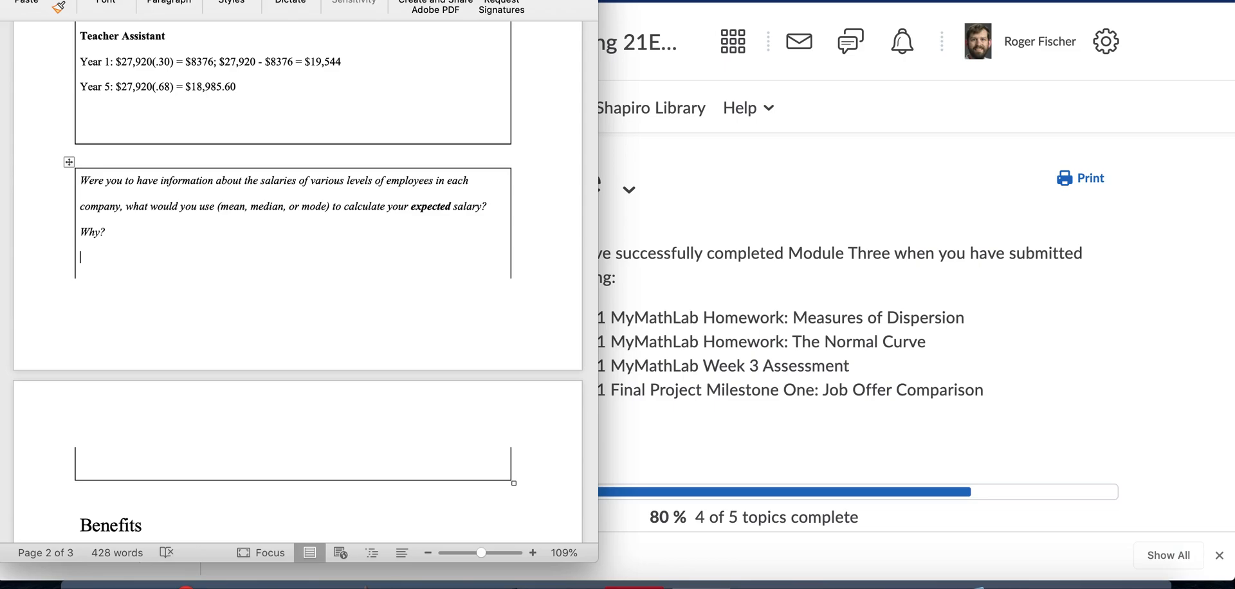
# - Reach the Benefits section and highlight 'your pre-tax salary each' in the retirement question
pyautogui.scroll(-3)
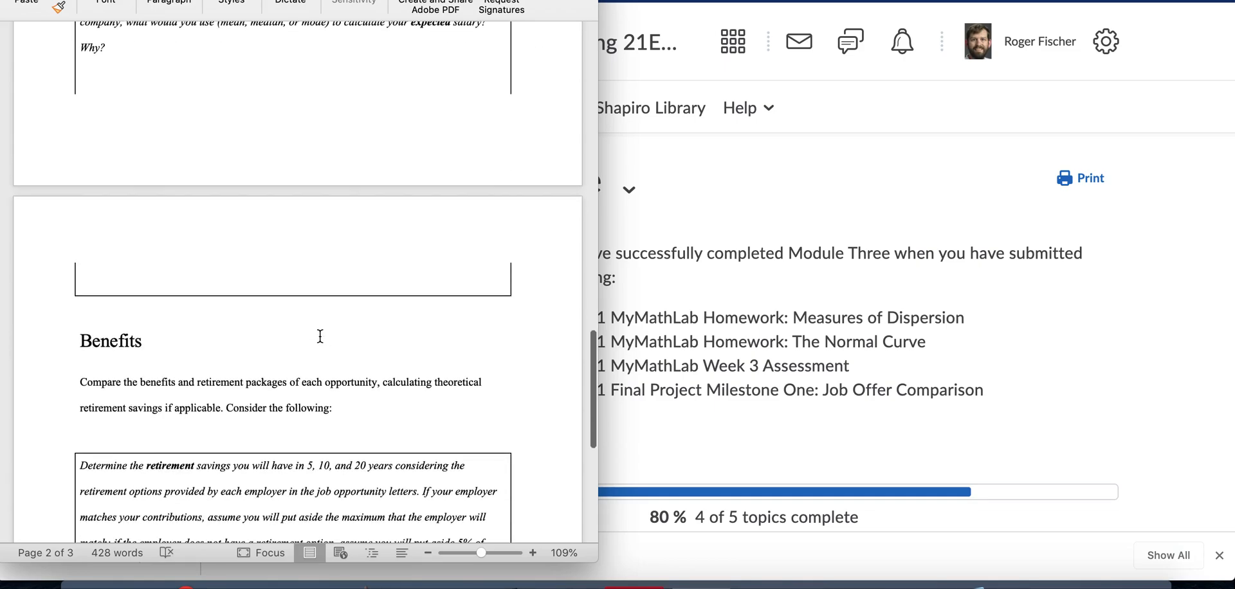
pyautogui.scroll(-3)
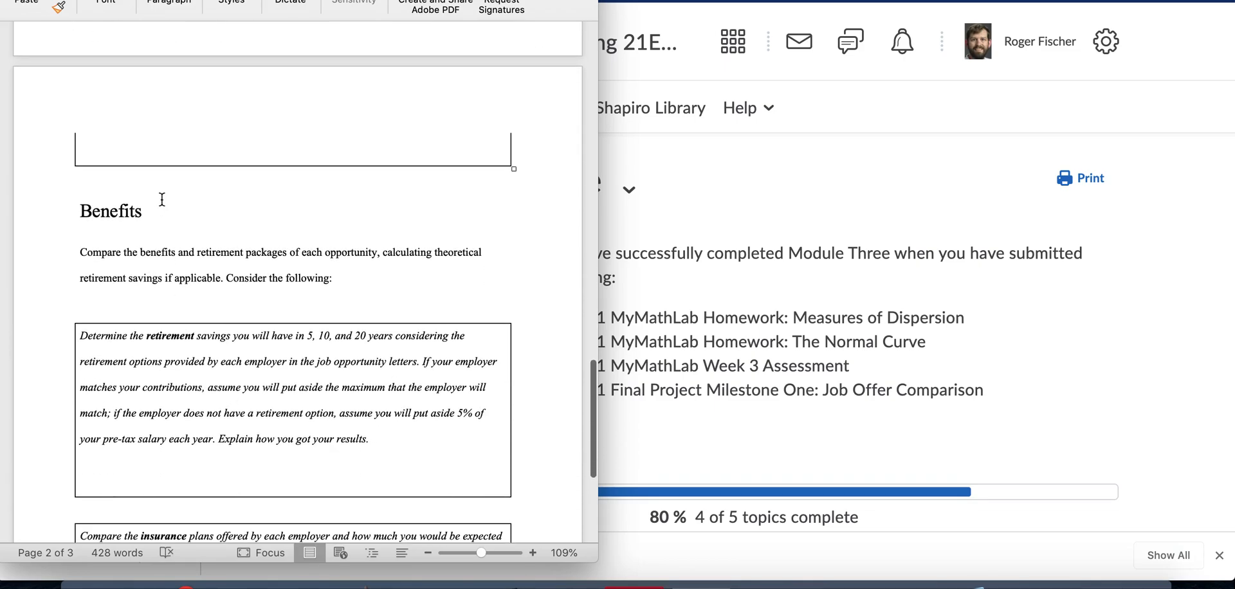
pyautogui.scroll(-3)
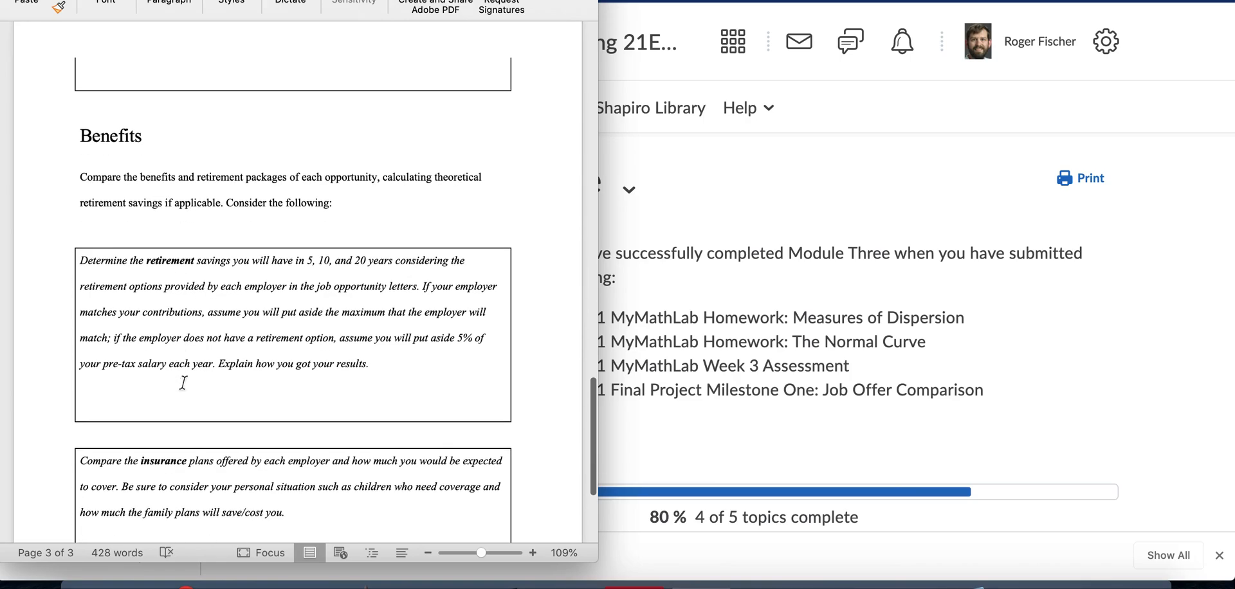
pyautogui.scroll(-3)
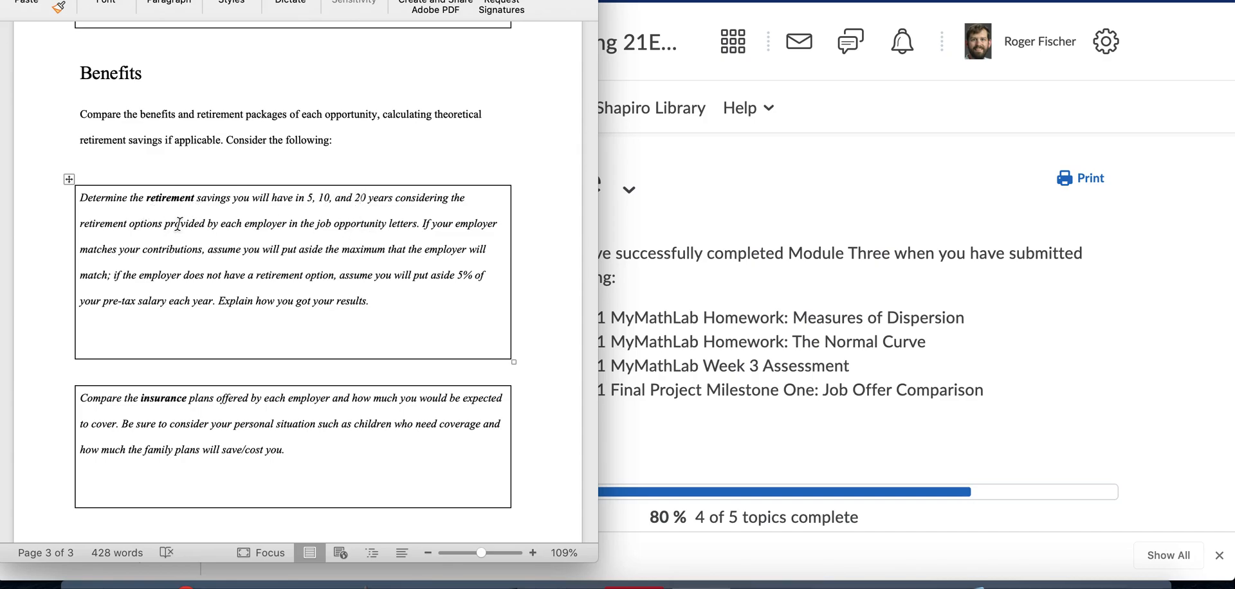
pyautogui.moveTo(350, 231)
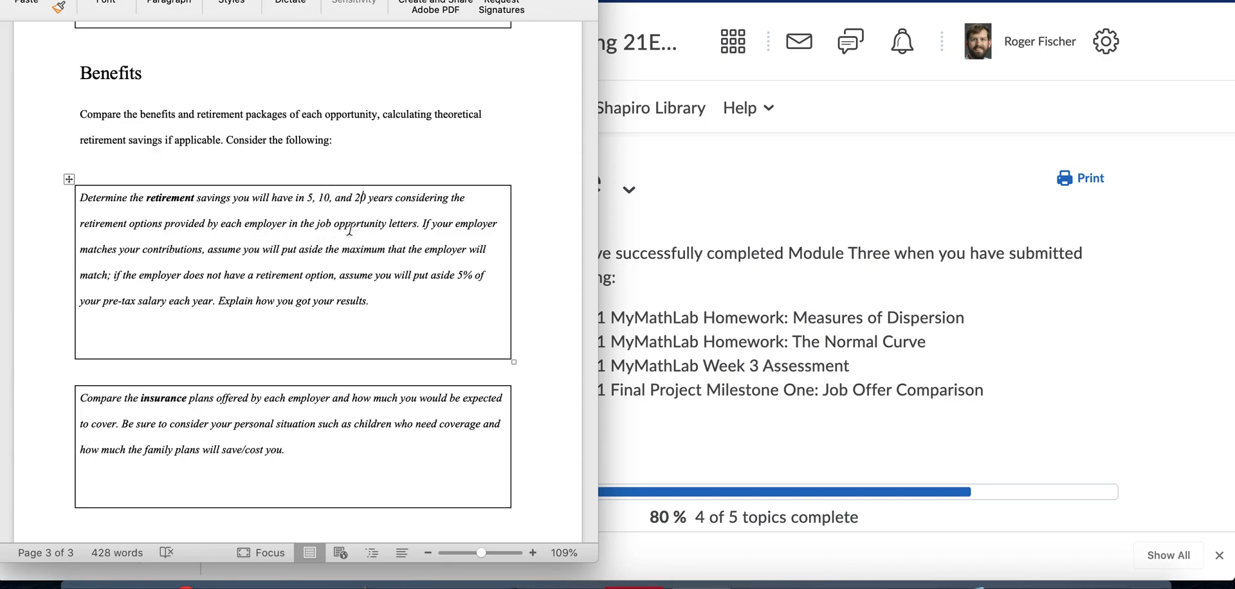
pyautogui.scroll(-3)
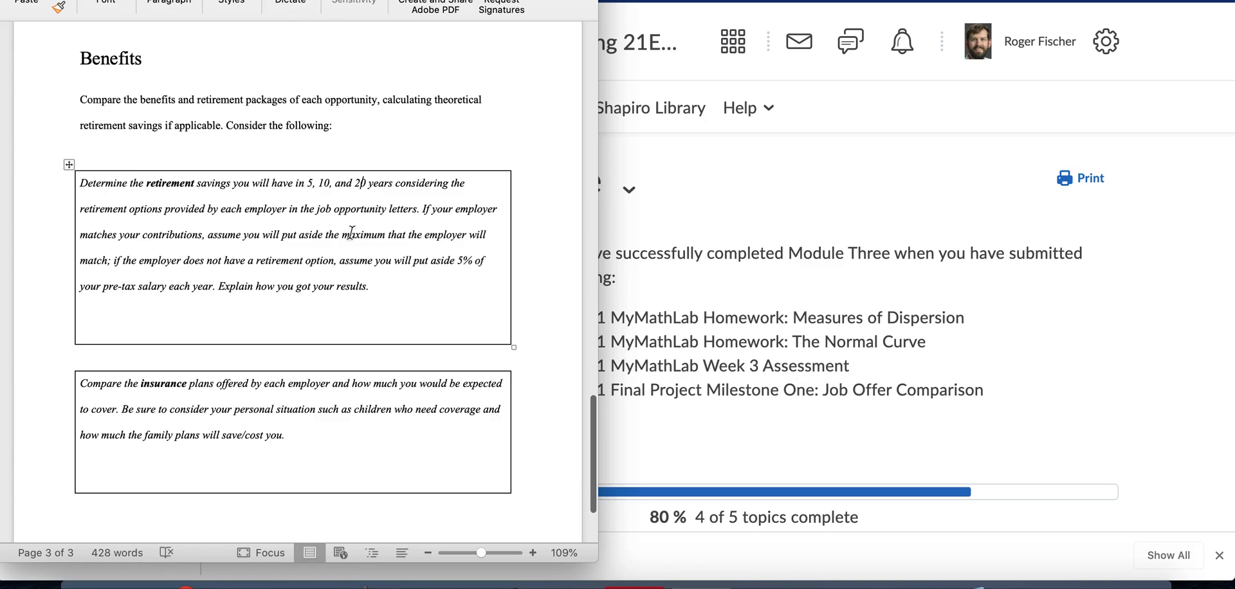
pyautogui.moveTo(281, 234); pyautogui.dragTo(139, 261)
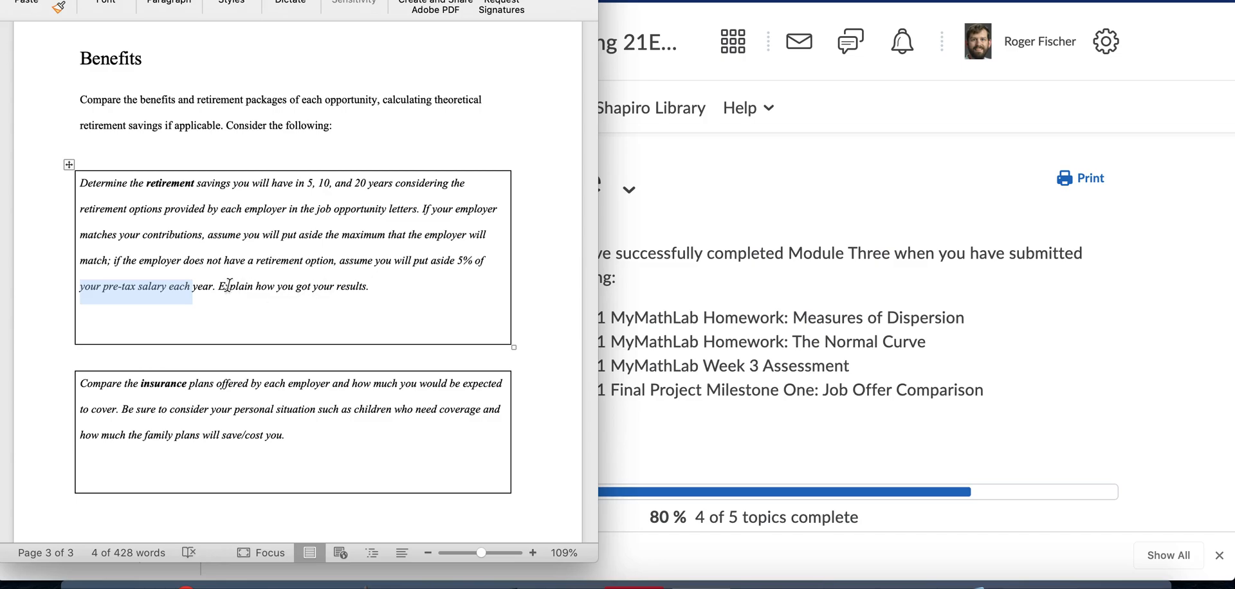
pyautogui.scroll(-3)
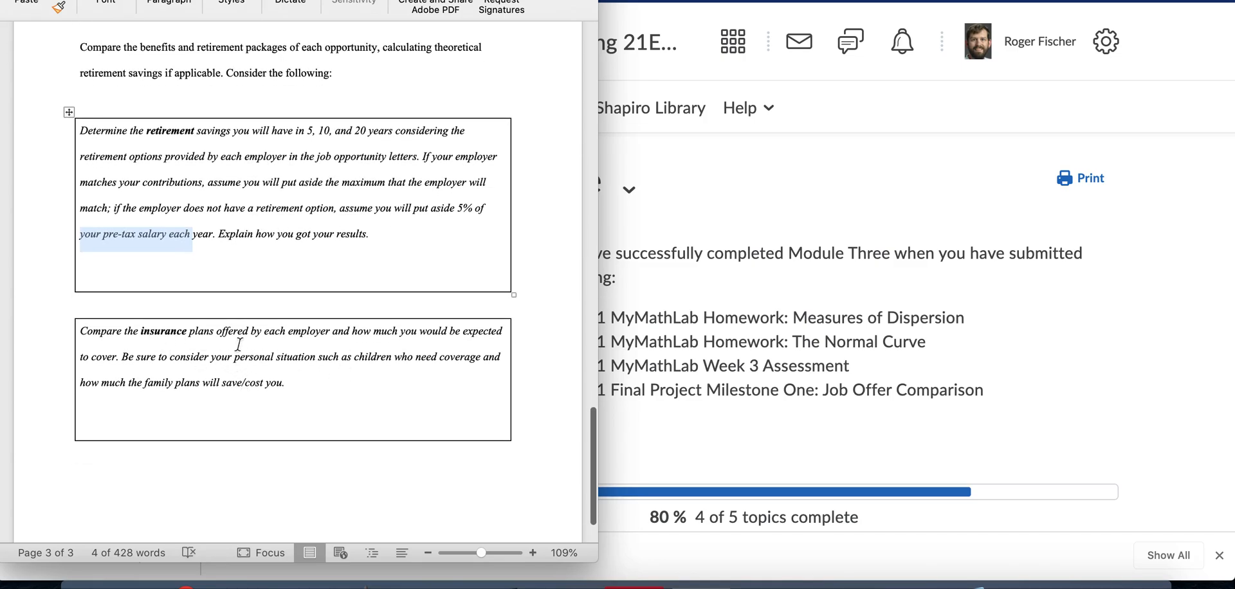
pyautogui.scroll(-3)
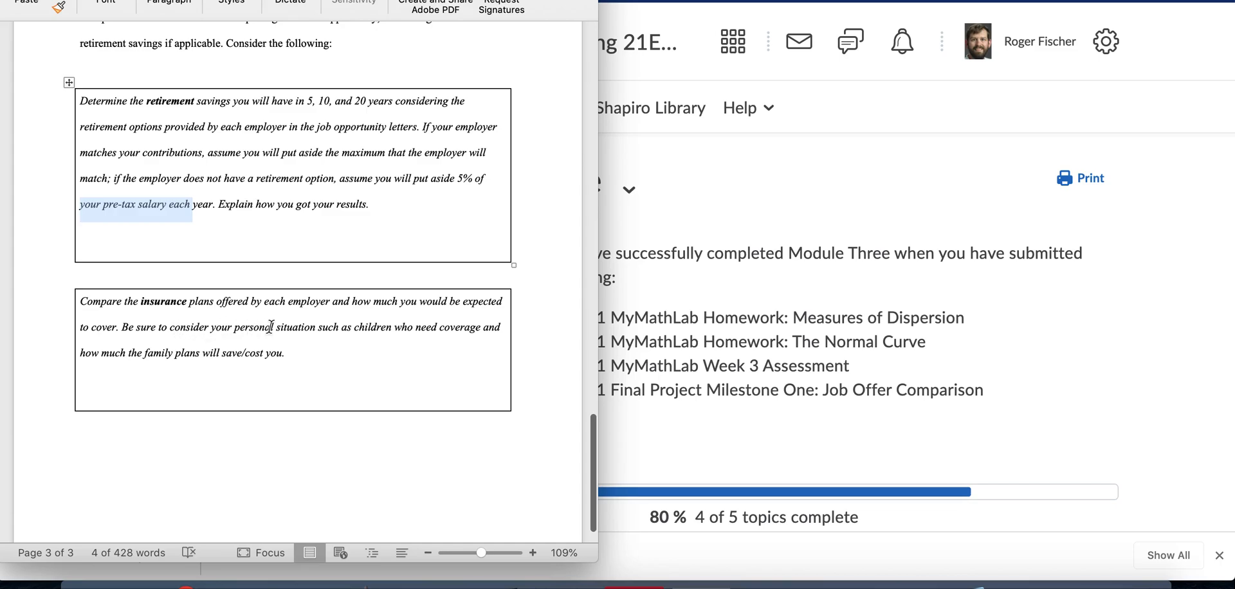
pyautogui.moveTo(370, 331)
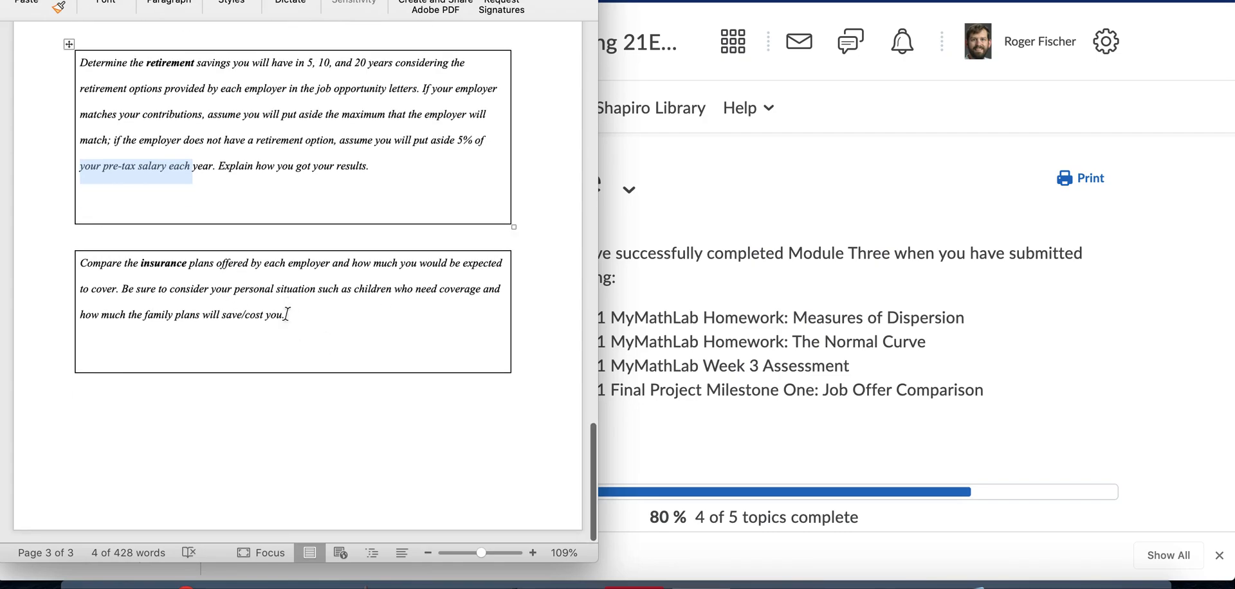
pyautogui.moveTo(597, 188)
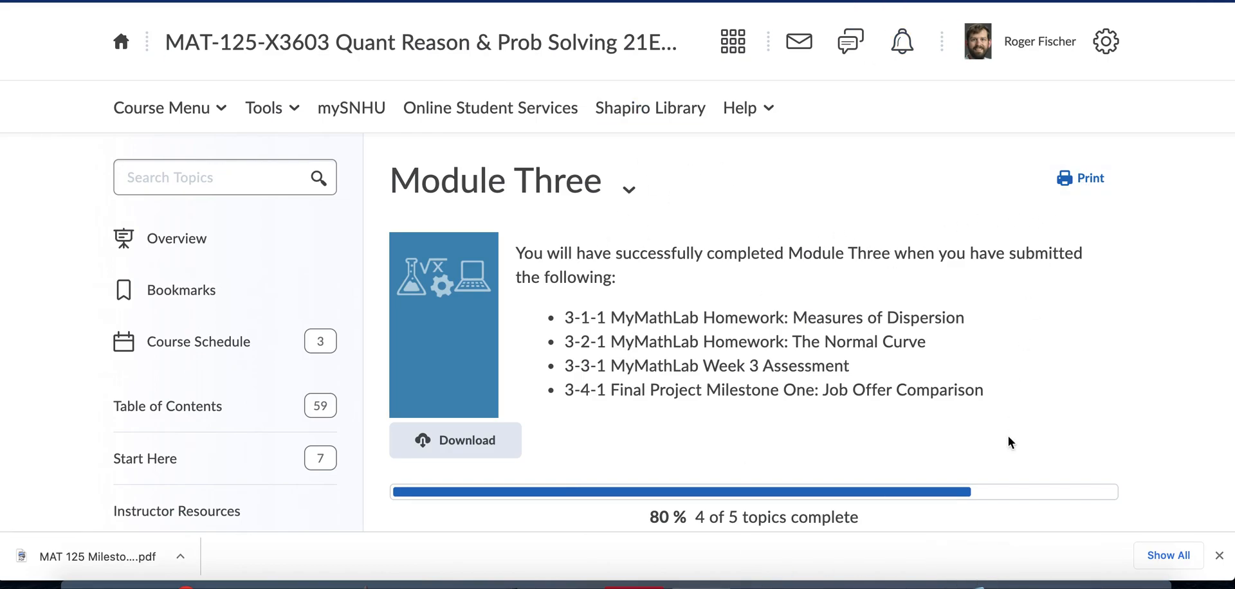
pyautogui.moveTo(916, 453)
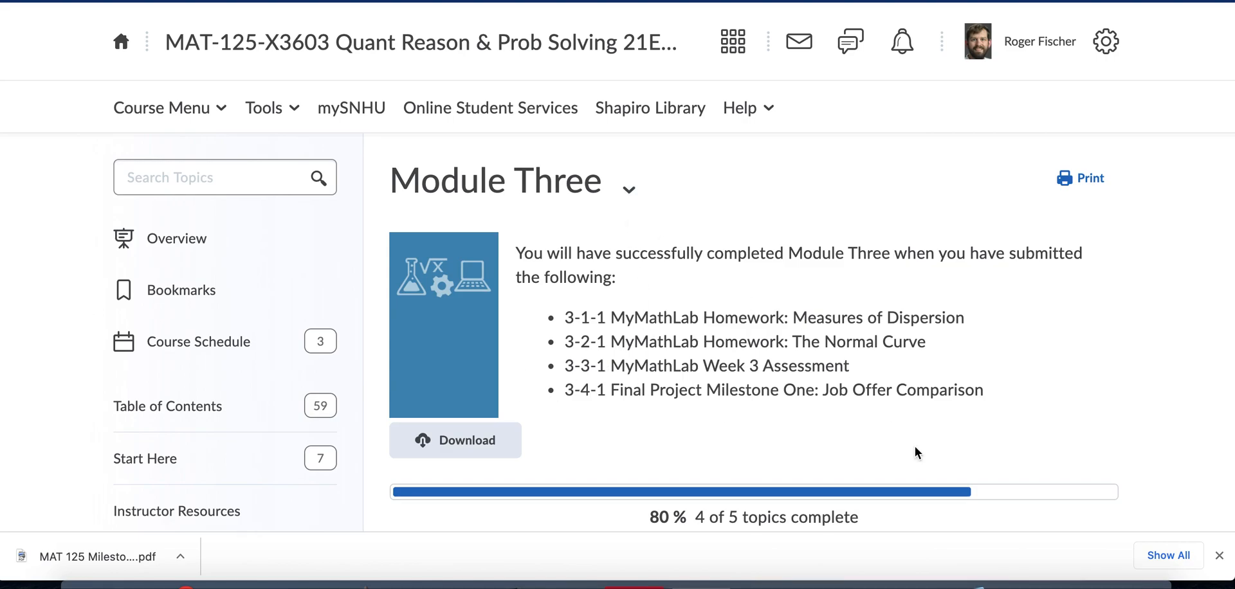
pyautogui.moveTo(850, 43)
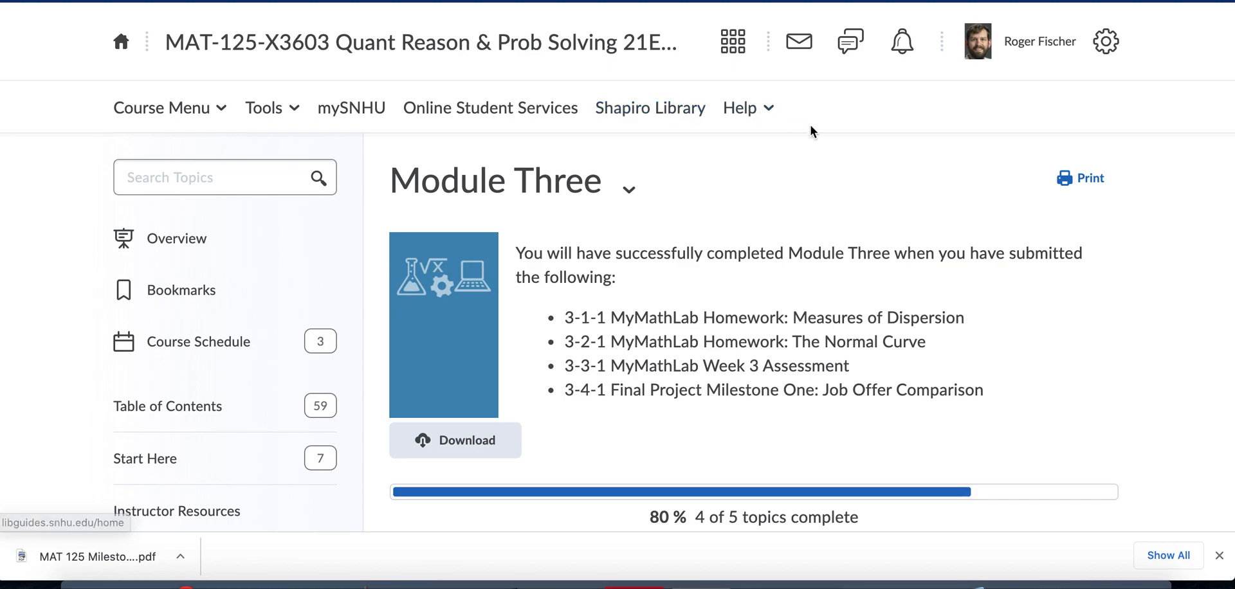
pyautogui.moveTo(1008, 435)
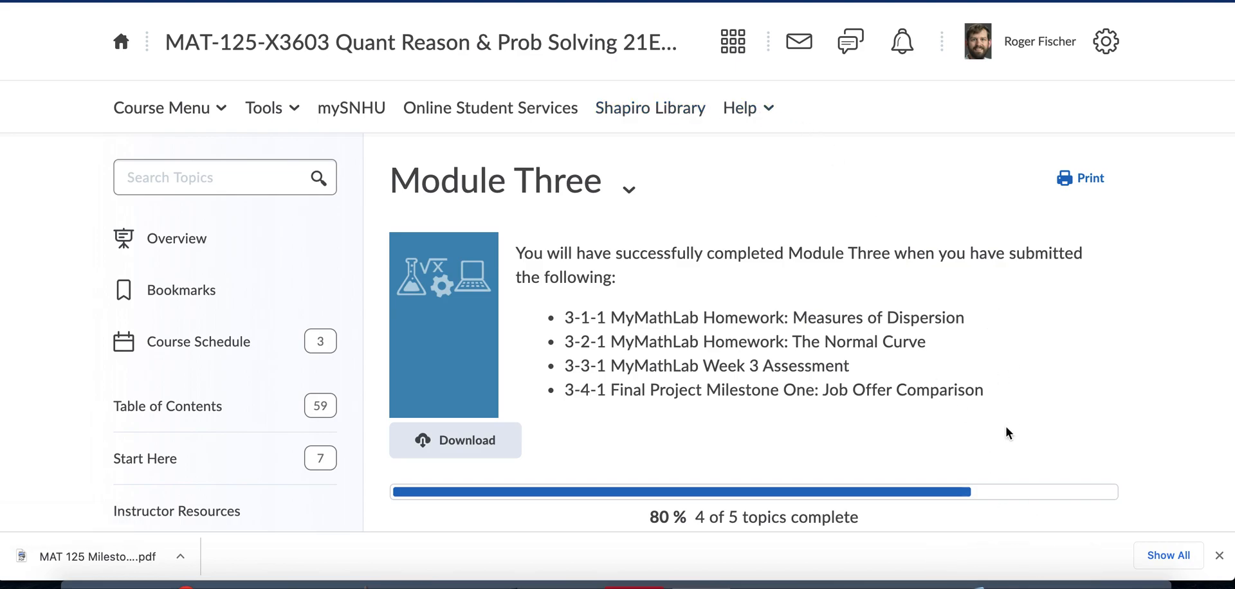
pyautogui.moveTo(1090, 189)
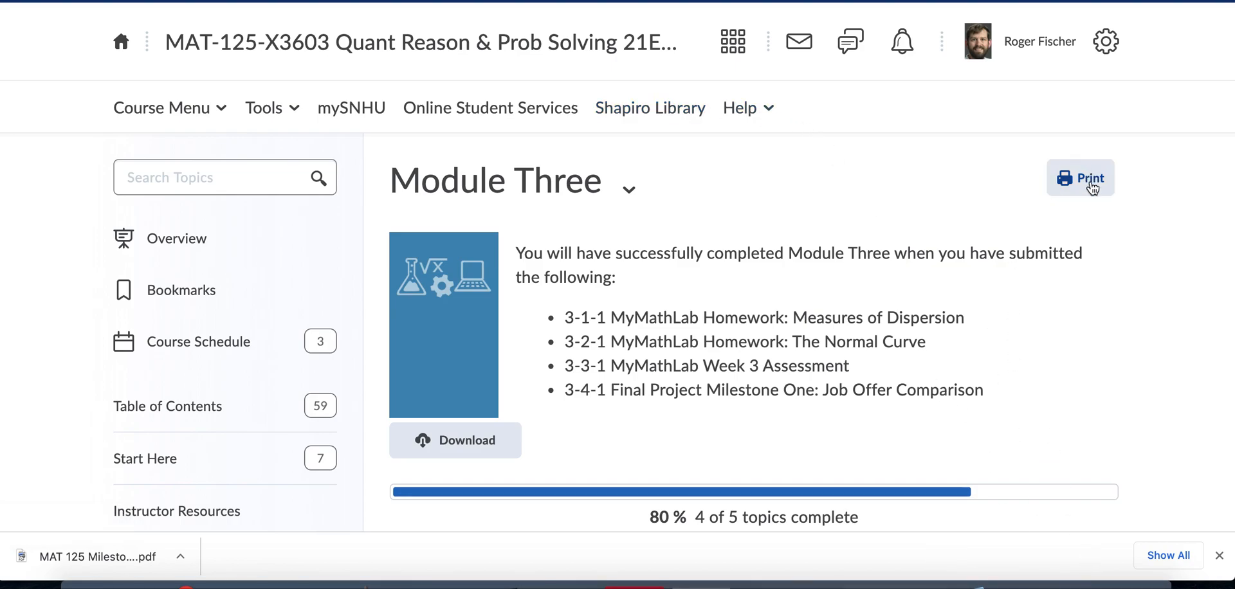
pyautogui.moveTo(760, 290)
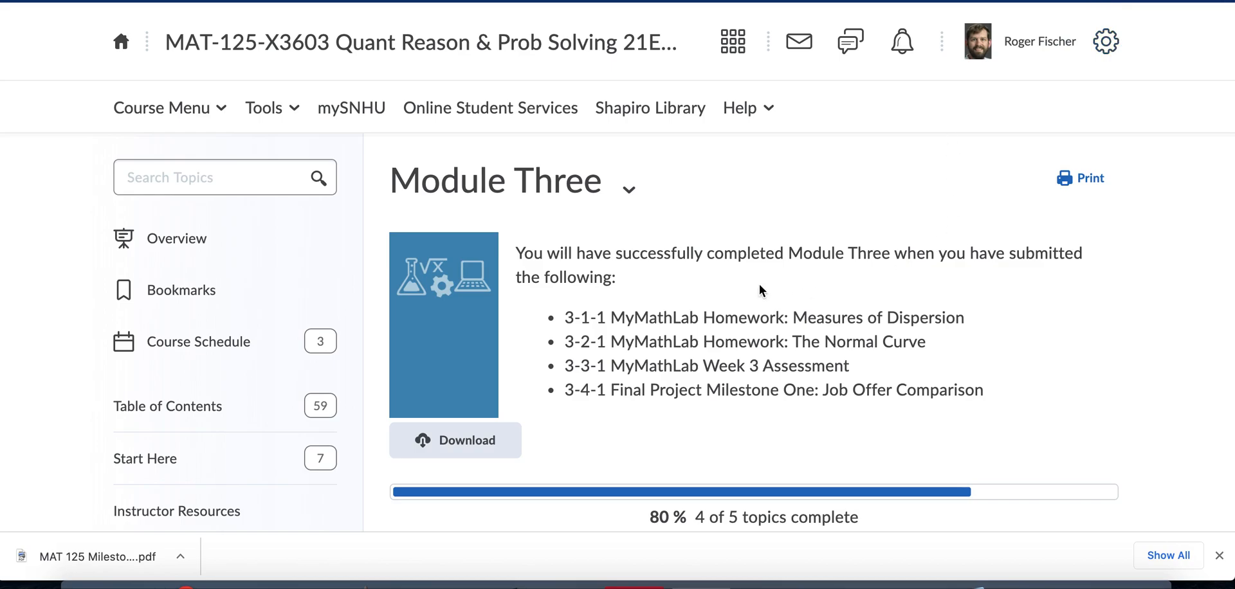